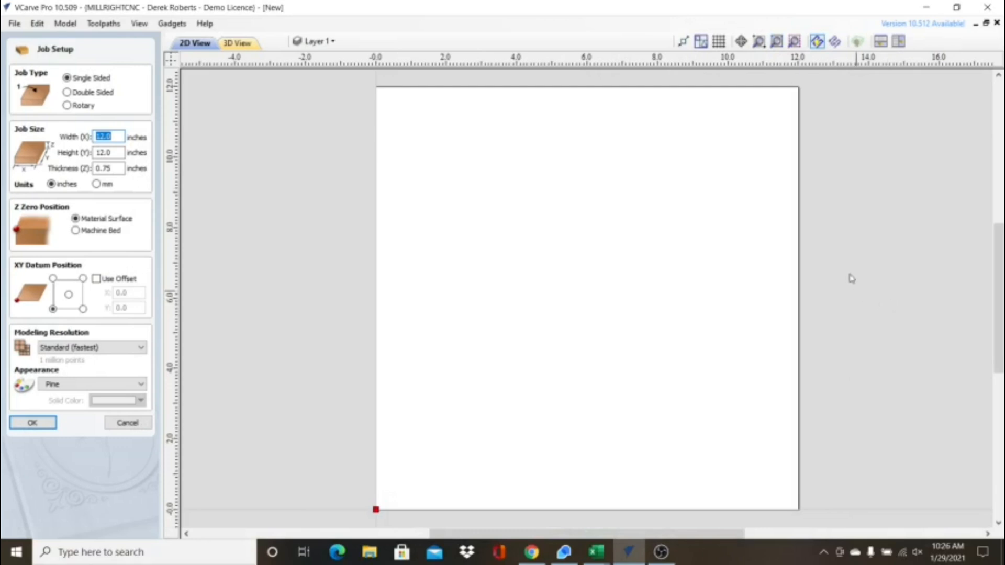
{"action": "mouse_move", "coordinate": [700, 344]}
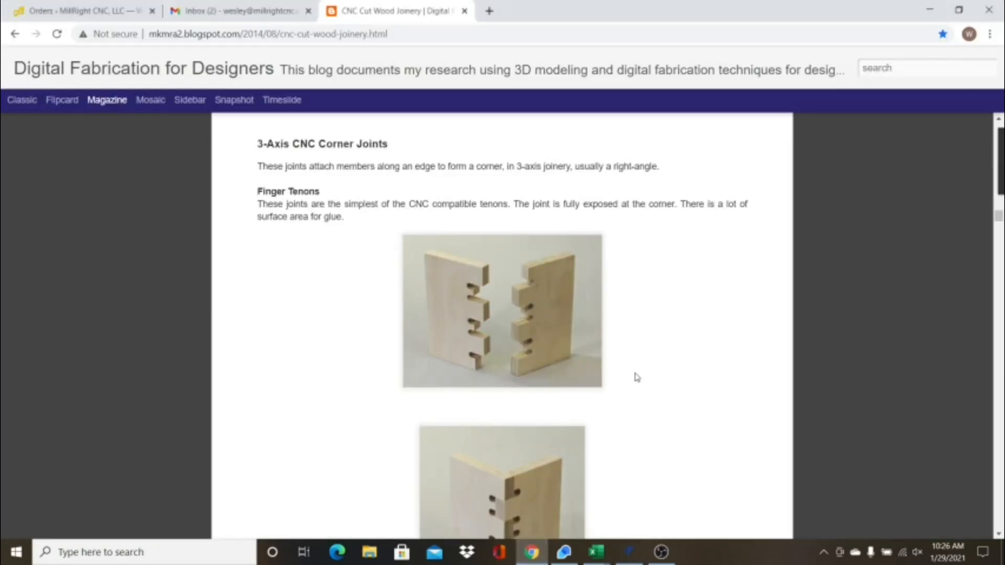
{"action": "mouse_move", "coordinate": [640, 356]}
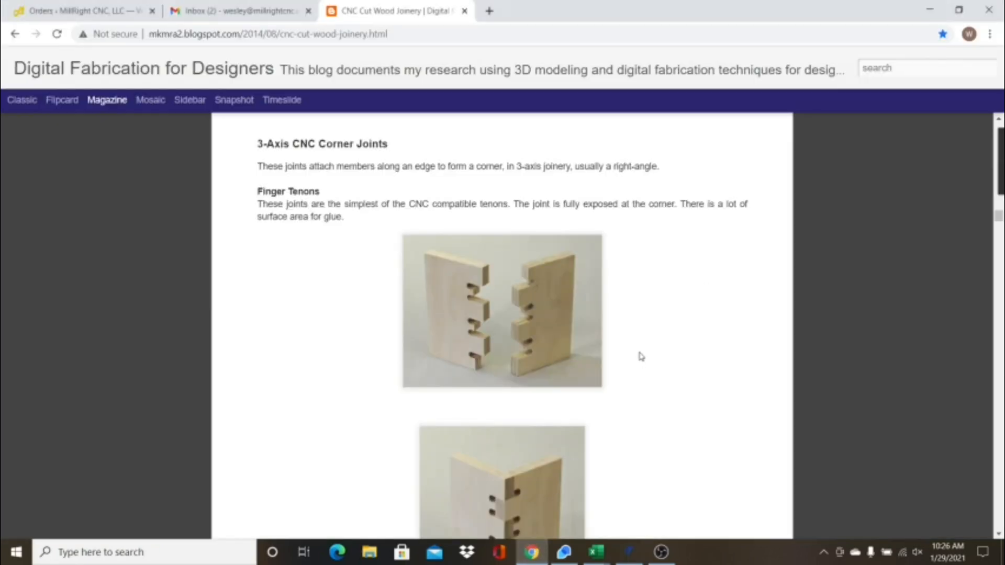
{"action": "mouse_move", "coordinate": [655, 343]}
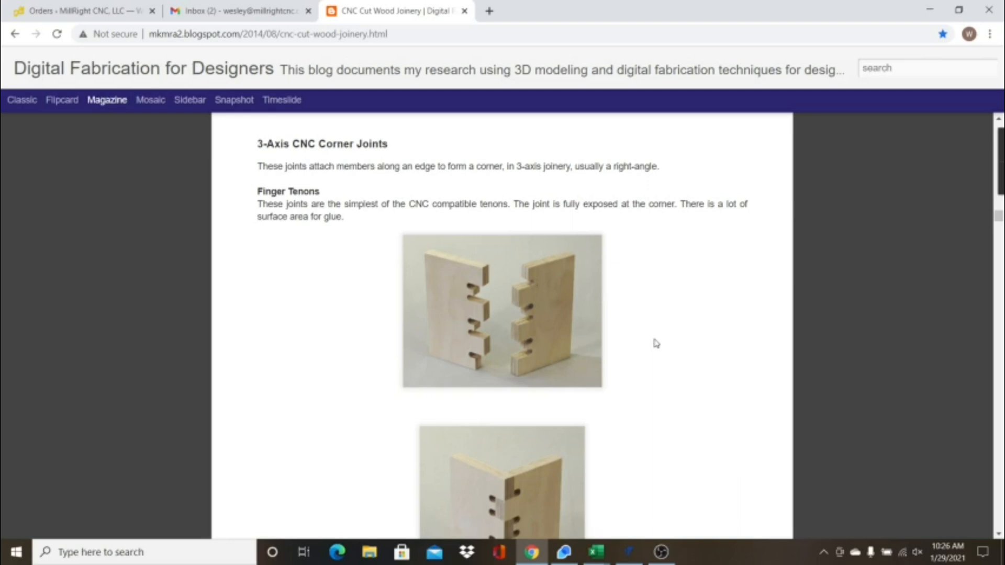
{"action": "mouse_move", "coordinate": [656, 338]}
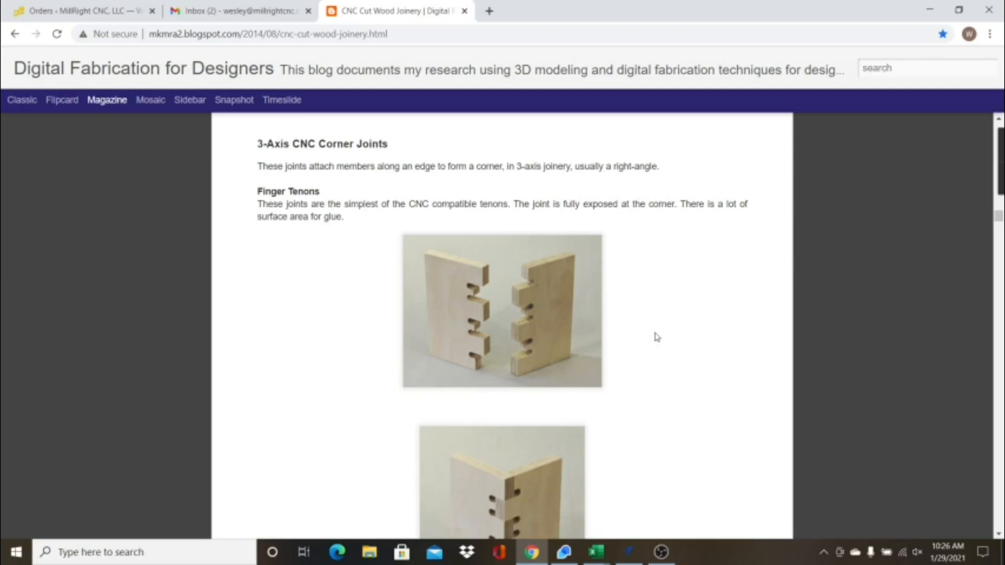
{"action": "mouse_move", "coordinate": [549, 292]}
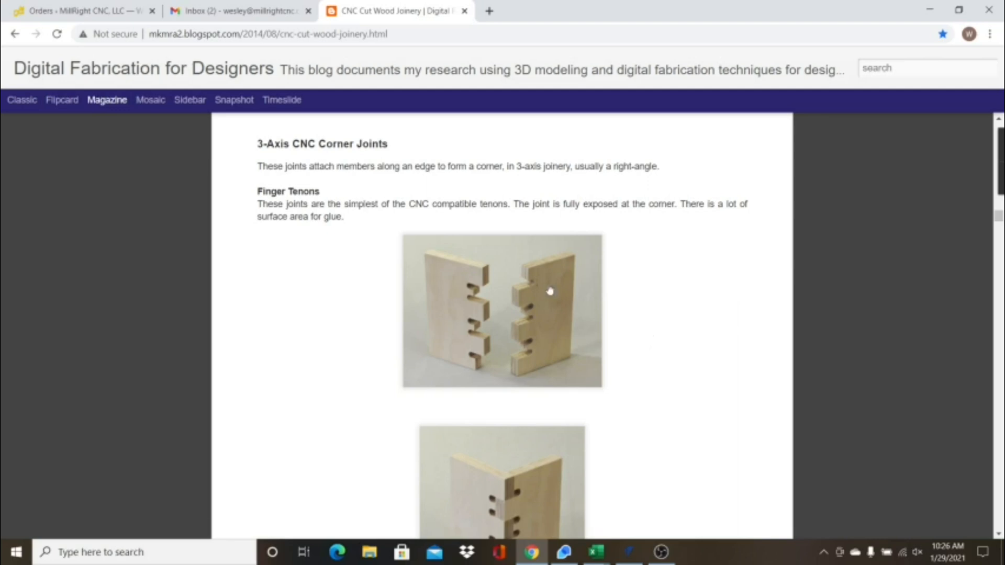
{"action": "mouse_move", "coordinate": [672, 293]}
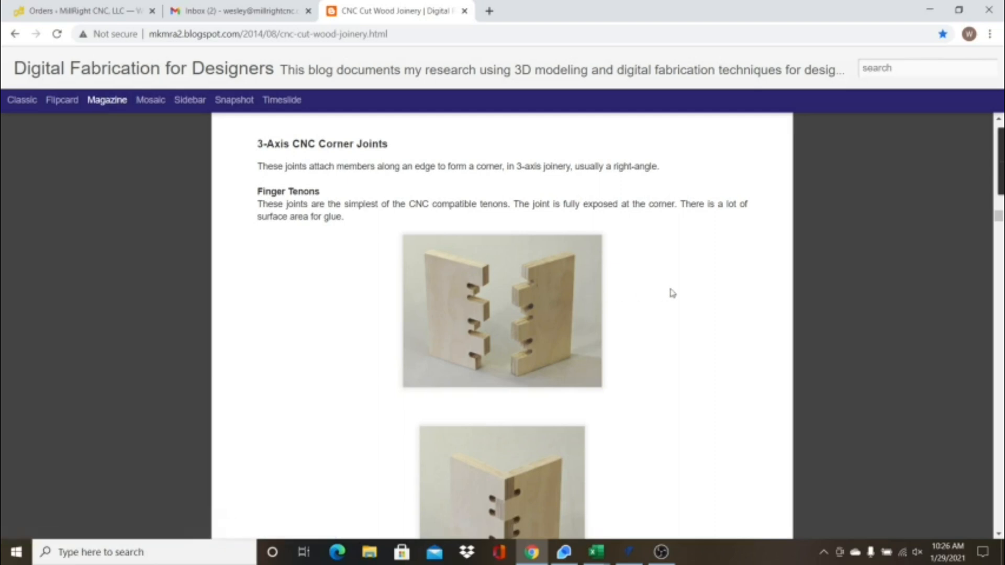
{"action": "mouse_move", "coordinate": [751, 261]}
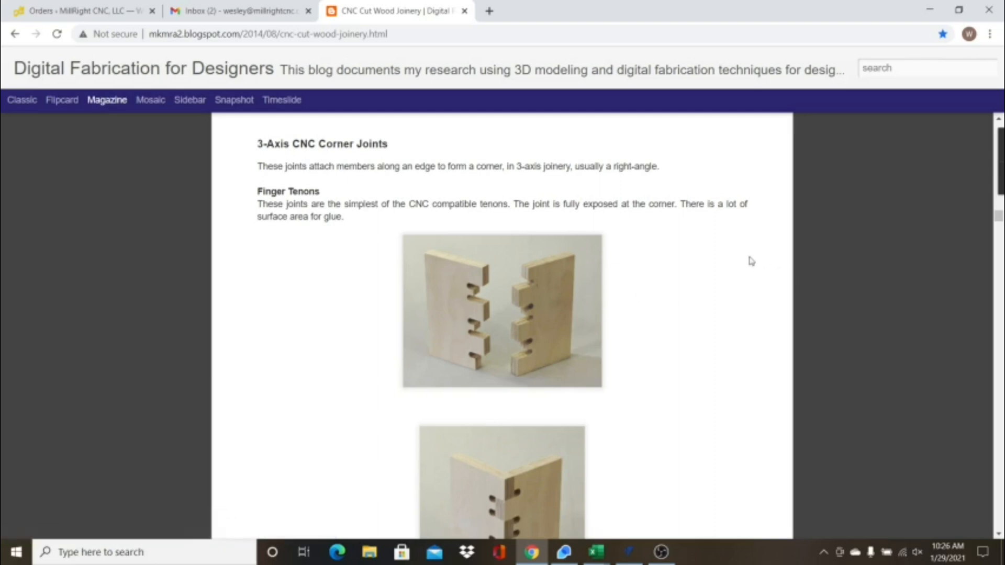
{"action": "mouse_move", "coordinate": [741, 262]}
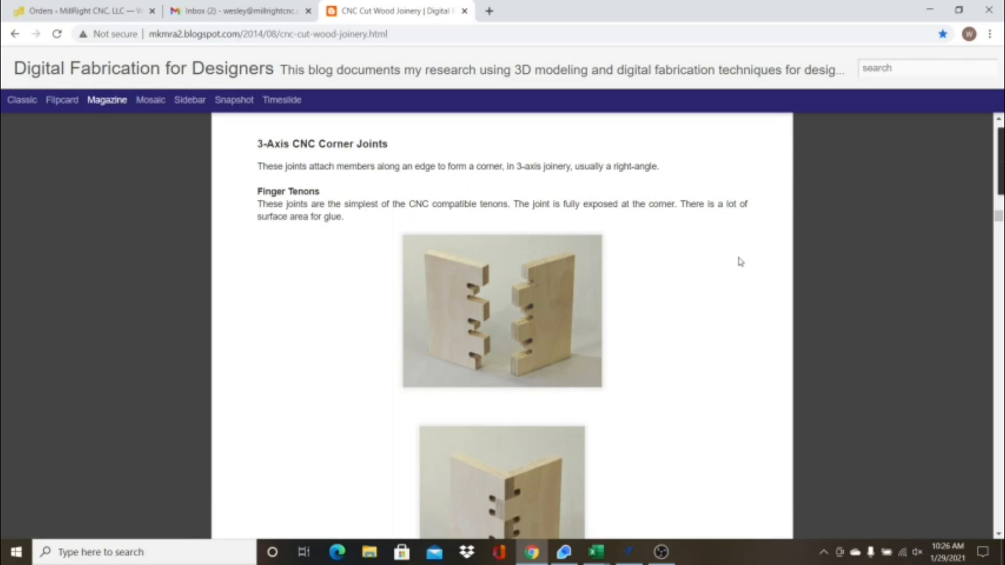
{"action": "mouse_move", "coordinate": [712, 263]}
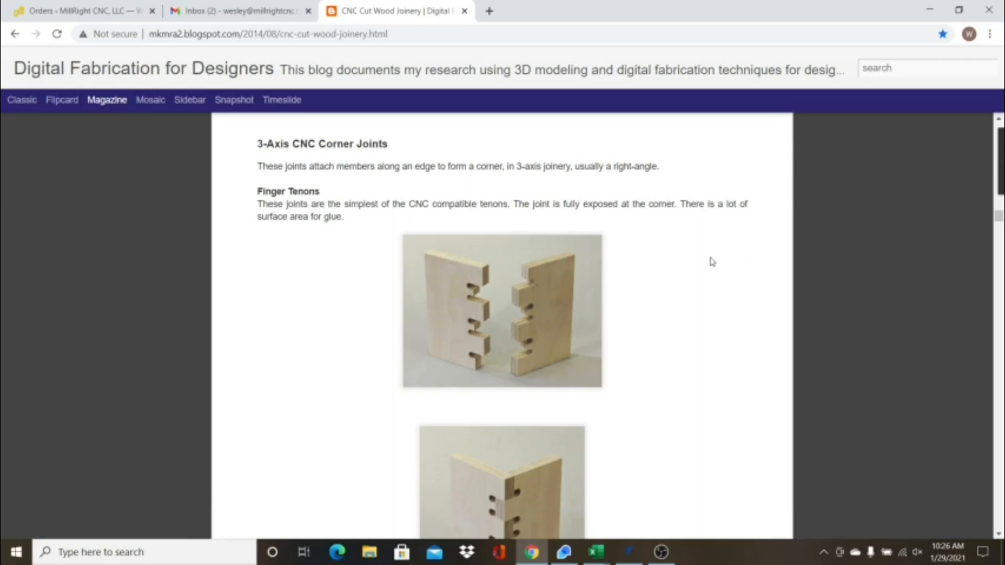
{"action": "mouse_move", "coordinate": [327, 194]}
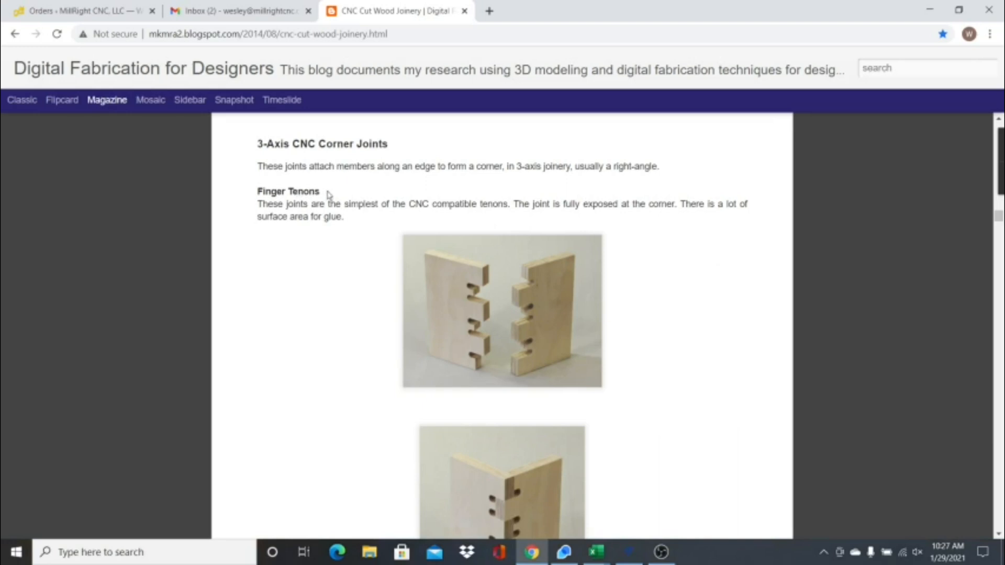
{"action": "mouse_move", "coordinate": [329, 196]}
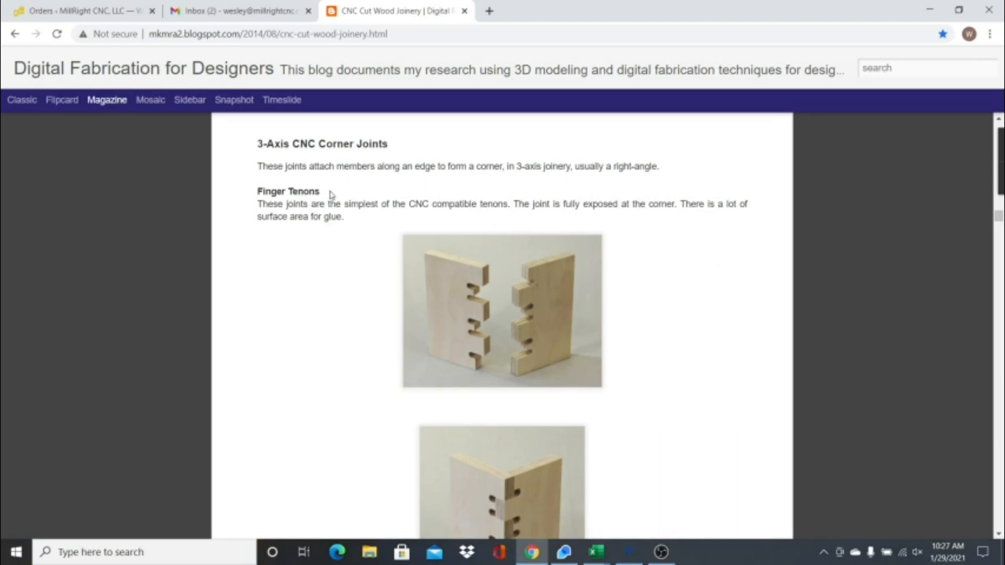
{"action": "mouse_move", "coordinate": [592, 274]}
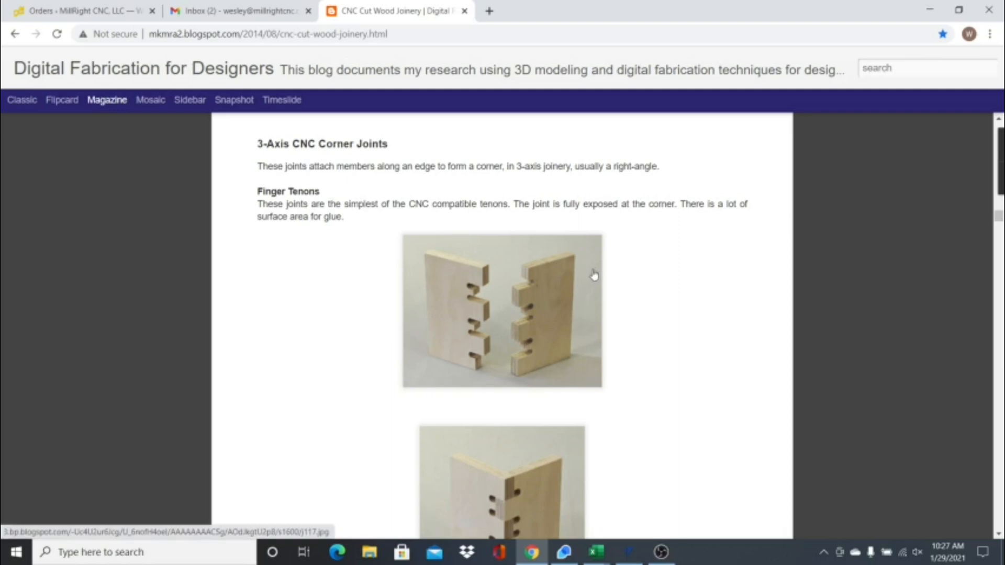
{"action": "mouse_move", "coordinate": [477, 296]}
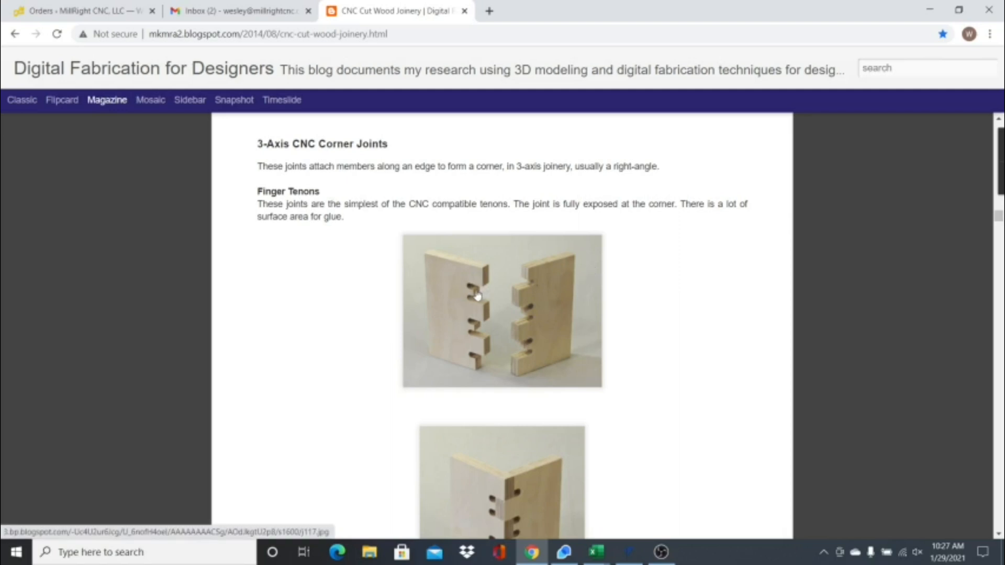
{"action": "mouse_move", "coordinate": [520, 298]}
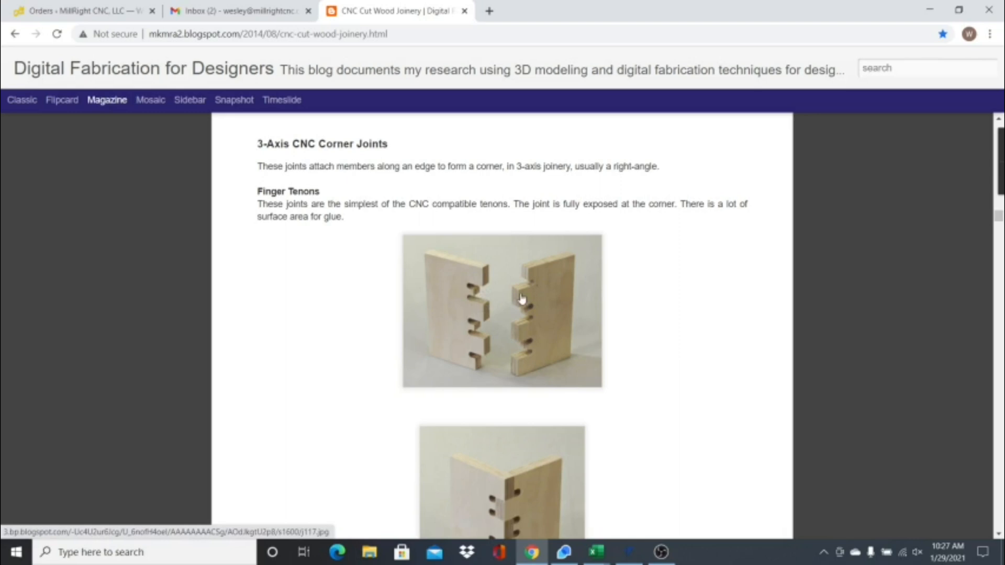
{"action": "mouse_move", "coordinate": [510, 318]}
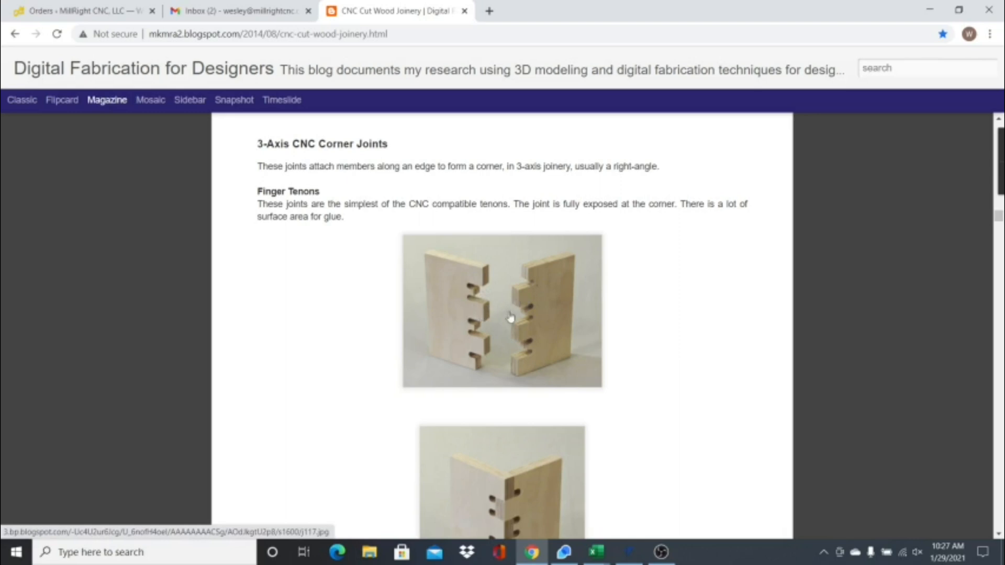
{"action": "mouse_move", "coordinate": [573, 352]}
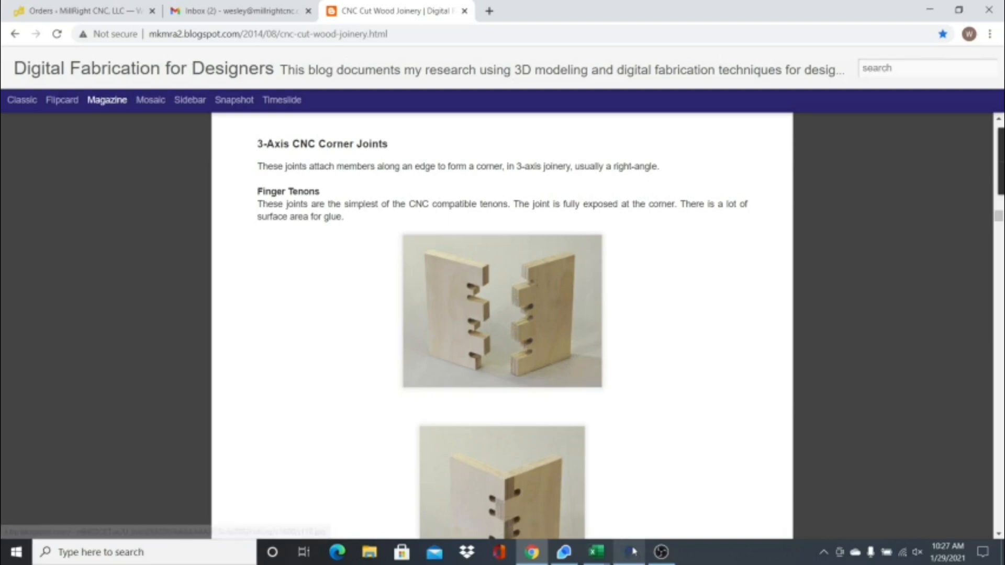
Step: Return to VCarve and accept the 12 by 12 inch, 0.75 inch thick job setup
{"action": "left_click", "coordinate": [626, 552]}
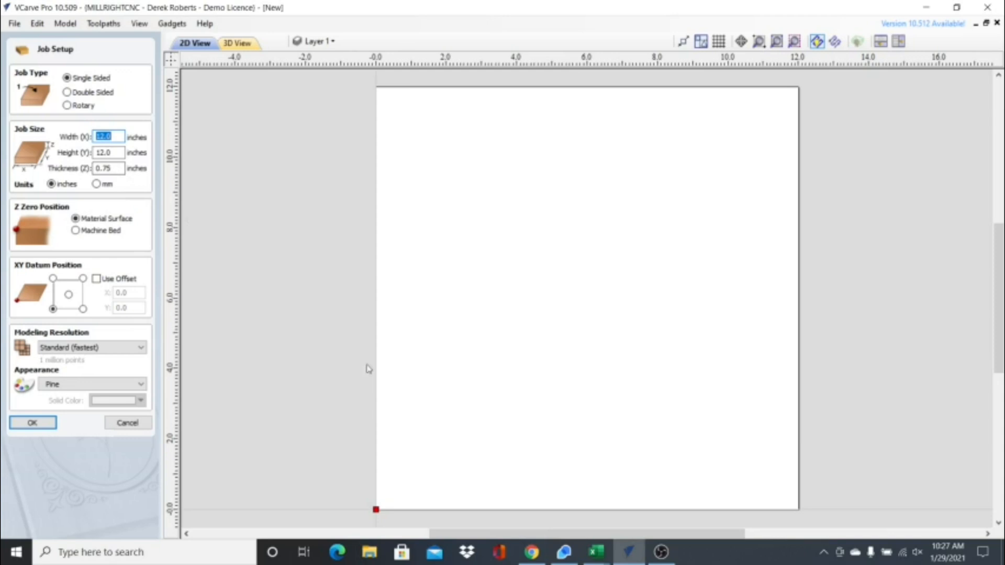
{"action": "mouse_move", "coordinate": [377, 514]}
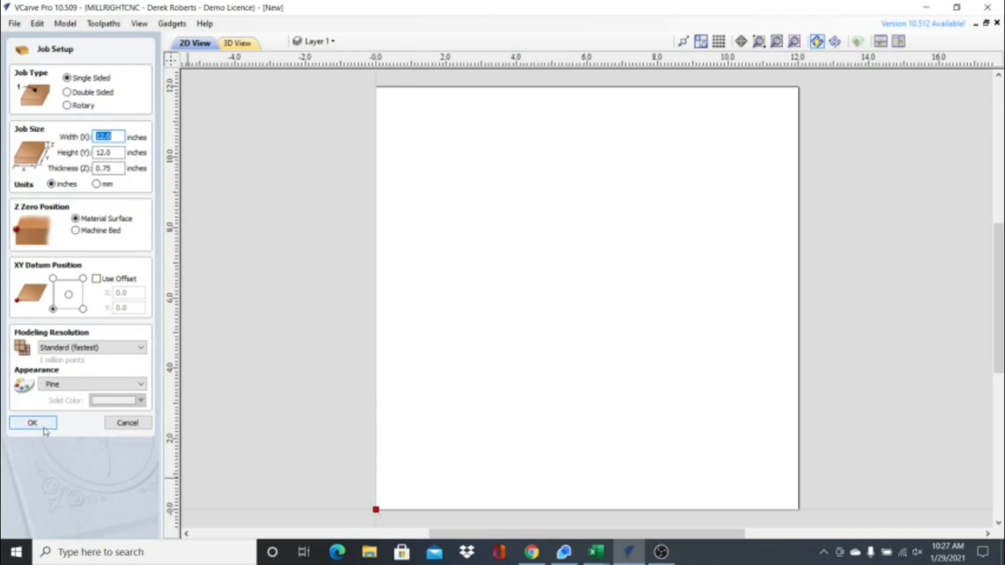
{"action": "left_click", "coordinate": [33, 422]}
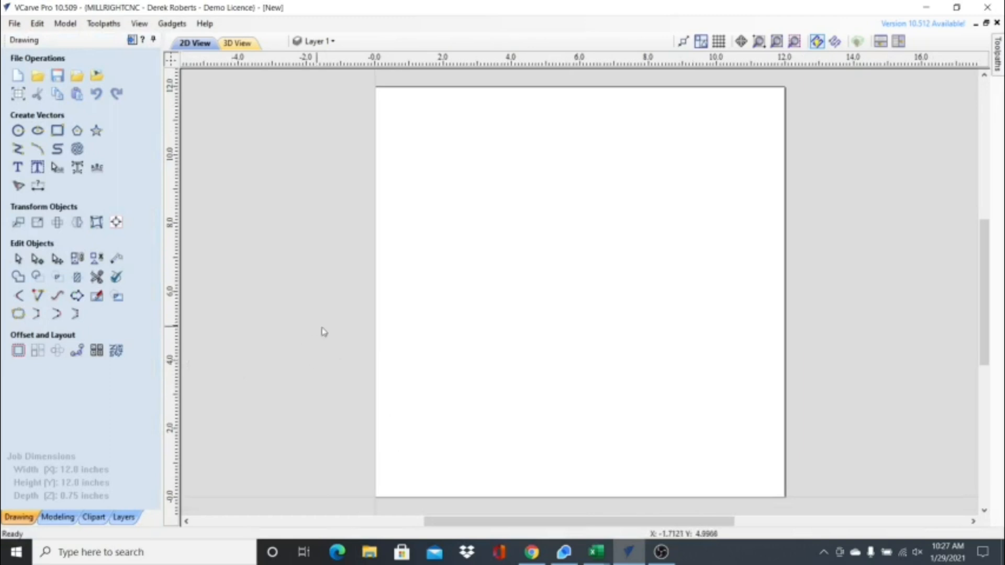
{"action": "mouse_move", "coordinate": [343, 339]}
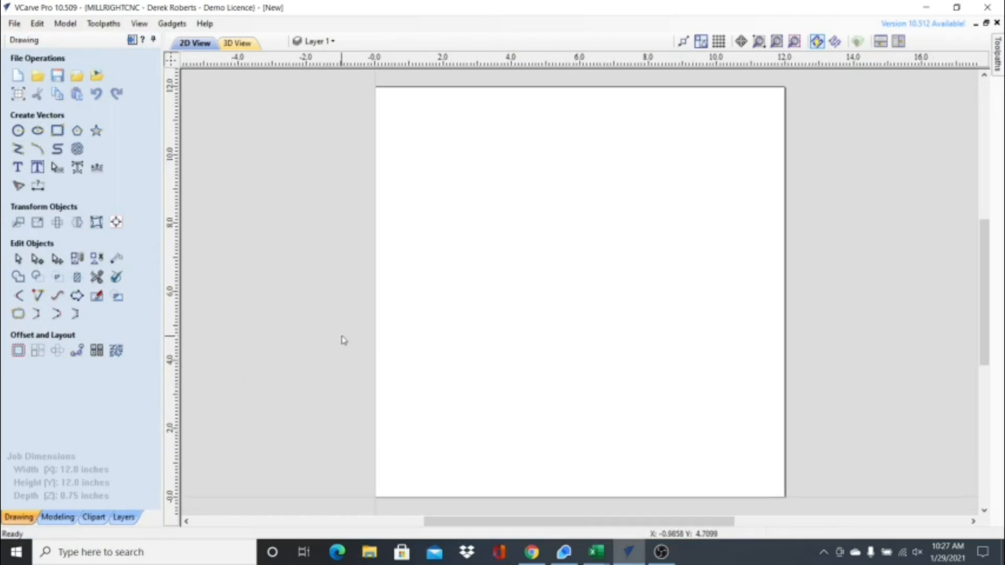
{"action": "mouse_move", "coordinate": [262, 310]}
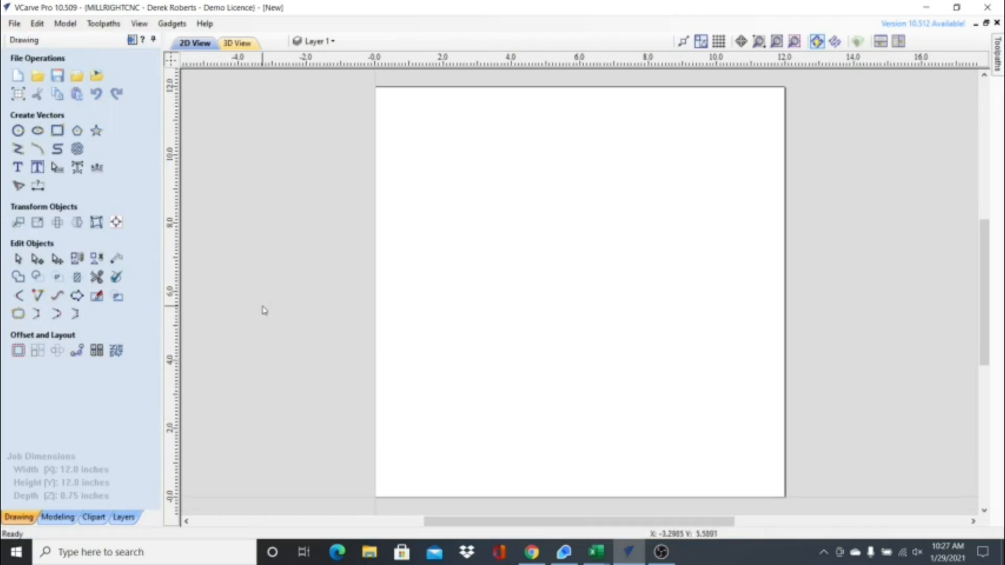
Step: Create a rectangle 0.75 inch wide by 0.25 inch high on the board
{"action": "left_click", "coordinate": [56, 131]}
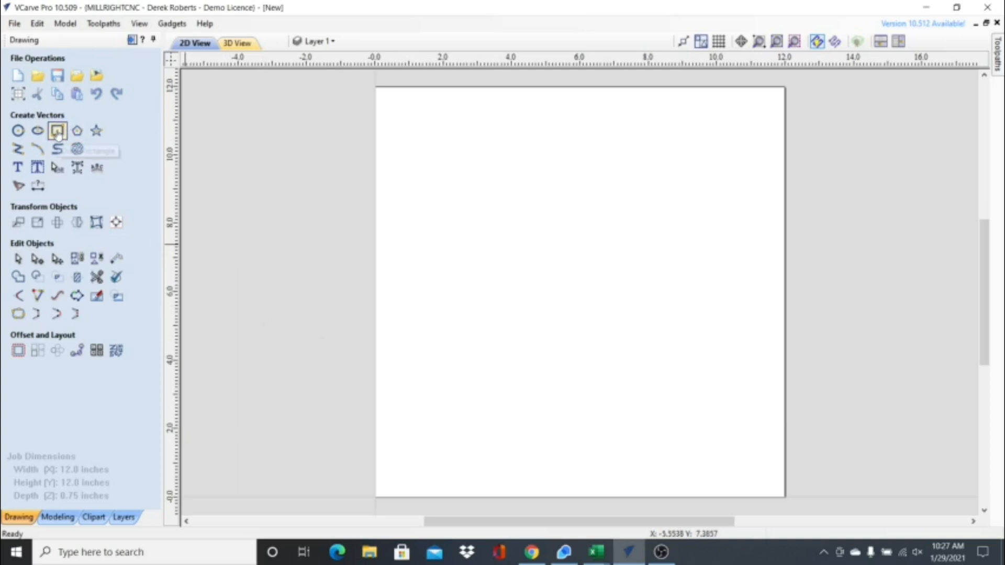
{"action": "left_click", "coordinate": [57, 130]}
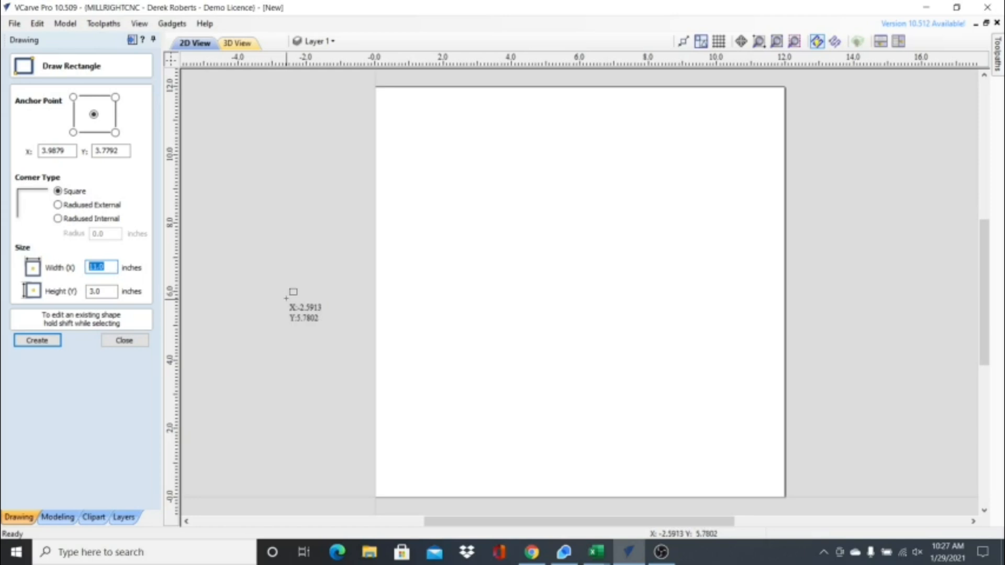
{"action": "type", "text": ".75"}
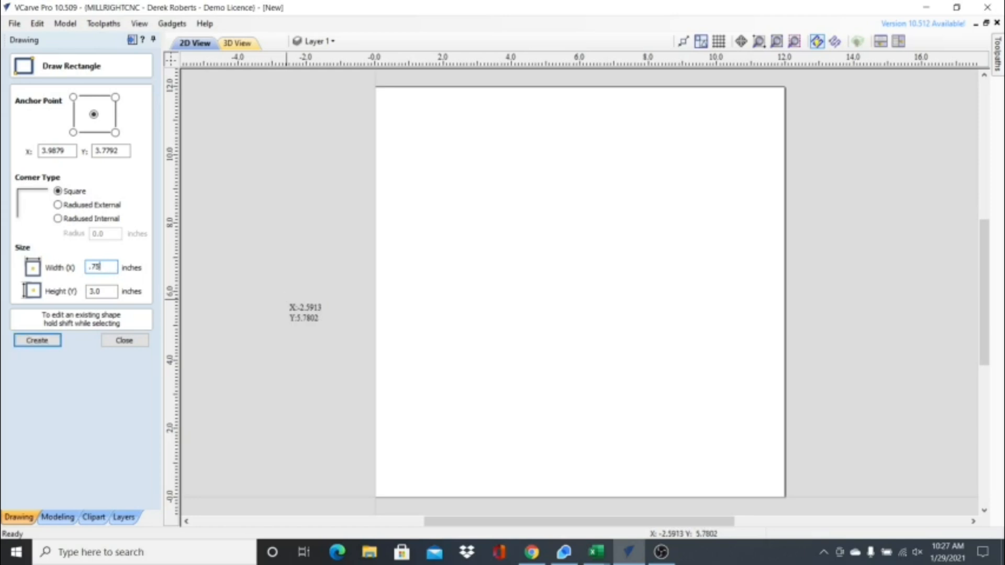
{"action": "left_click", "coordinate": [101, 291]}
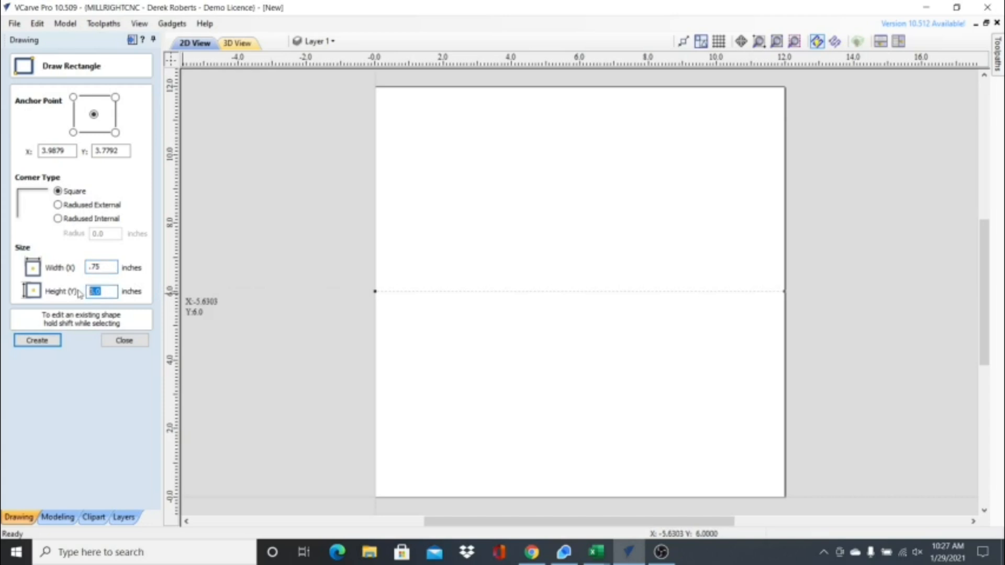
{"action": "type", "text": ".25"}
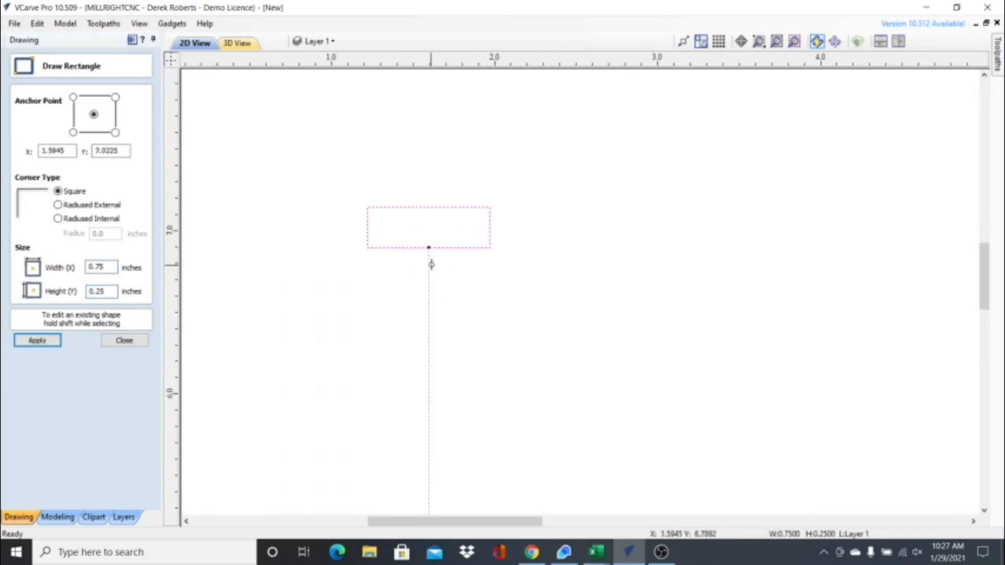
{"action": "left_click", "coordinate": [123, 340]}
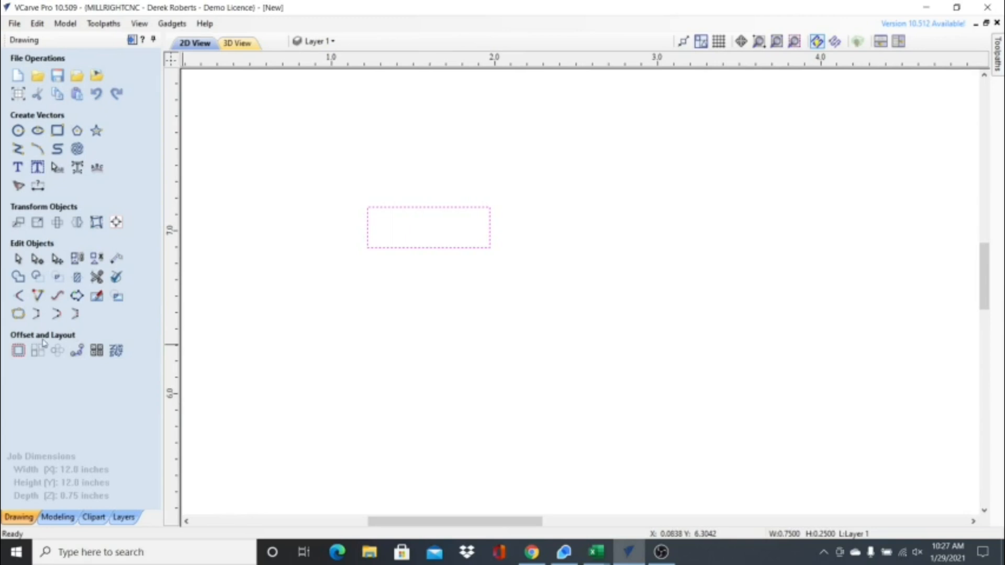
{"action": "mouse_move", "coordinate": [37, 350]}
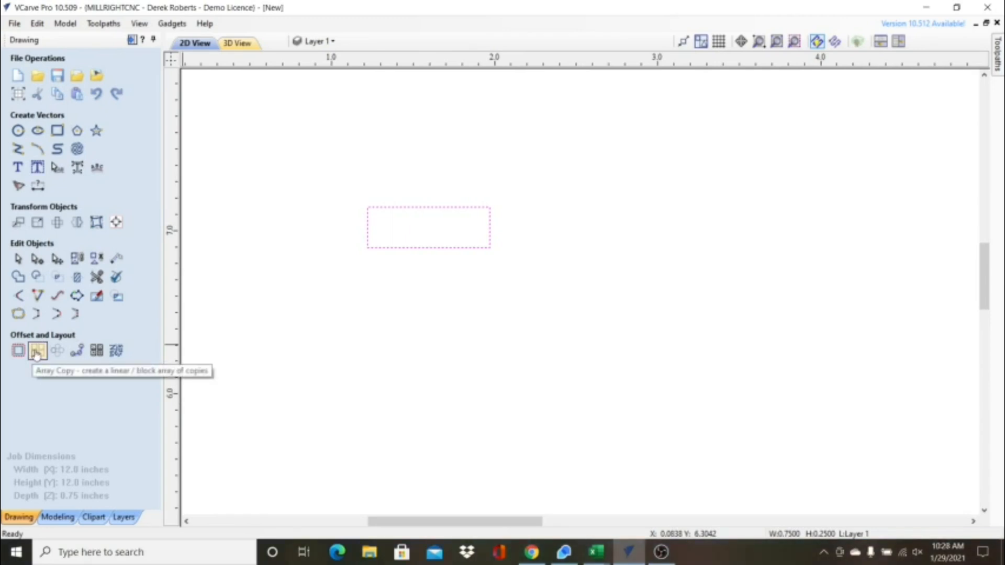
Step: Array Copy the rectangle as 2 rows, 1 column, Y offset -0.5, grouped
{"action": "left_click", "coordinate": [38, 350]}
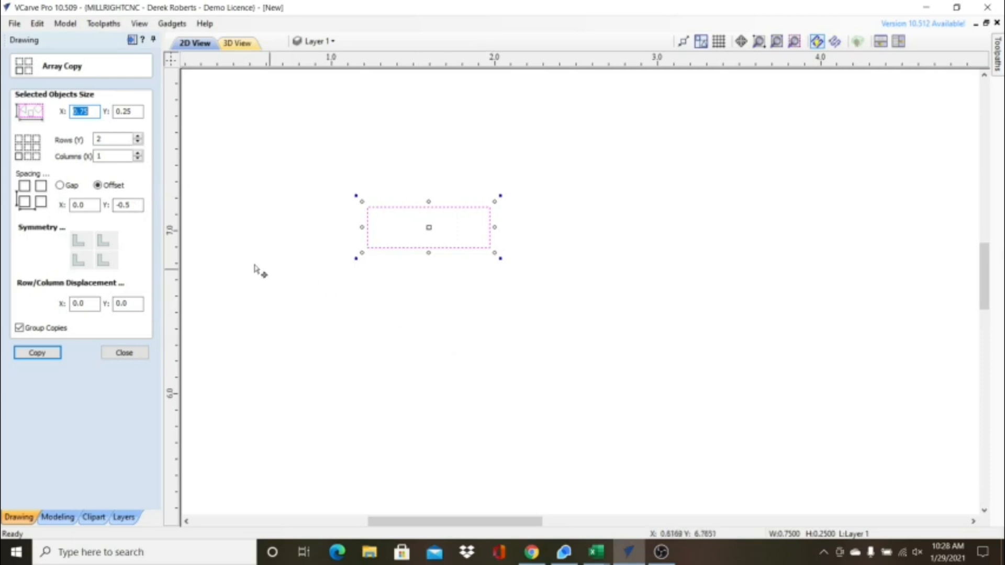
{"action": "left_click", "coordinate": [126, 205]}
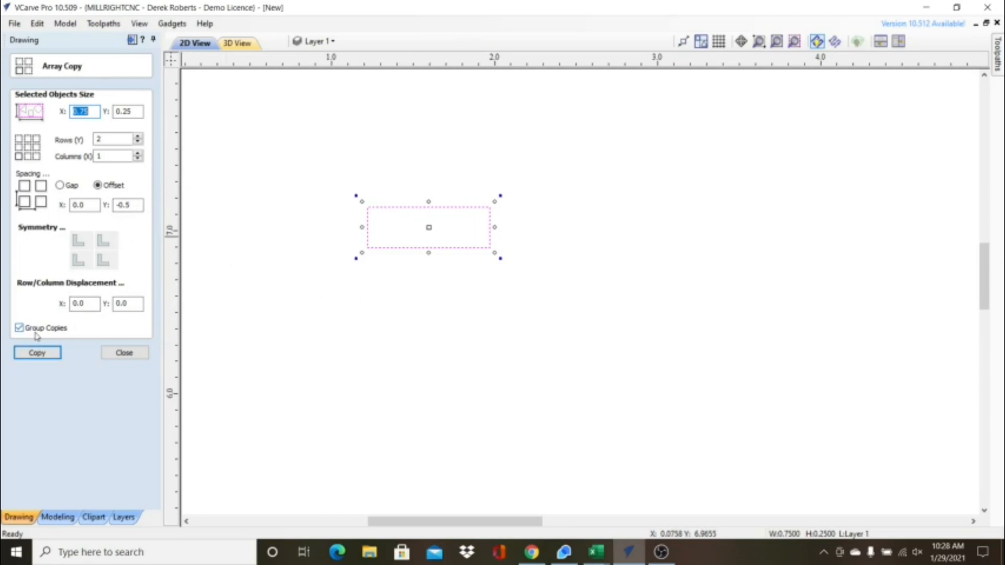
{"action": "left_click", "coordinate": [37, 353]}
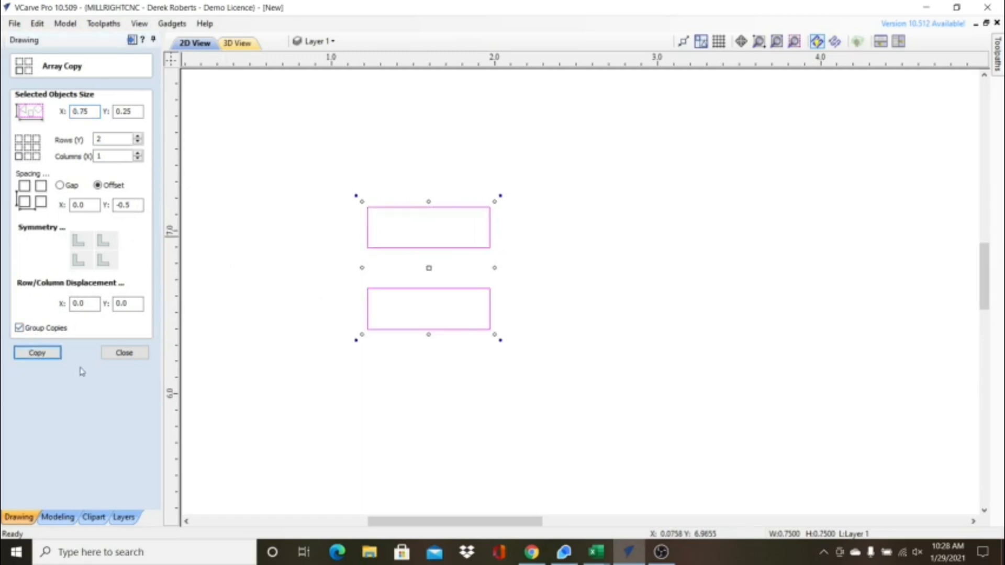
{"action": "left_click", "coordinate": [124, 352]}
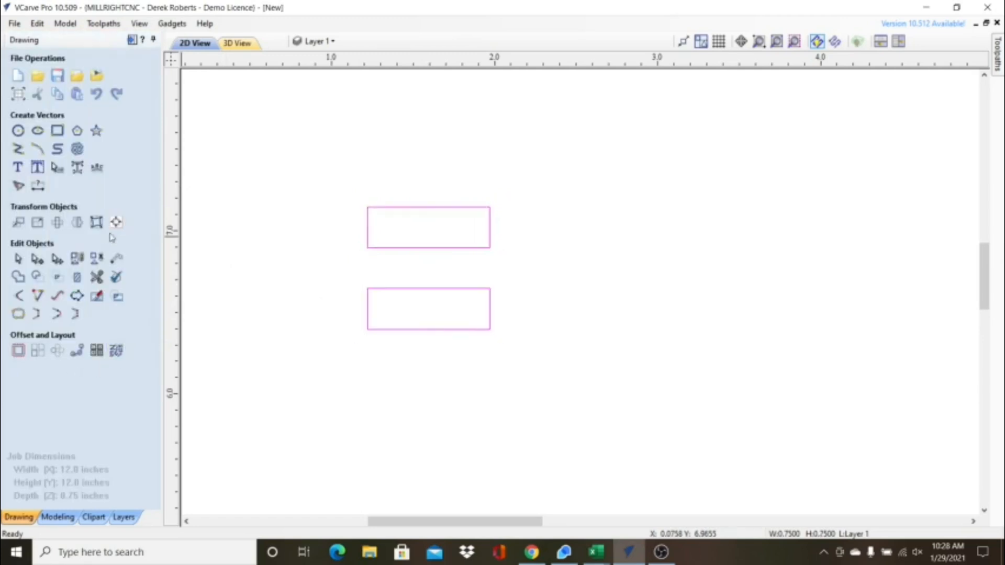
Step: Create a second rectangle 0.5 inch wide by 0.25 inch high
{"action": "left_click", "coordinate": [56, 130]}
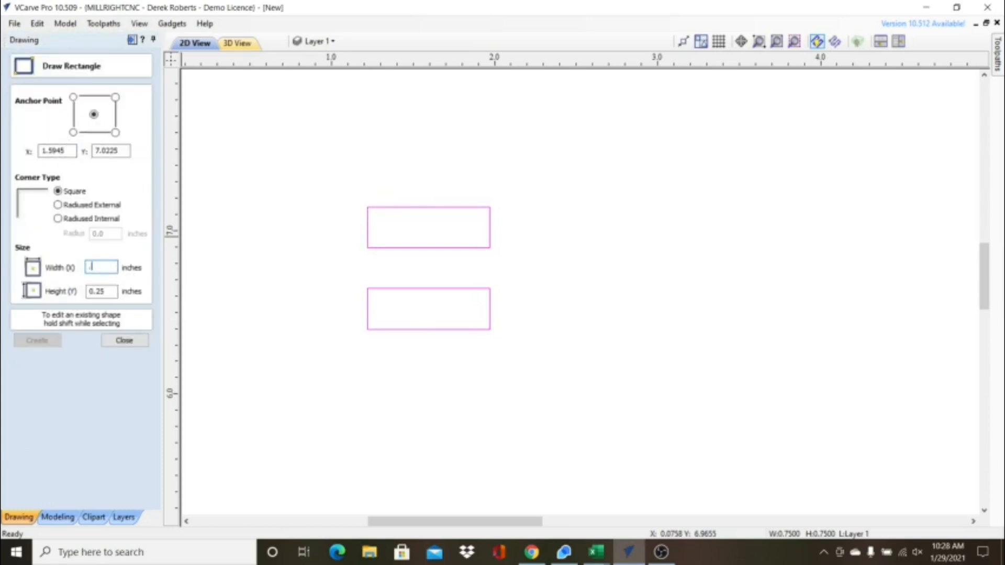
{"action": "type", "text": ".5"}
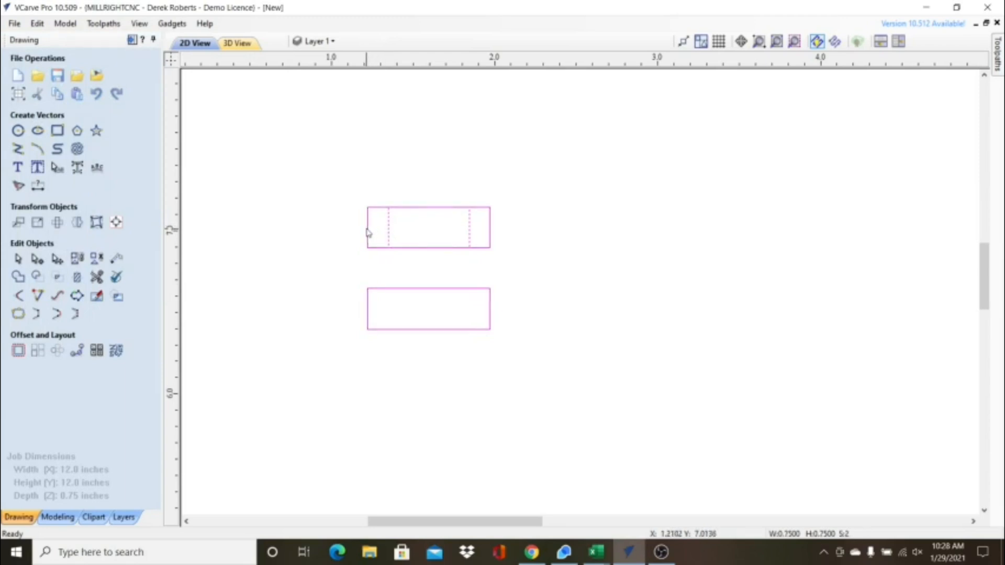
Step: Align the 0.5 inch rectangle between the two boards, flush with their left edges
{"action": "left_click", "coordinate": [116, 222]}
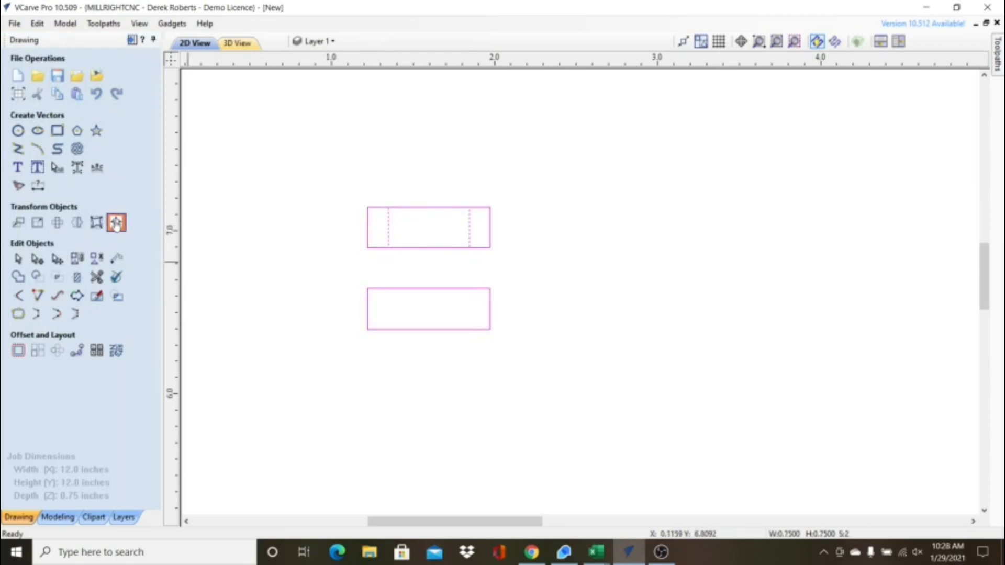
{"action": "left_click", "coordinate": [116, 222]}
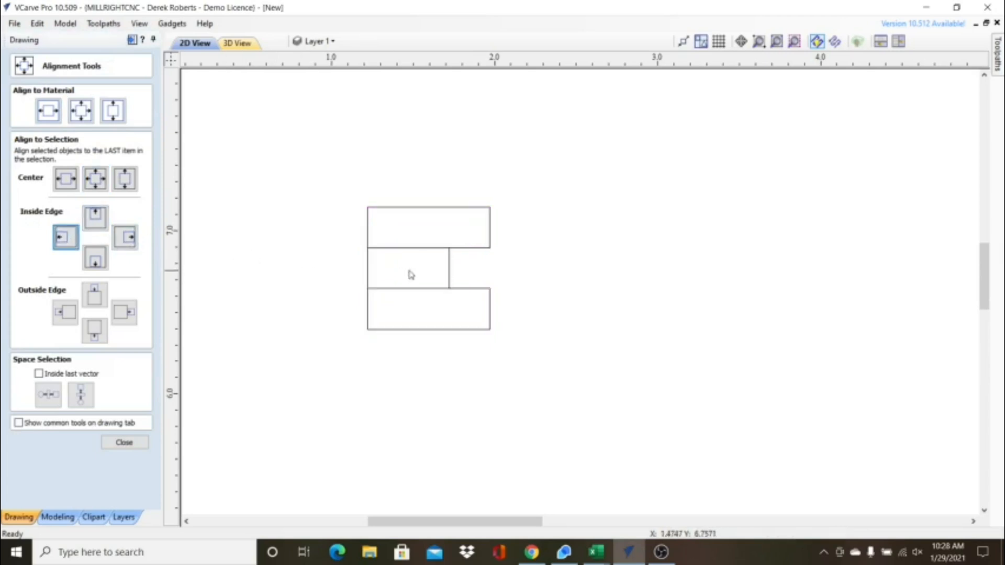
{"action": "left_click", "coordinate": [124, 441]}
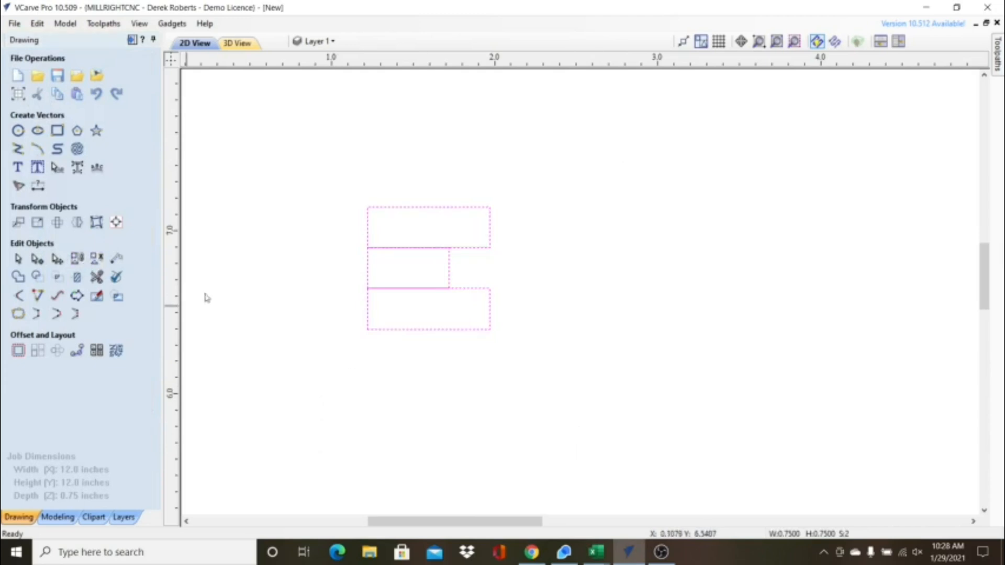
{"action": "left_click", "coordinate": [38, 295]}
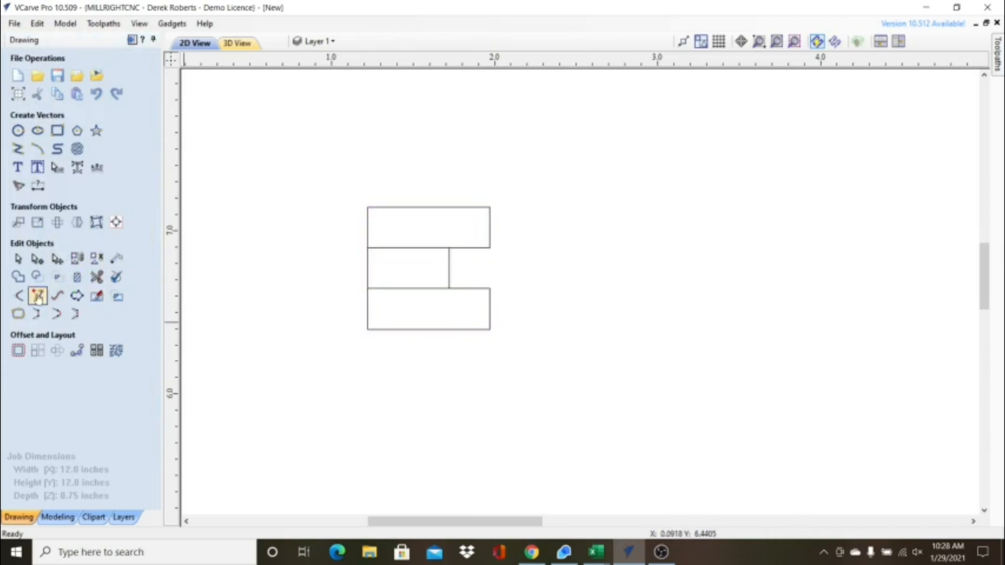
Step: Round the right-hand corners of both boards with Normal 0.125 inch fillets
{"action": "left_click", "coordinate": [38, 296]}
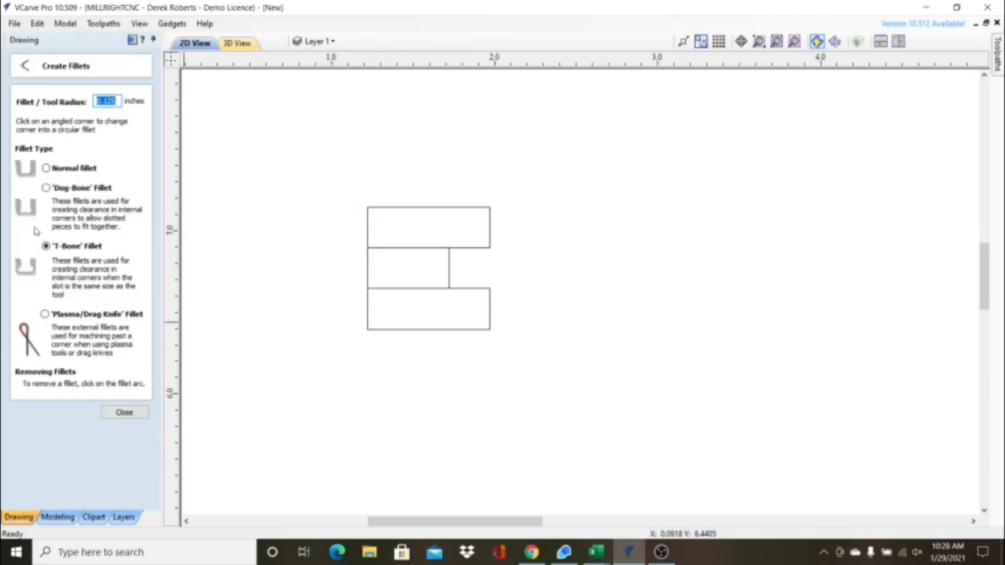
{"action": "left_click", "coordinate": [45, 168]}
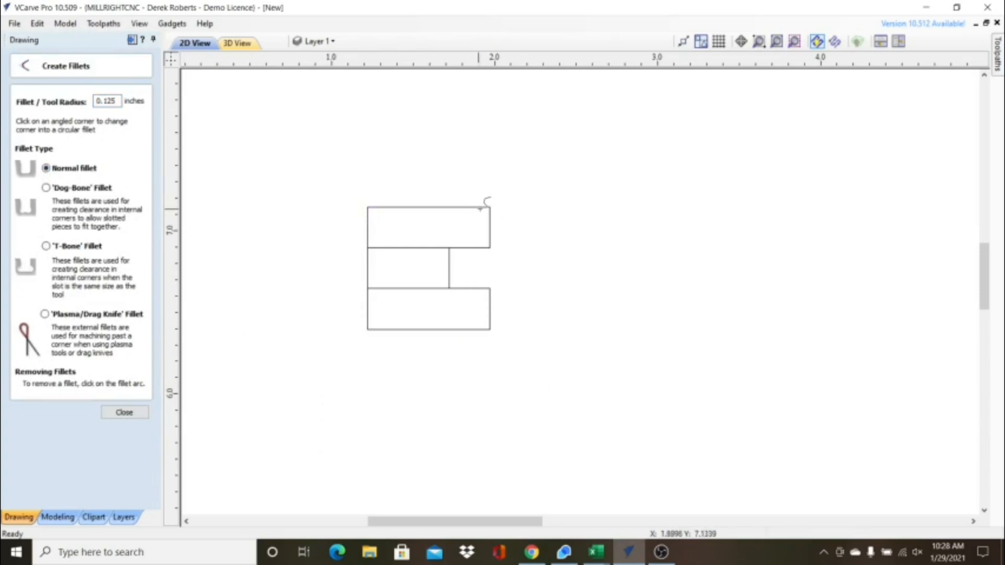
{"action": "mouse_move", "coordinate": [496, 202]}
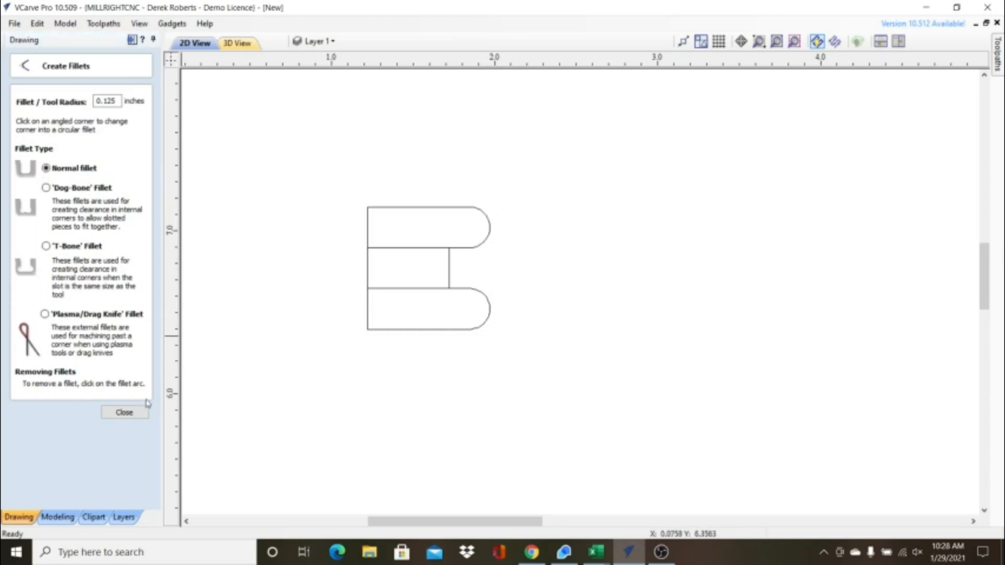
{"action": "left_click", "coordinate": [124, 413]}
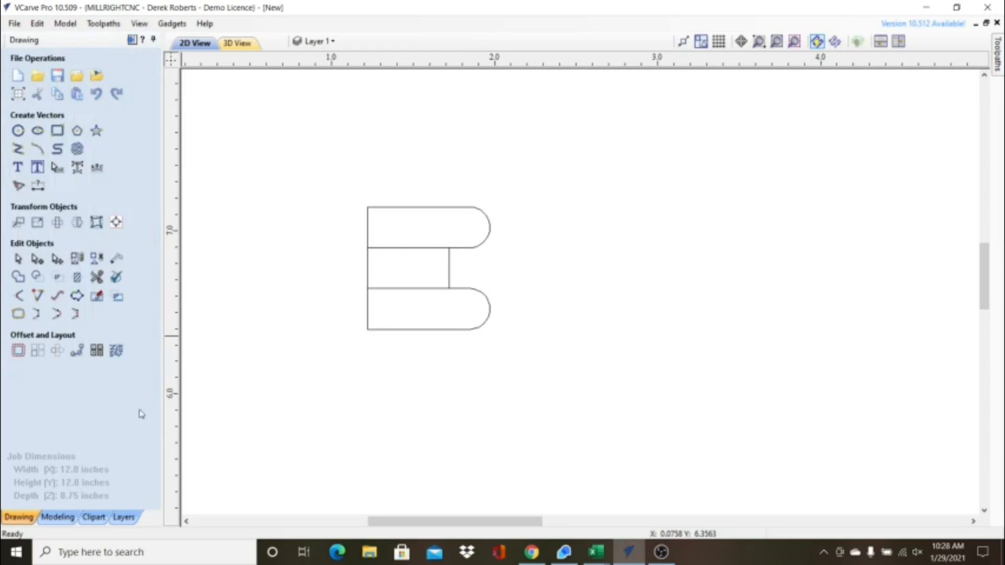
{"action": "left_click", "coordinate": [97, 276]}
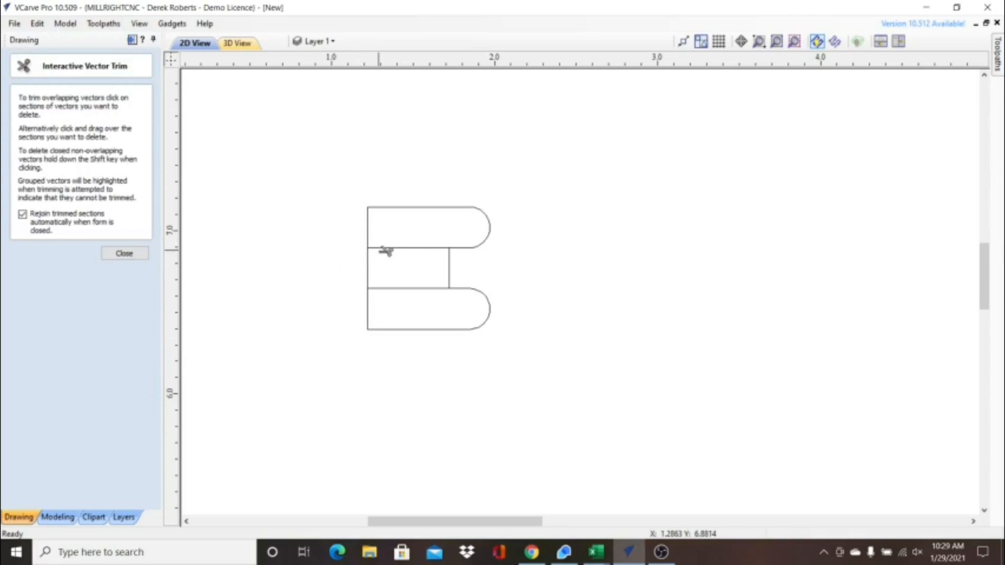
Step: Trim the shared inner edges so the three shapes merge into one finger outline
{"action": "left_click", "coordinate": [386, 250]}
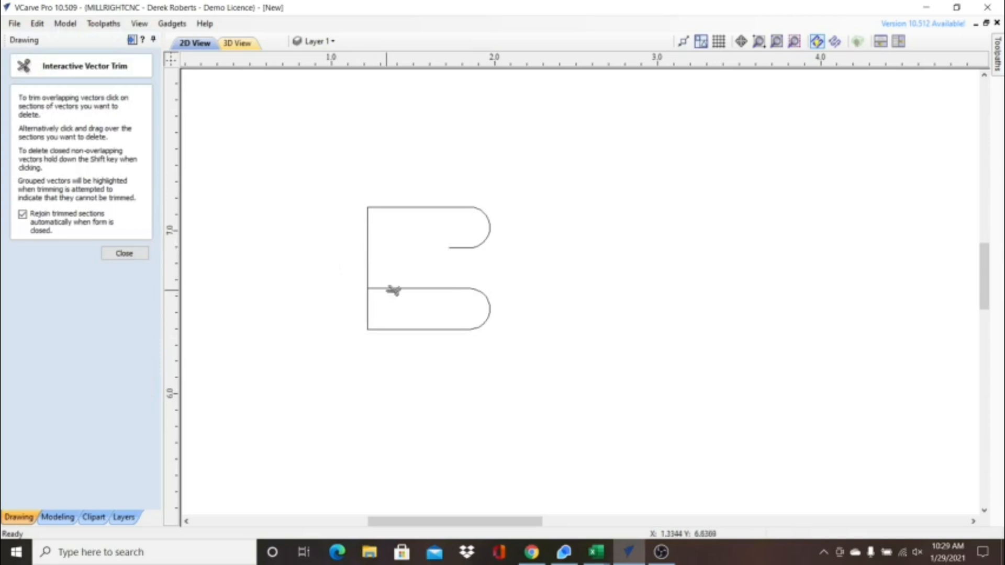
{"action": "left_click", "coordinate": [395, 290]}
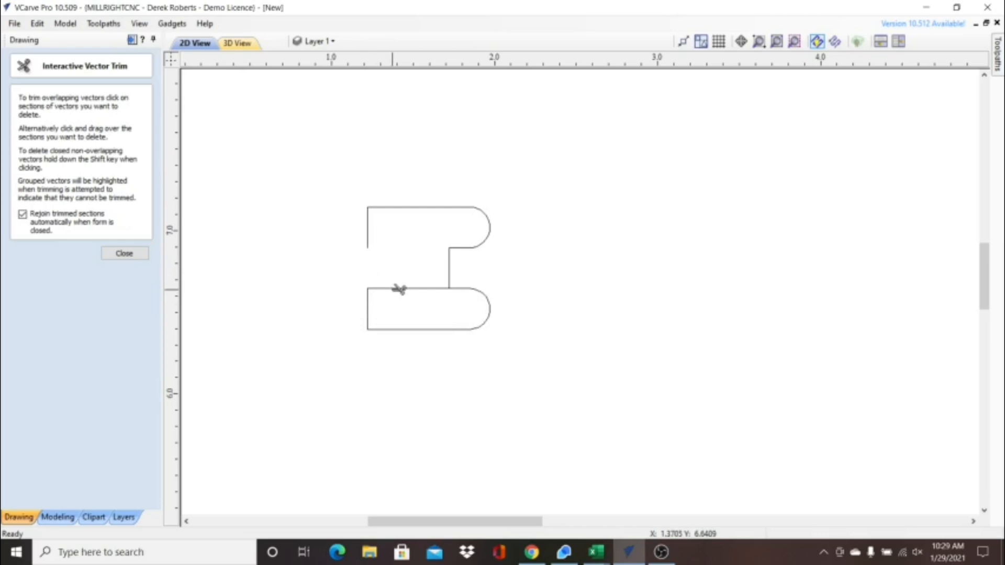
{"action": "left_click", "coordinate": [401, 288]}
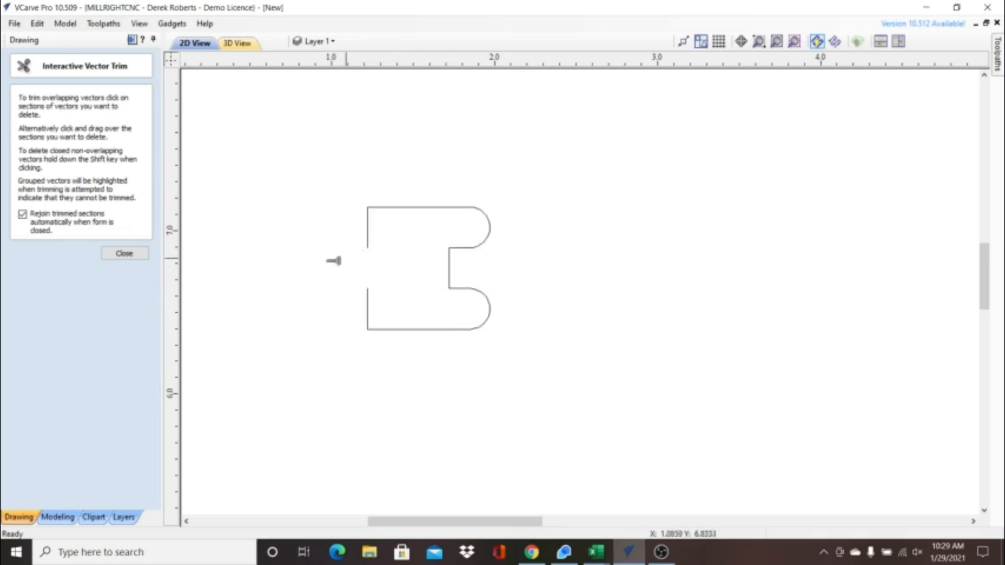
{"action": "left_click", "coordinate": [123, 253]}
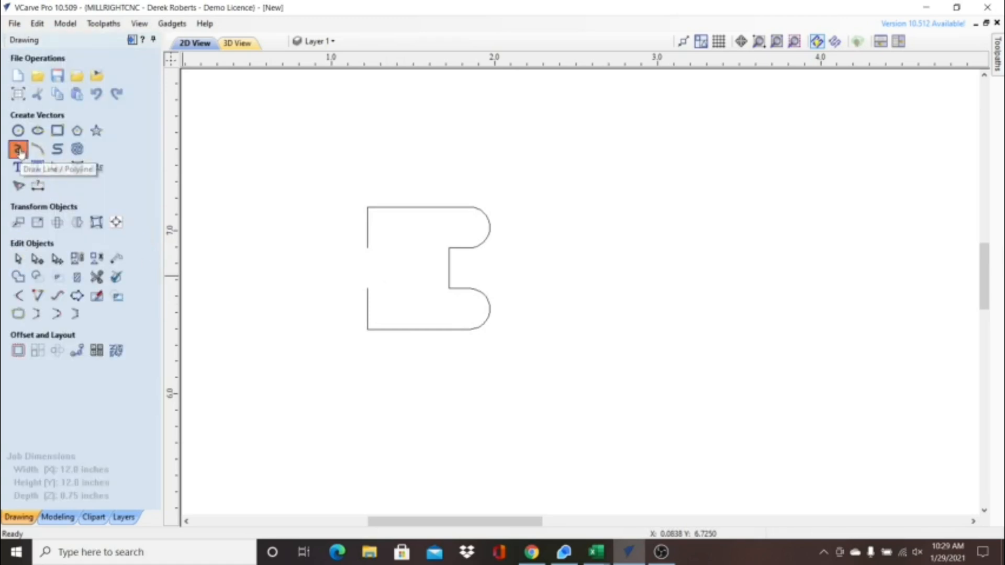
Step: Draw helper polylines out from the top and bottom left corners
{"action": "left_click", "coordinate": [18, 148]}
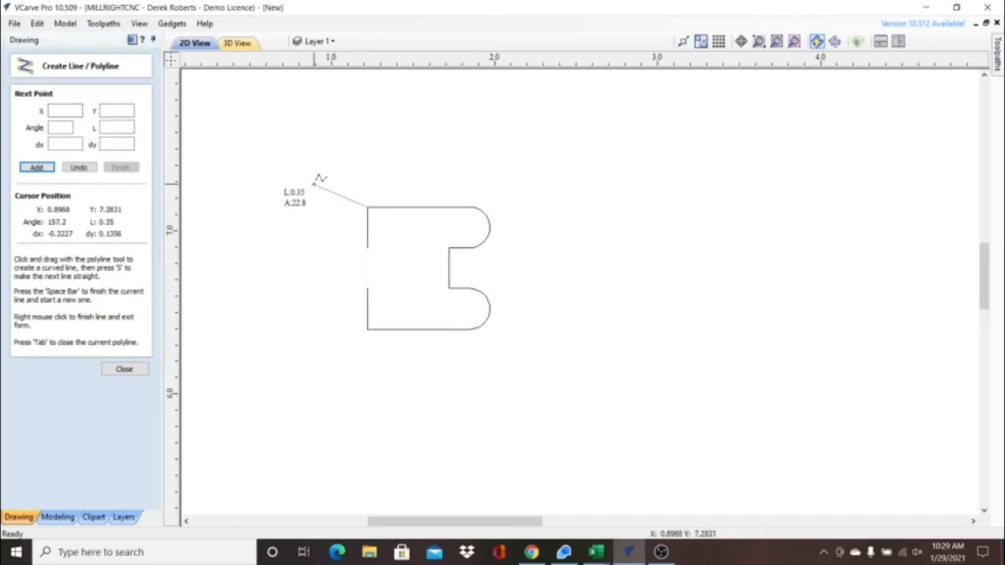
{"action": "left_click", "coordinate": [368, 329]}
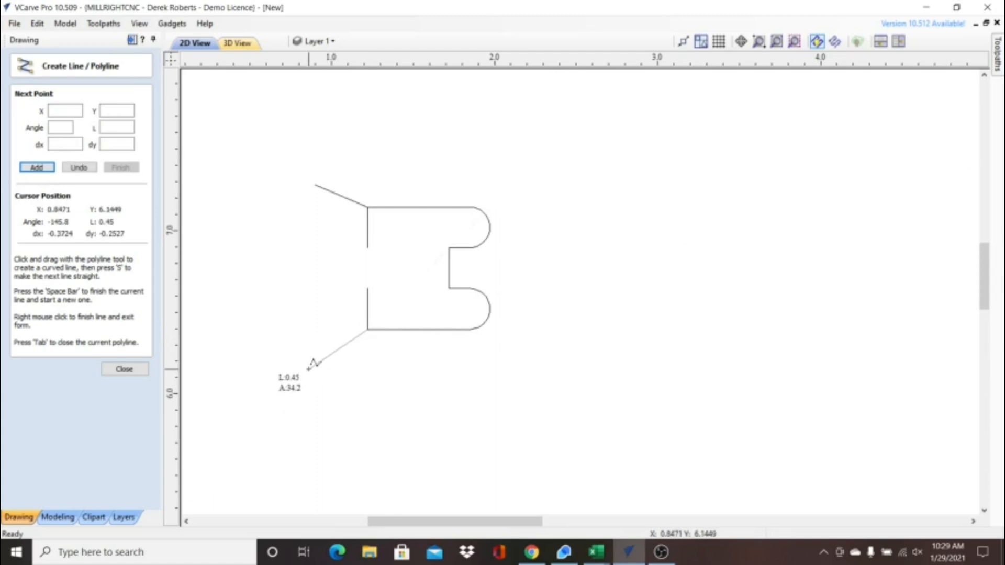
{"action": "left_click", "coordinate": [124, 368]}
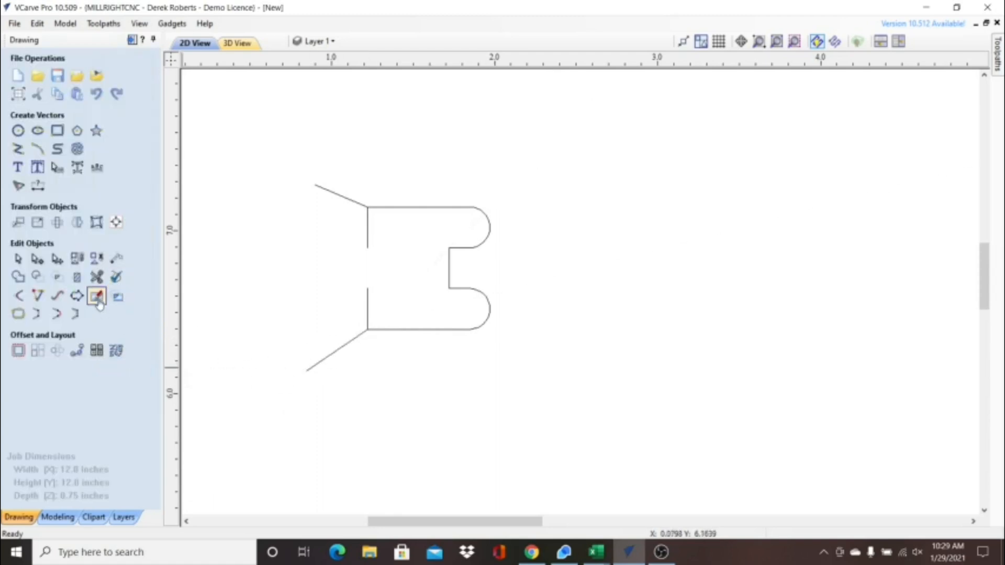
Step: Trim away the left edges and helper lines, leaving the profile open on the left
{"action": "left_click", "coordinate": [96, 295]}
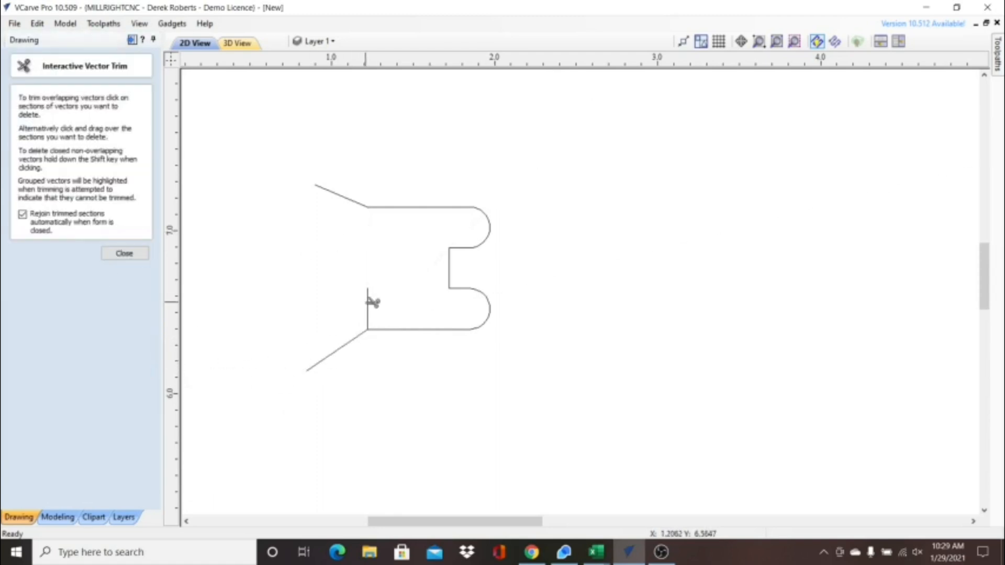
{"action": "left_click", "coordinate": [370, 306]}
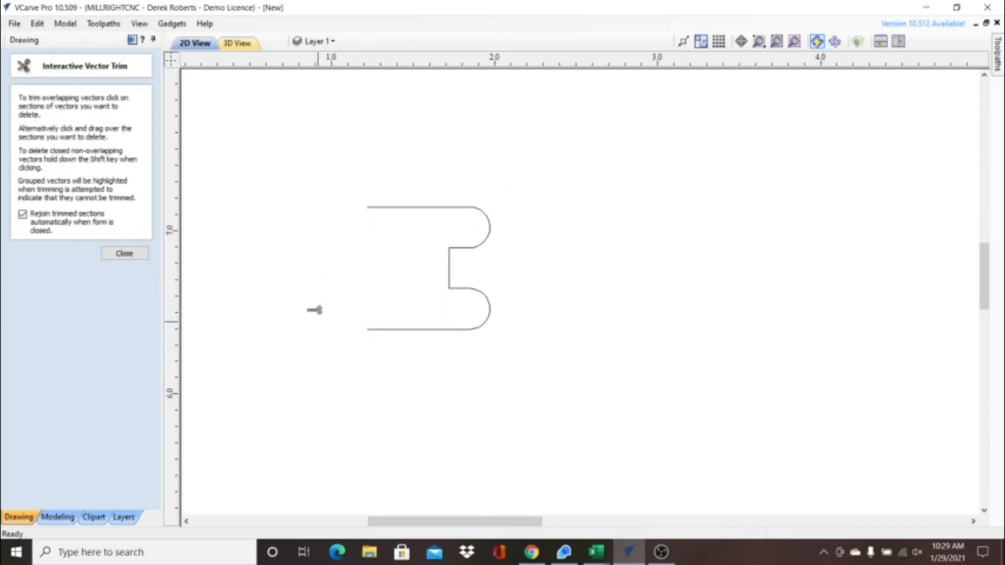
{"action": "left_click", "coordinate": [123, 253]}
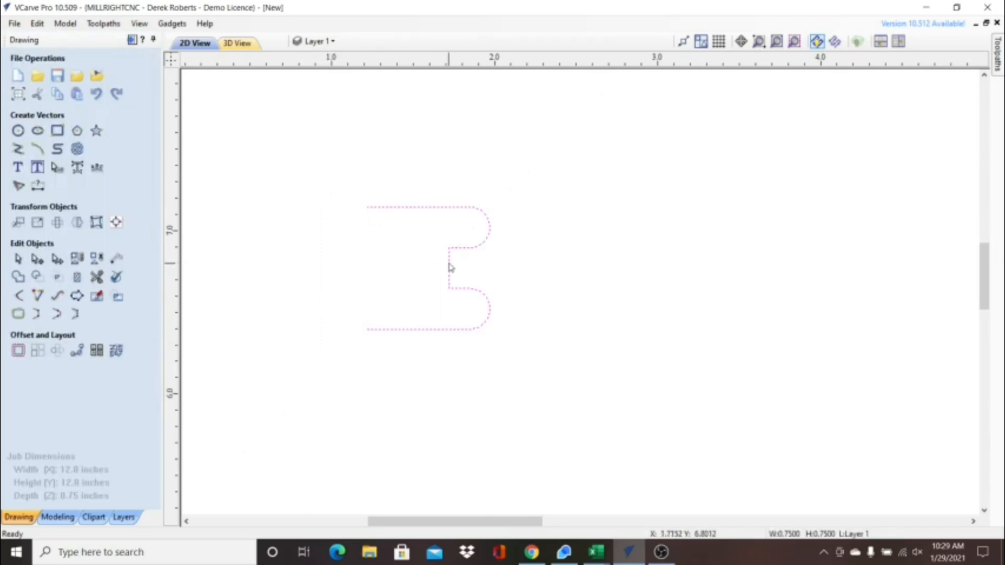
{"action": "mouse_move", "coordinate": [429, 281]}
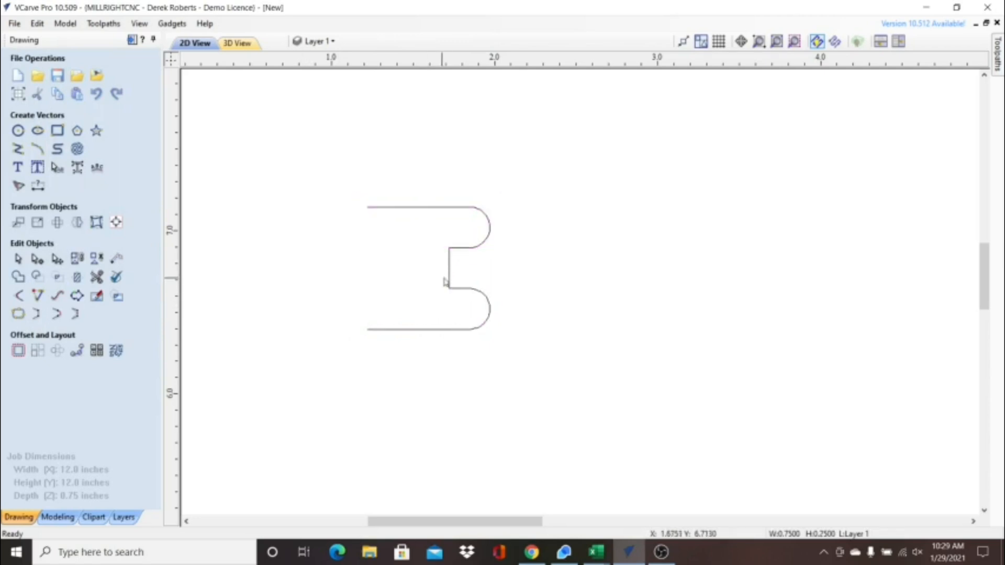
Step: Select the tenon outline and create a 0.5 by 0.25 inch rectangle over its top finger
{"action": "left_click", "coordinate": [449, 275]}
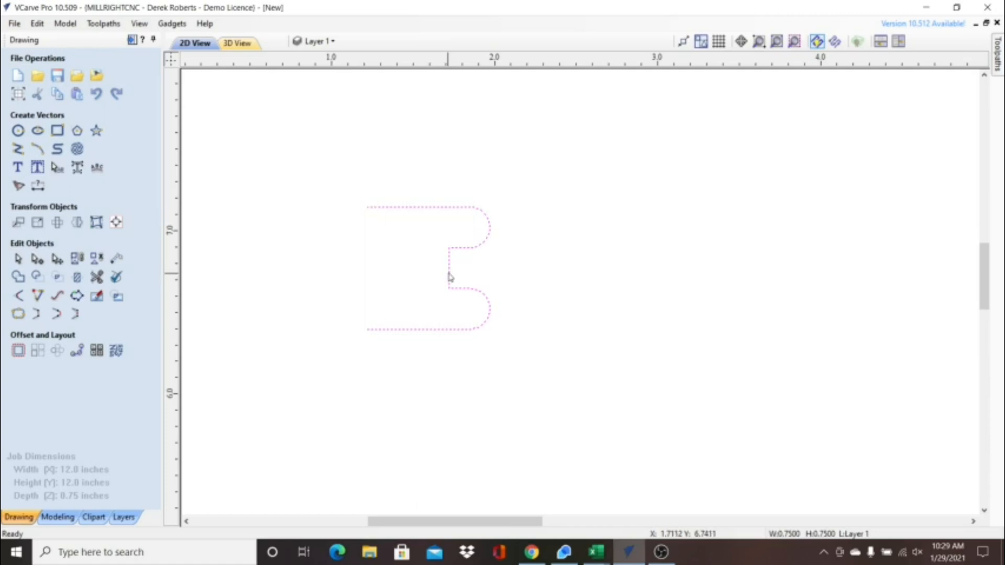
{"action": "mouse_move", "coordinate": [450, 281]}
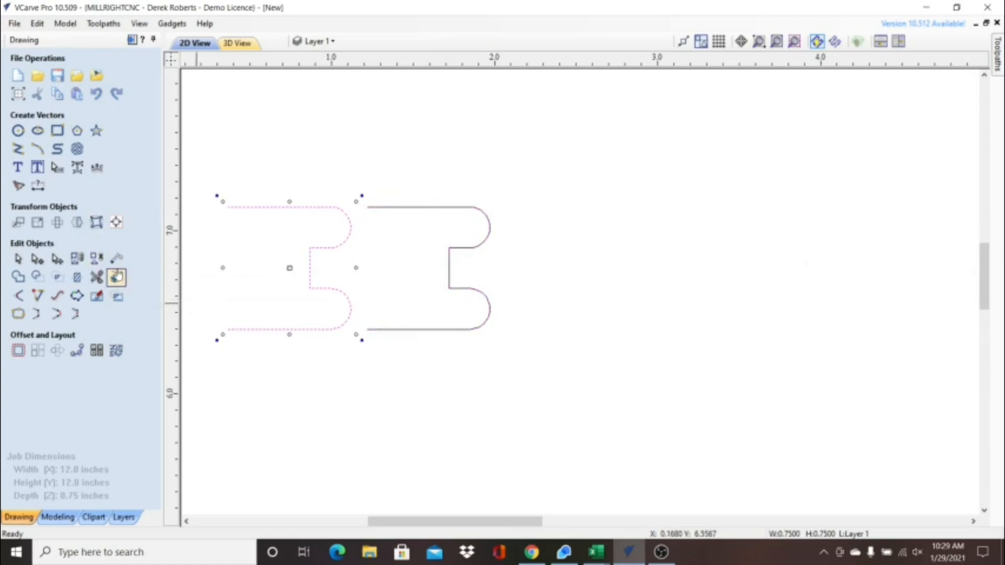
{"action": "left_click", "coordinate": [57, 131]}
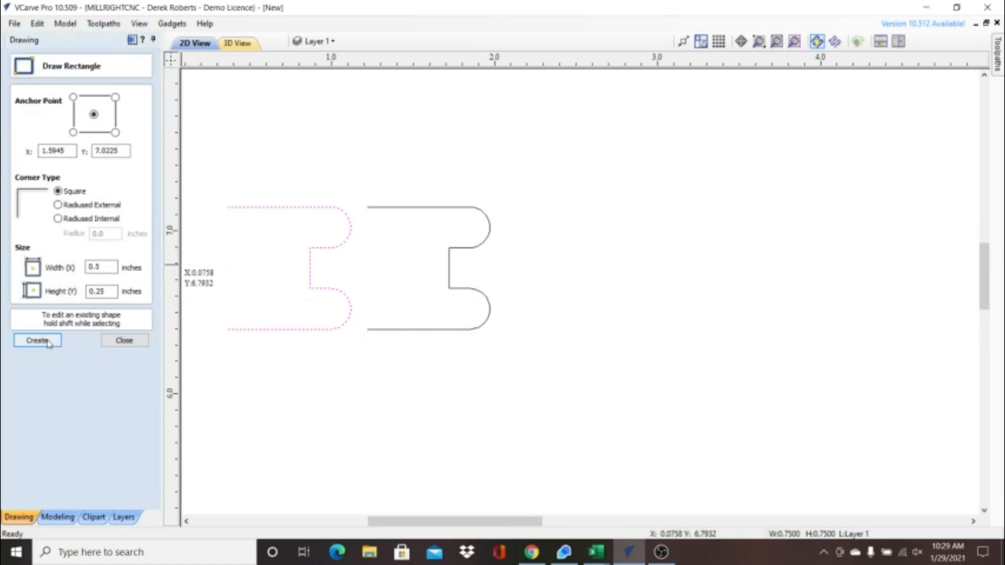
{"action": "left_click", "coordinate": [36, 340]}
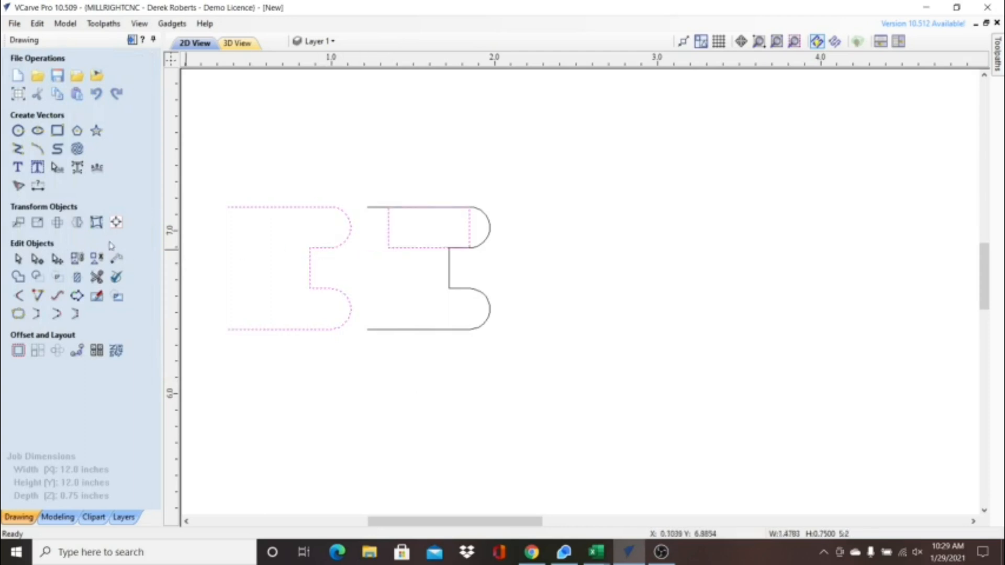
Step: Align the small rectangle to the left outline's lower corner
{"action": "left_click", "coordinate": [116, 222]}
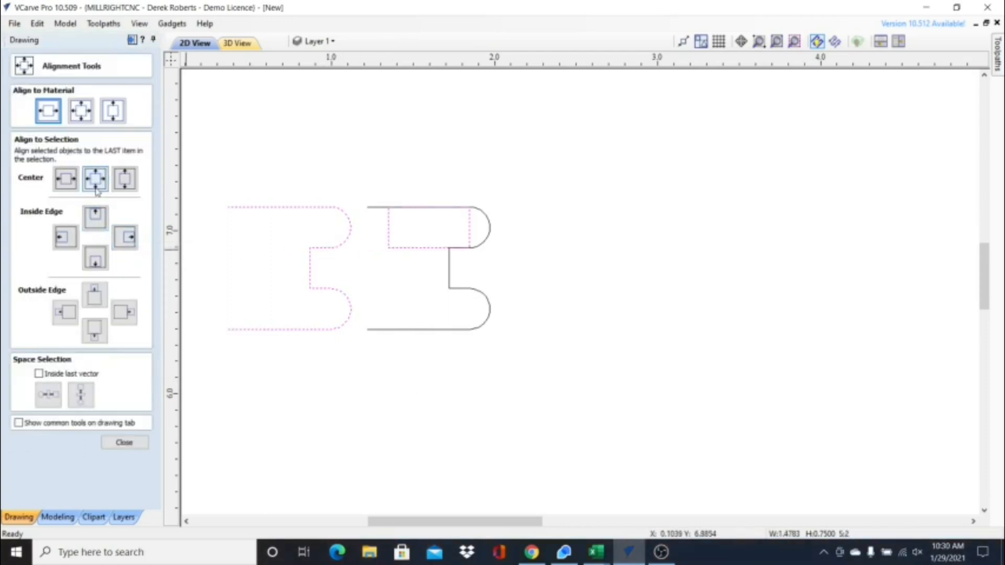
{"action": "left_click", "coordinate": [65, 237]}
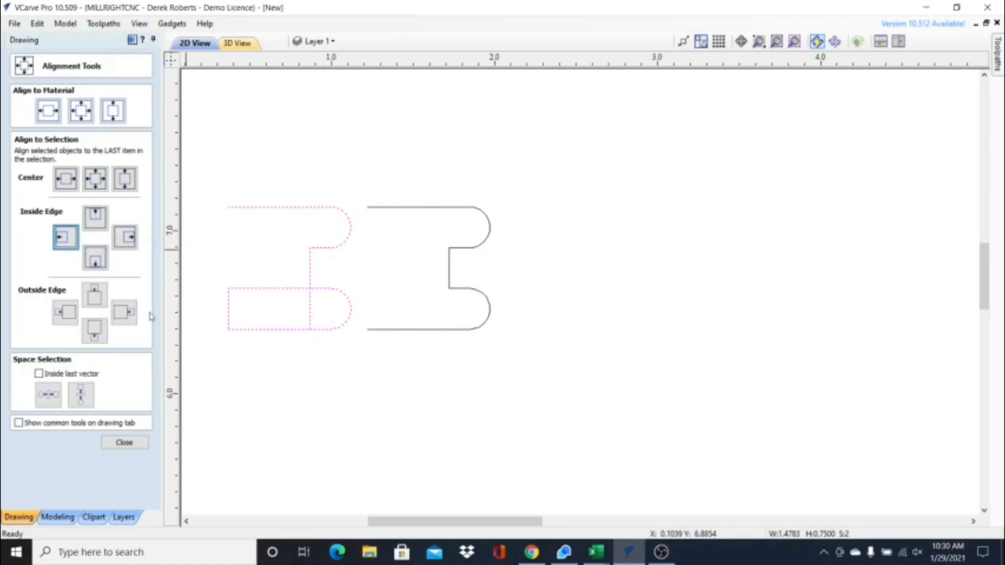
{"action": "left_click", "coordinate": [123, 442]}
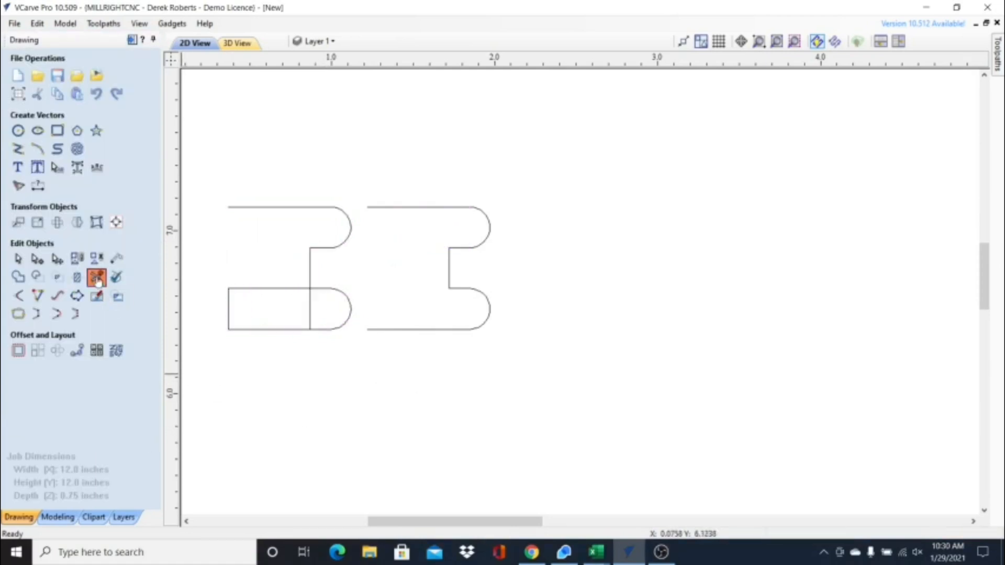
Step: Trim away the rectangle's overlapping edges, leaving a stepped single-finger profile
{"action": "left_click", "coordinate": [96, 276]}
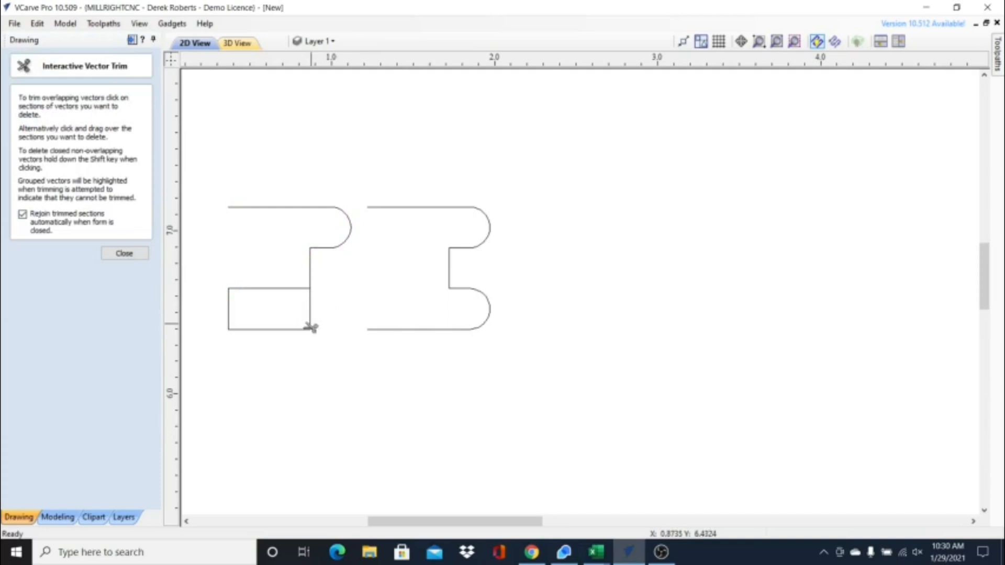
{"action": "mouse_move", "coordinate": [269, 289]}
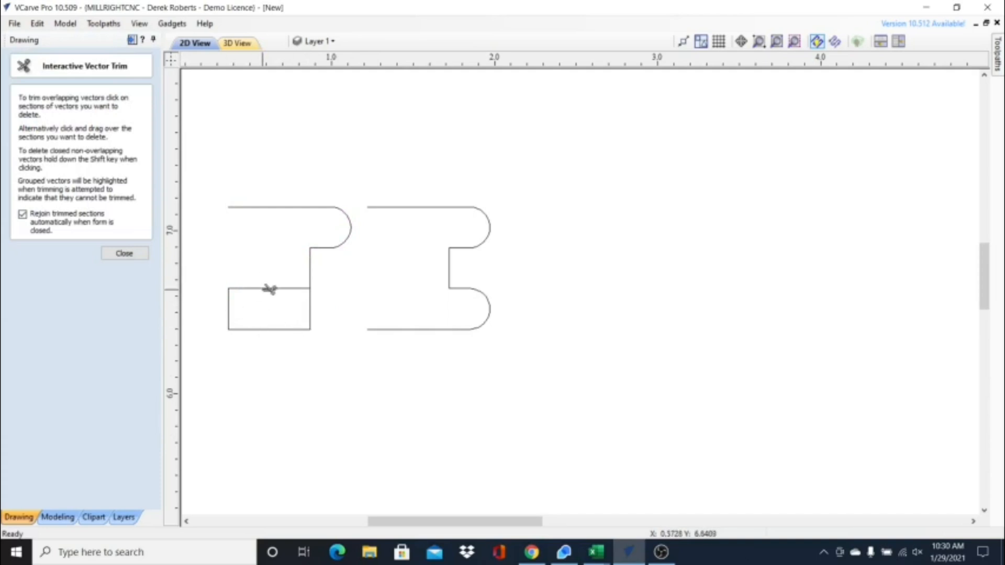
{"action": "left_click", "coordinate": [269, 289]}
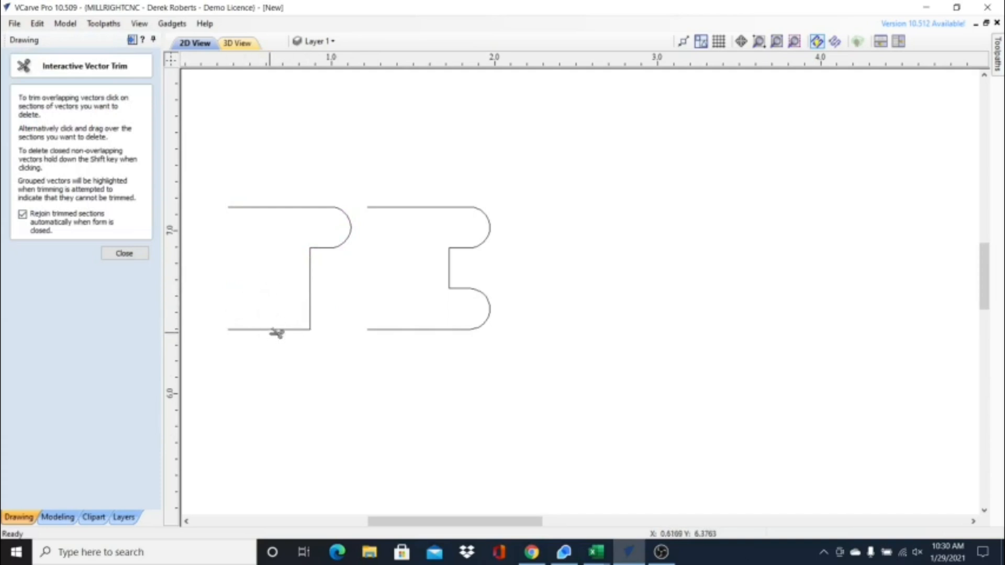
{"action": "left_click", "coordinate": [276, 333]}
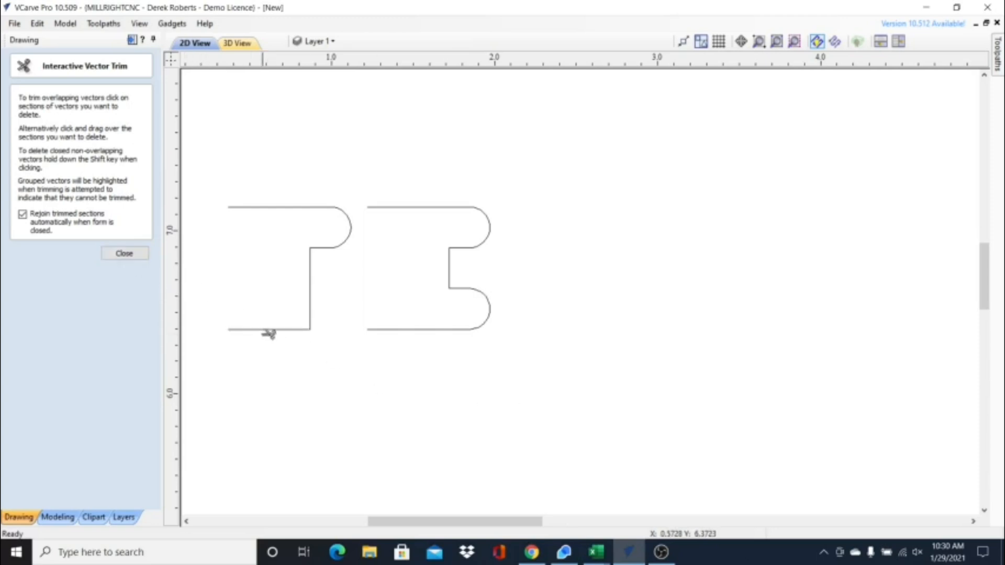
{"action": "left_click", "coordinate": [269, 333]}
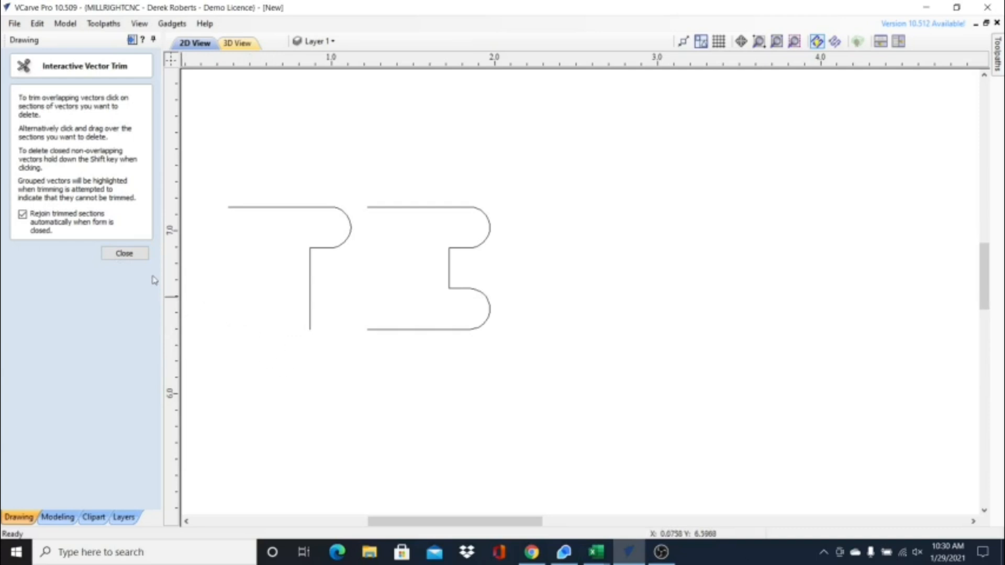
{"action": "left_click", "coordinate": [123, 253]}
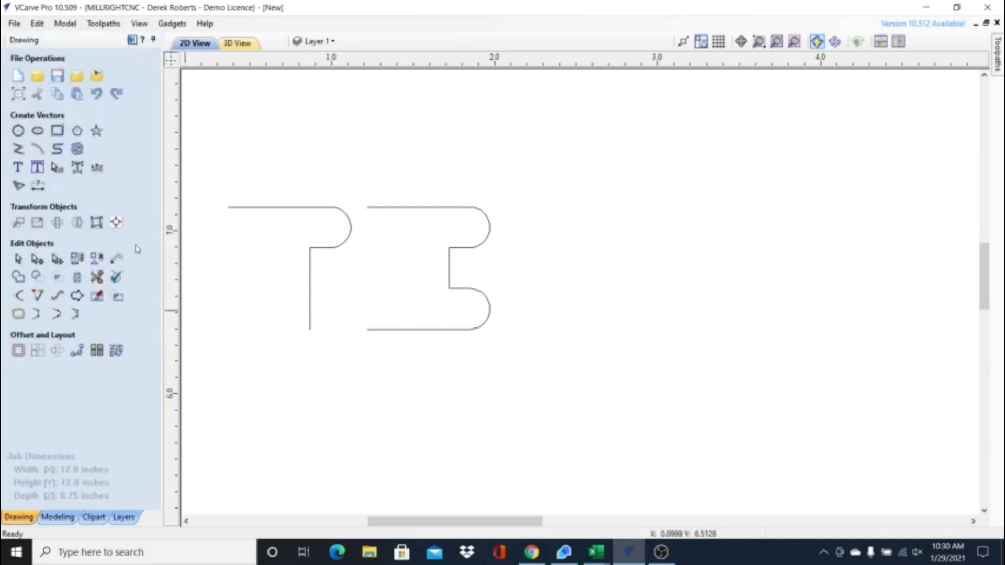
{"action": "mouse_move", "coordinate": [290, 318]}
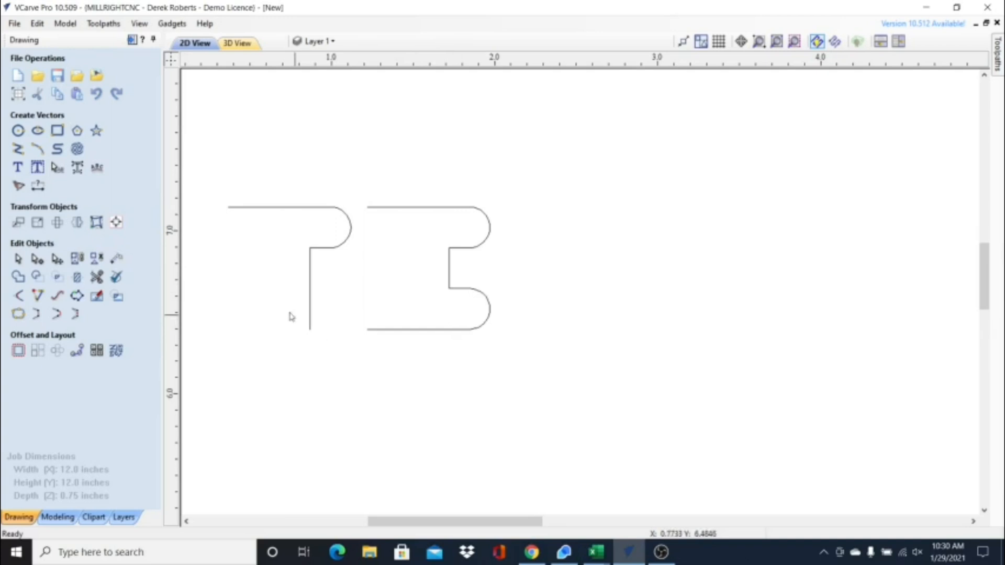
{"action": "mouse_move", "coordinate": [117, 222]}
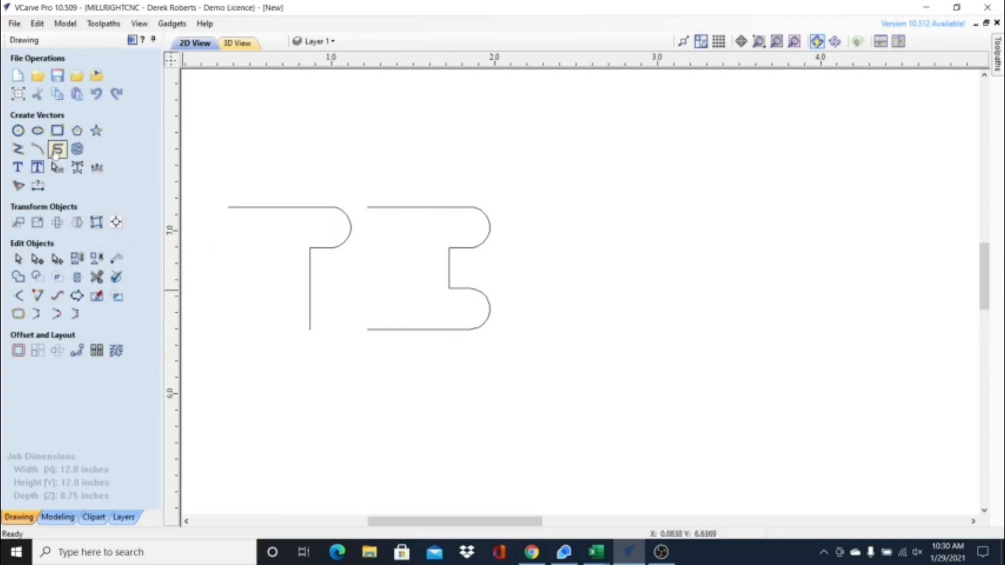
Step: Enter a new rectangle size of 2 inches wide by 4.5 inches tall
{"action": "left_click", "coordinate": [56, 131]}
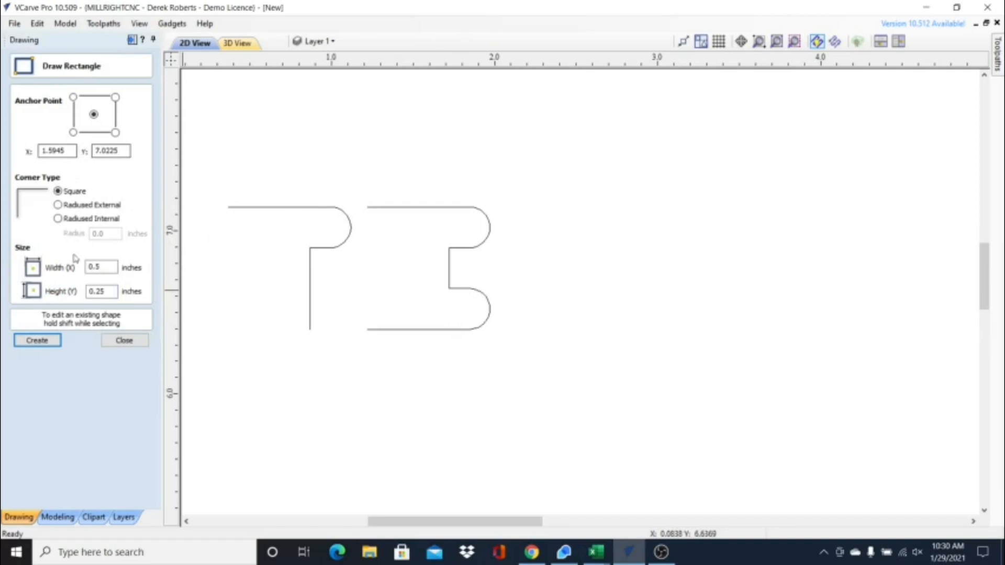
{"action": "triple_click", "coordinate": [101, 266]}
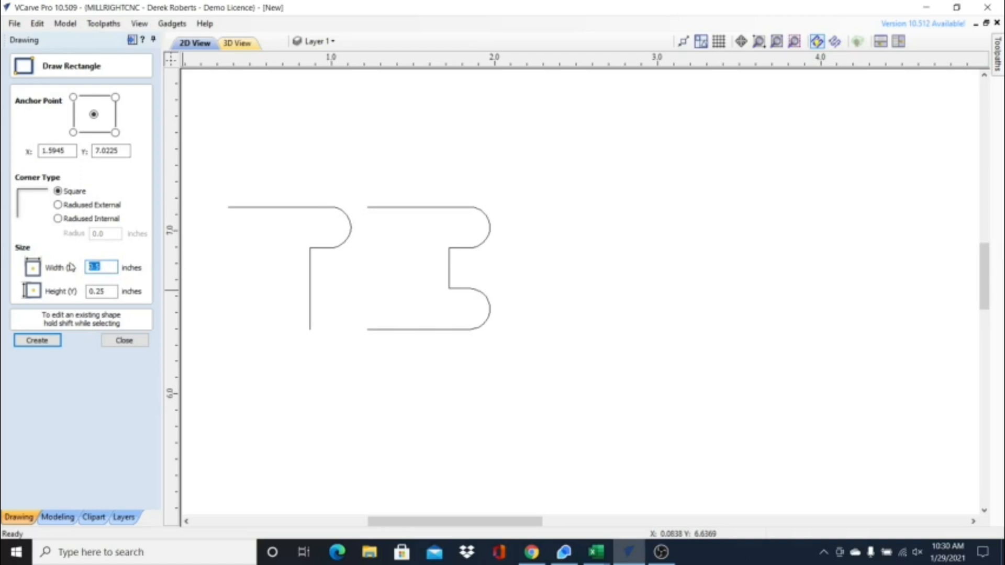
{"action": "type", "text": "2"}
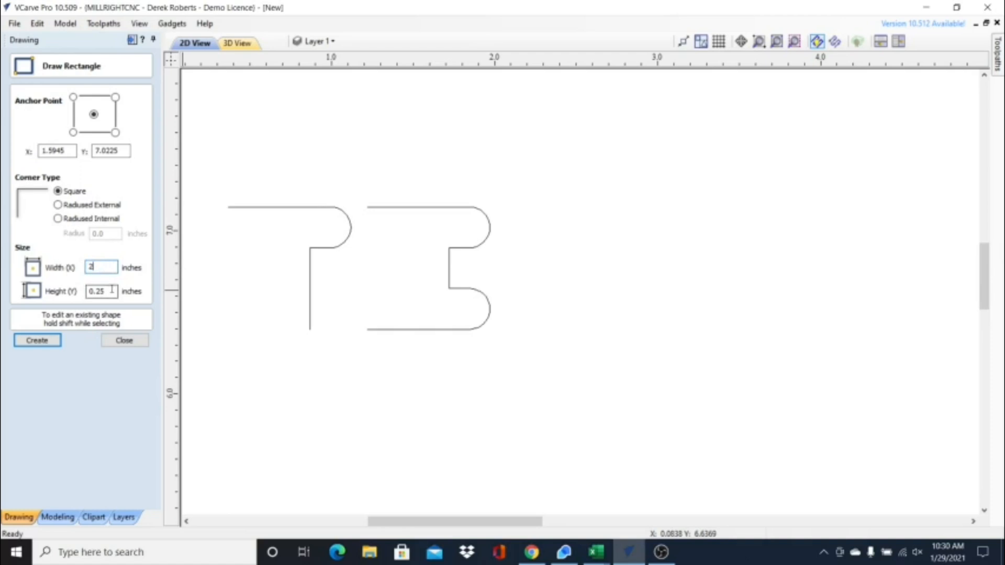
{"action": "type", "text": "4.5"}
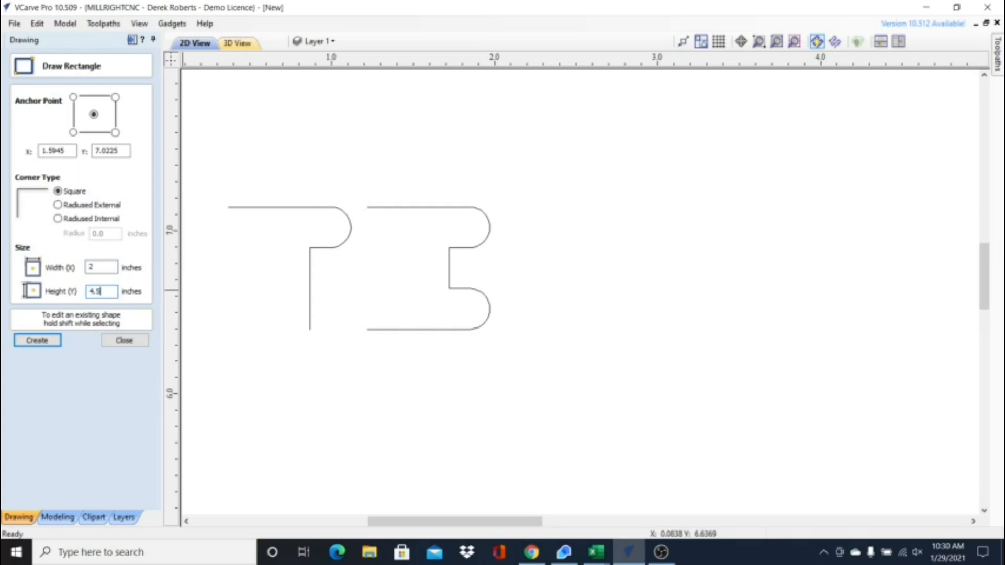
{"action": "mouse_move", "coordinate": [422, 304]}
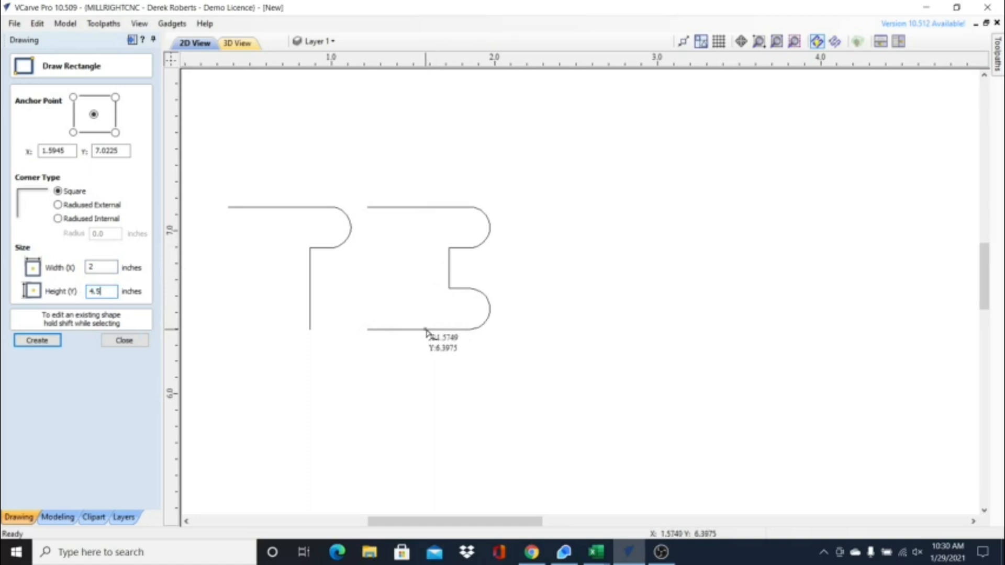
{"action": "mouse_move", "coordinate": [127, 304]}
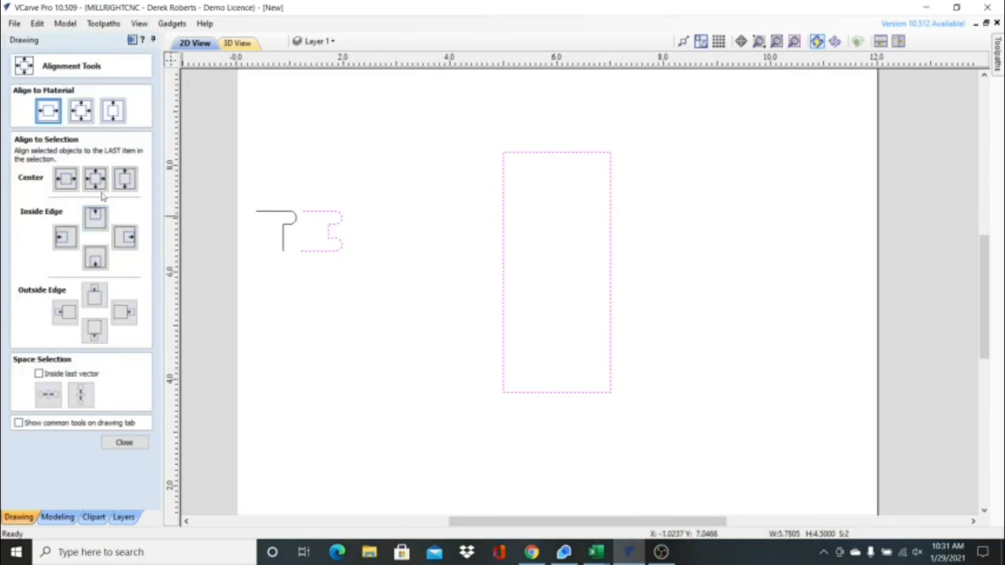
Step: Align the tenon profile inside the board's top and left edges and reselect it
{"action": "left_click", "coordinate": [96, 217]}
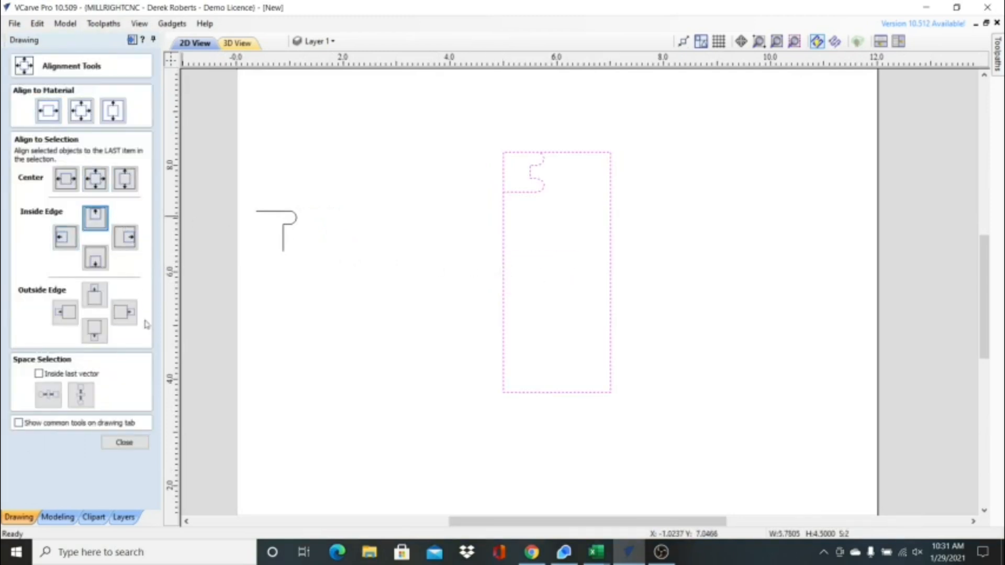
{"action": "left_click", "coordinate": [123, 442]}
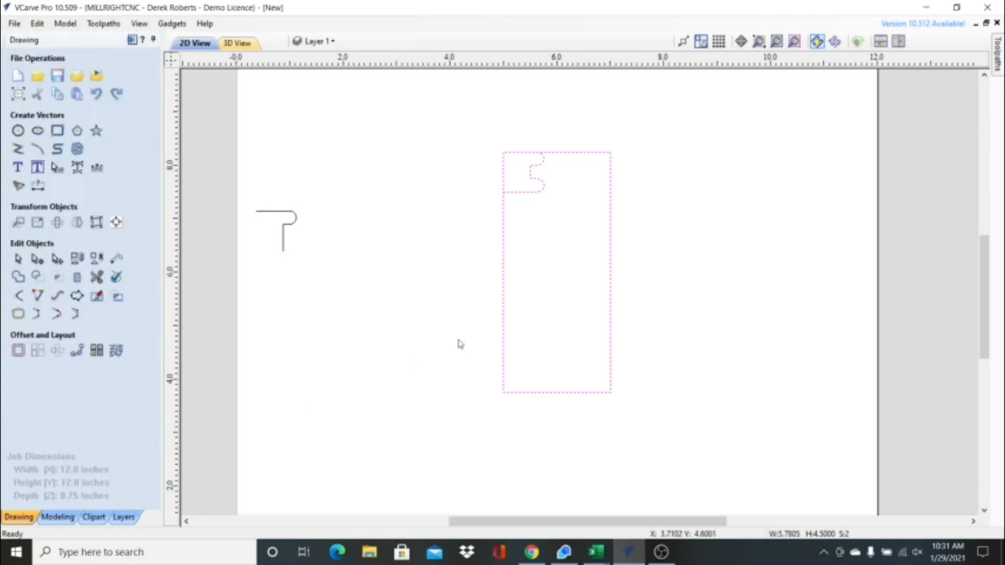
{"action": "left_click", "coordinate": [556, 269]}
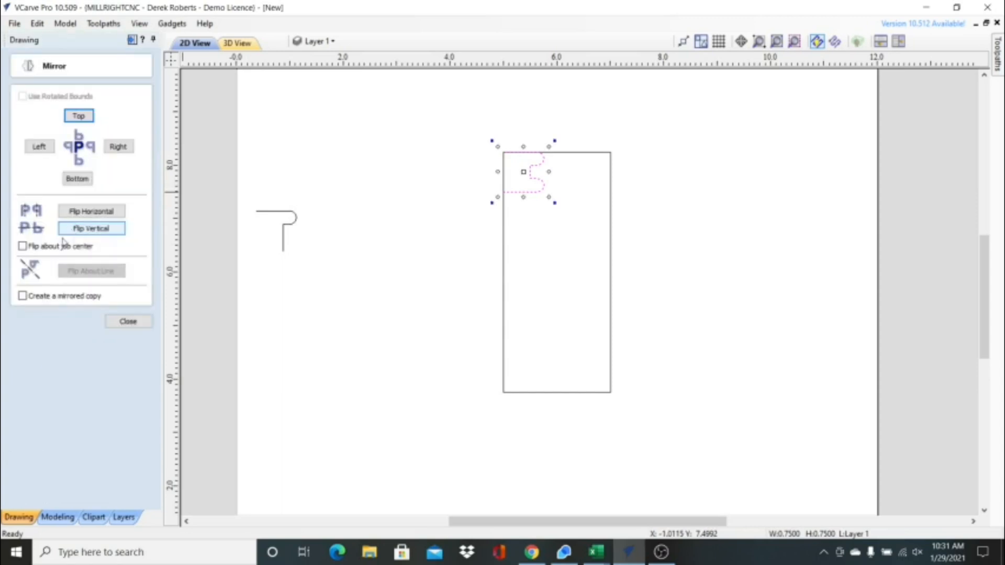
Step: Mirror copies of the tenon down the board's left edge, keeping two spaced notches
{"action": "left_click", "coordinate": [22, 295]}
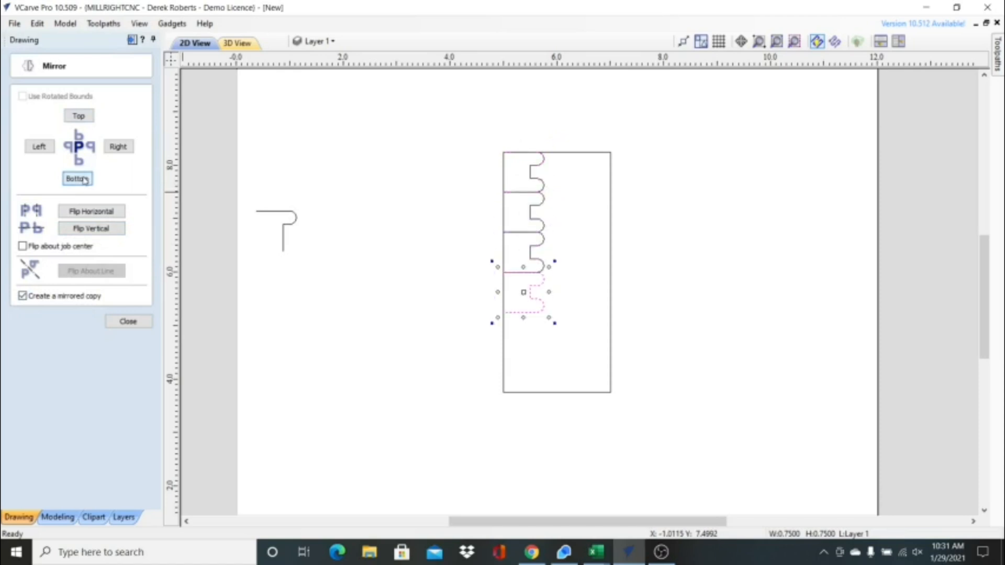
{"action": "left_click", "coordinate": [77, 178]}
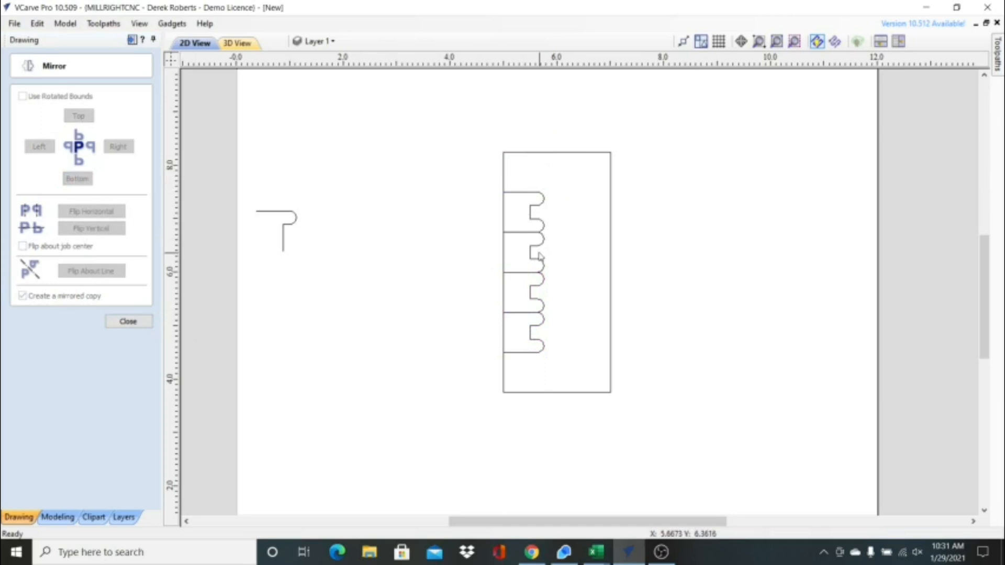
{"action": "left_click", "coordinate": [77, 178]}
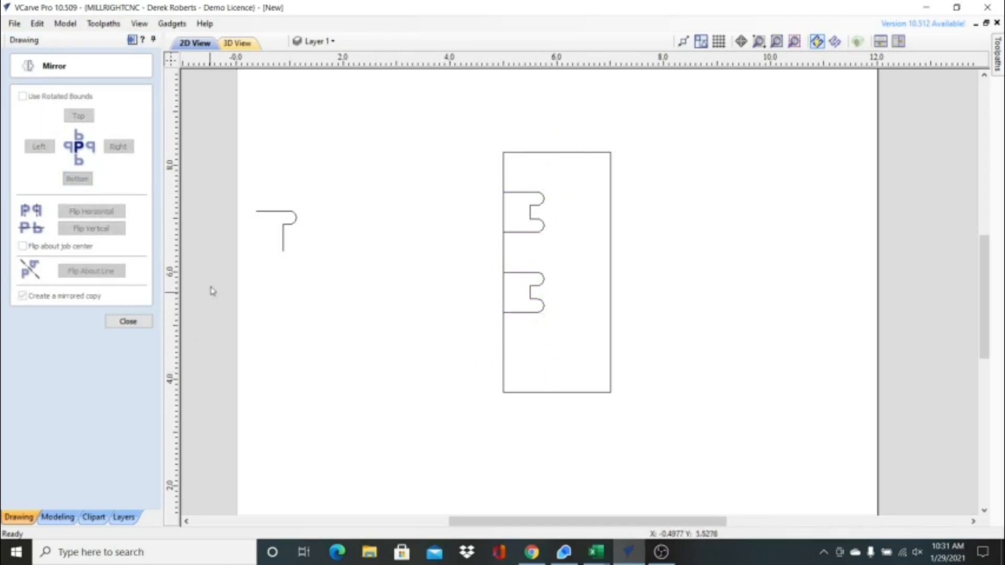
{"action": "mouse_move", "coordinate": [359, 235]}
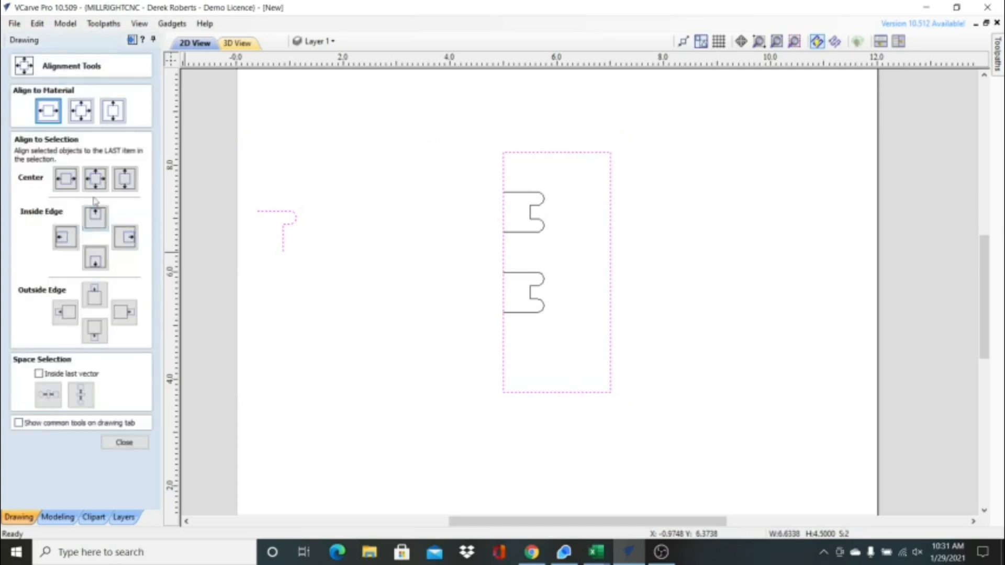
Step: Align the hooked finger profile inside the board's bottom-left corner
{"action": "left_click", "coordinate": [95, 257]}
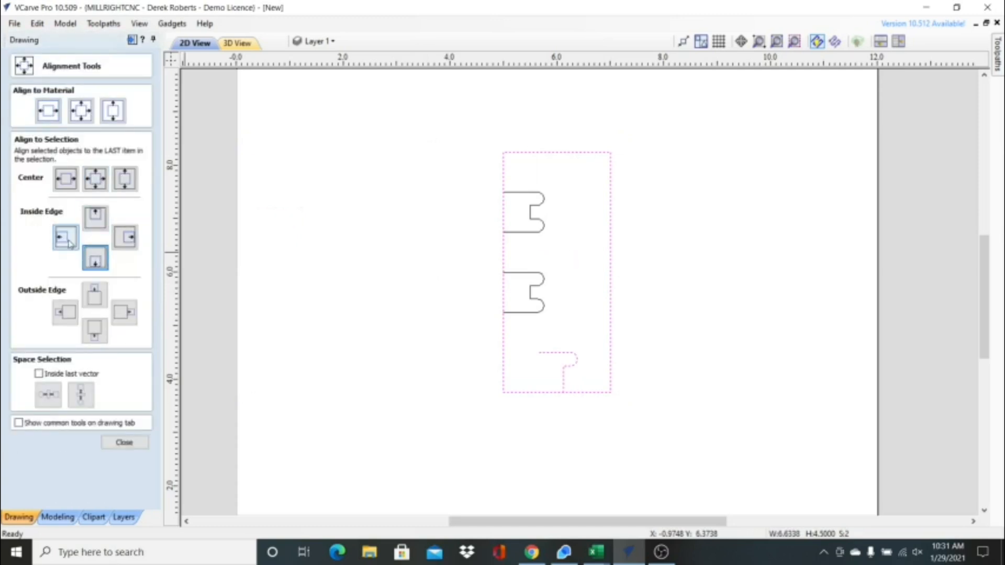
{"action": "left_click", "coordinate": [65, 238]}
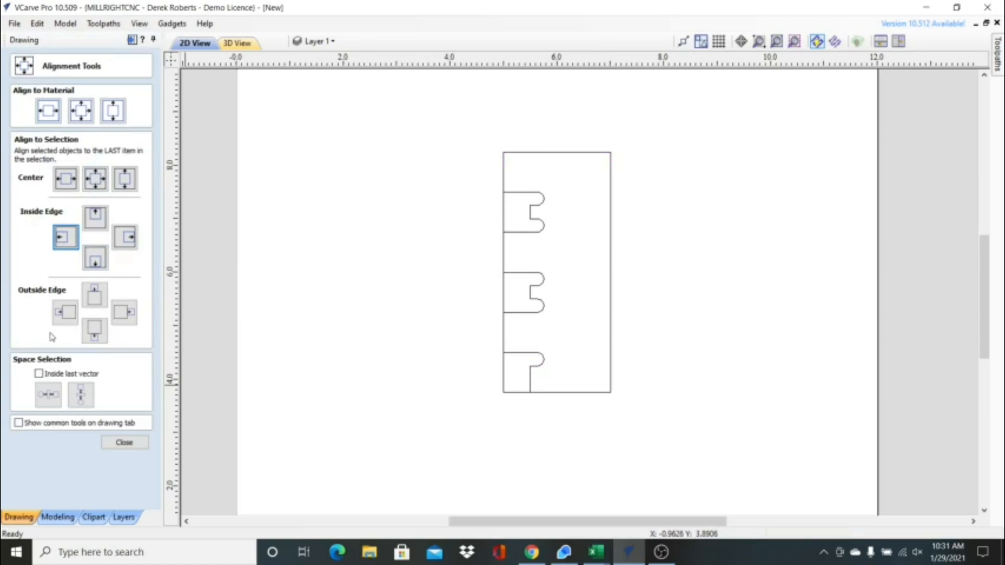
{"action": "left_click", "coordinate": [124, 442]}
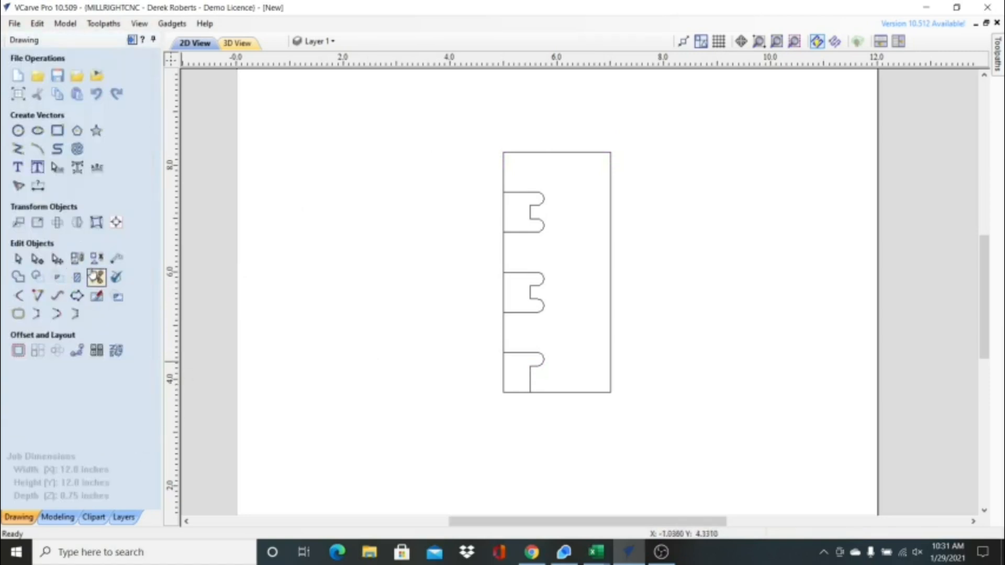
Step: Trim the overlapping board edge inside the notch into one continuous outline
{"action": "left_click", "coordinate": [96, 276]}
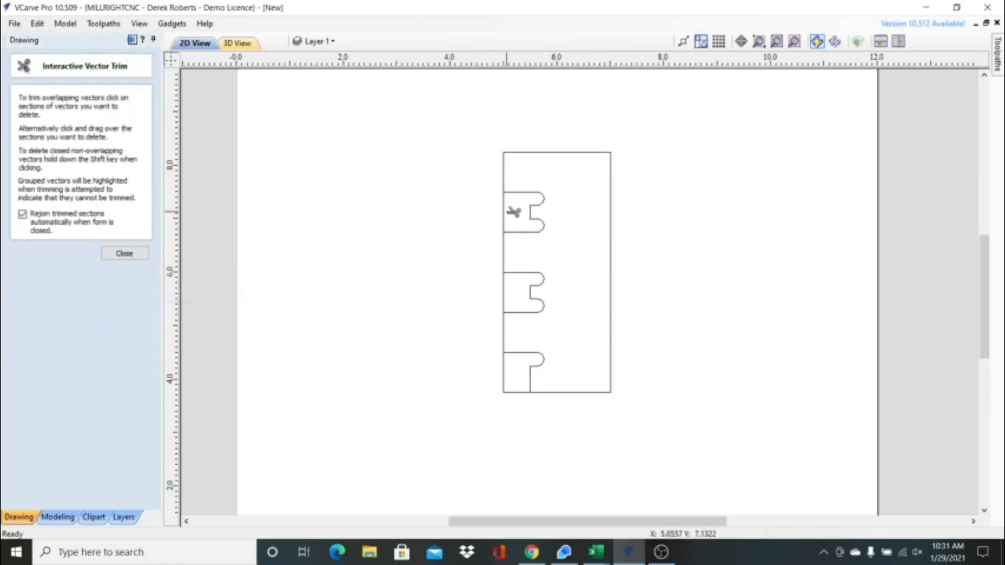
{"action": "left_click", "coordinate": [516, 198]}
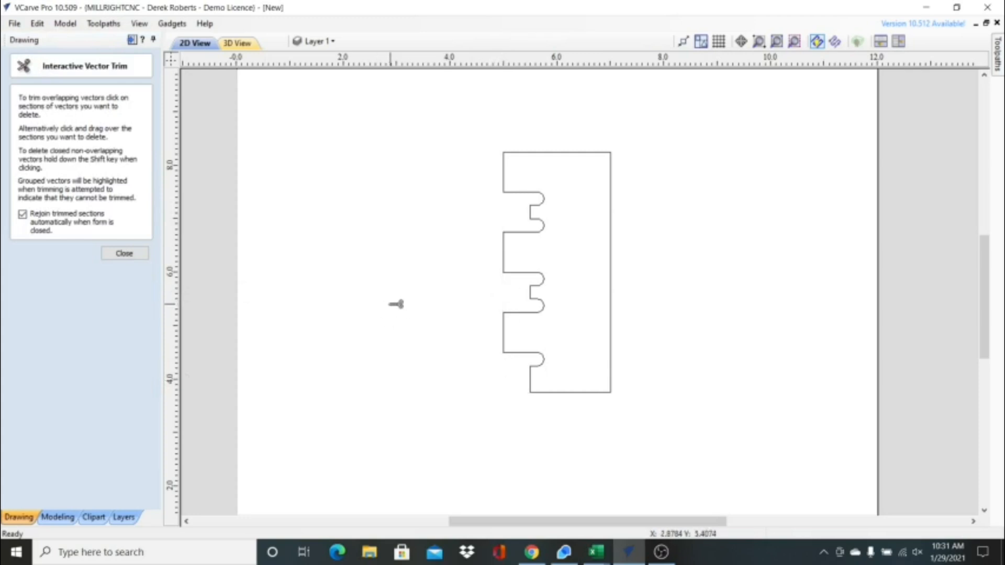
{"action": "left_click", "coordinate": [125, 252]}
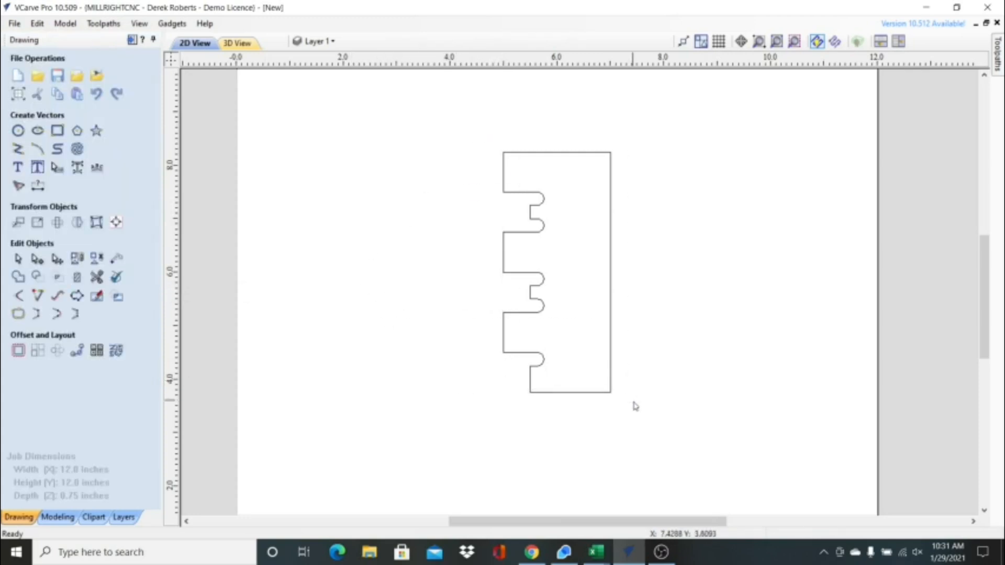
Step: Run Select All Open Vectors and confirm the outline has none
{"action": "left_click", "coordinate": [38, 312]}
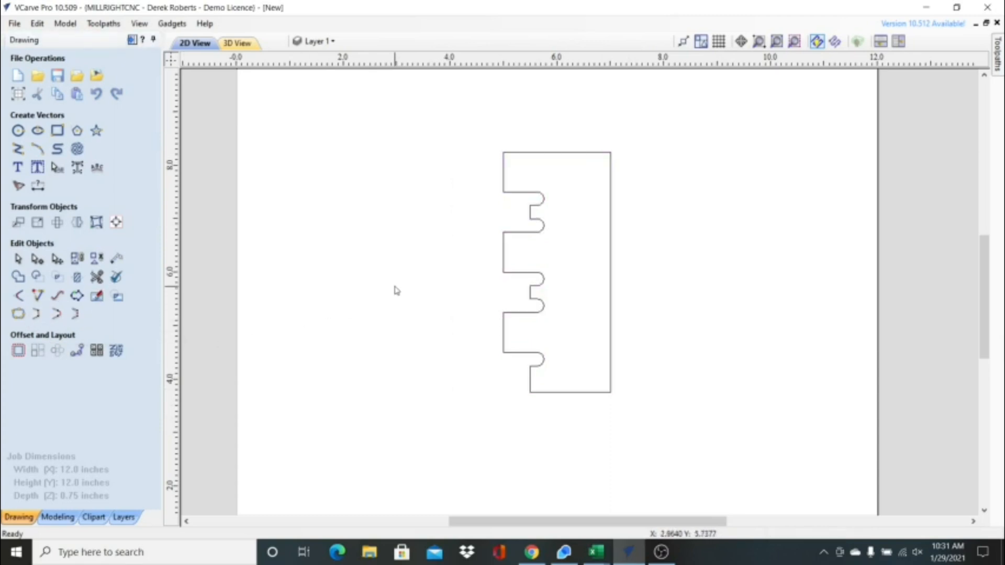
{"action": "right_click", "coordinate": [396, 289]}
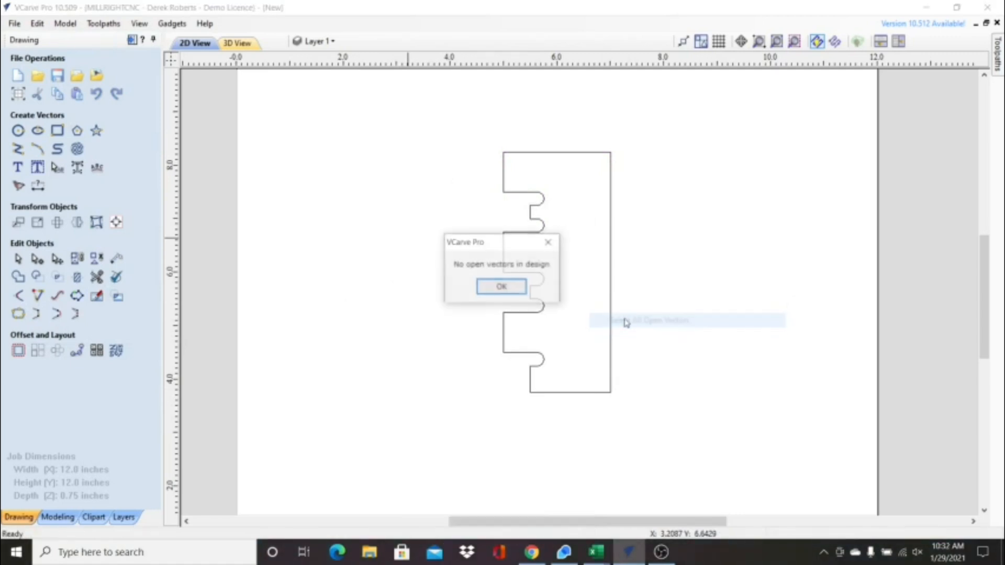
{"action": "left_click", "coordinate": [500, 287]}
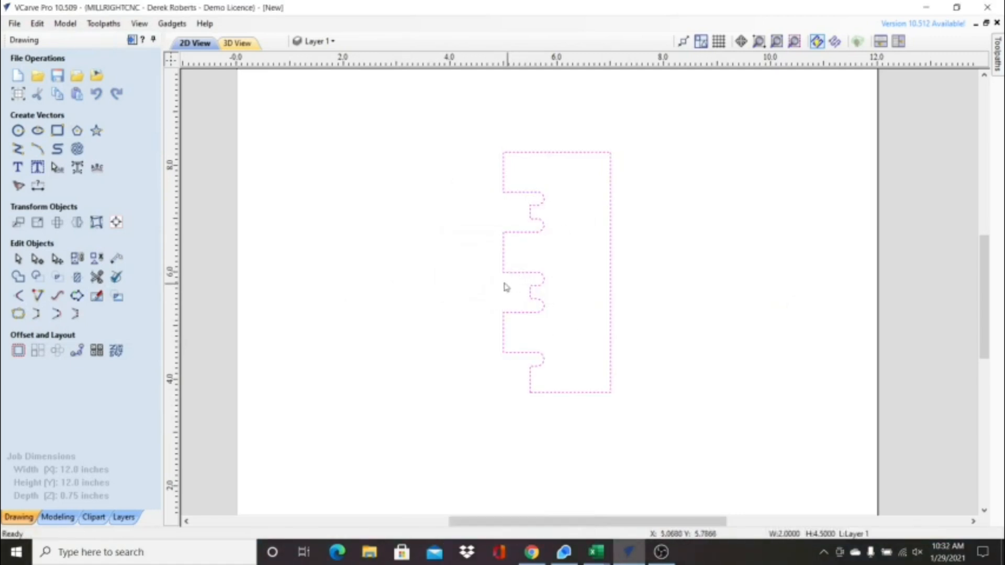
{"action": "mouse_move", "coordinate": [76, 222]}
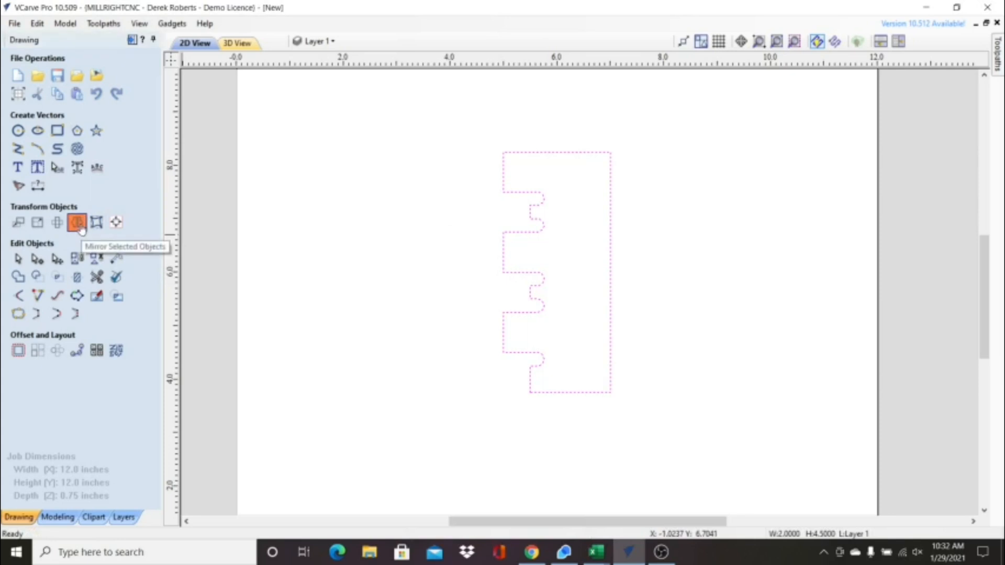
Step: Mirror a copy of the finger board to the right and flip it top to bottom
{"action": "left_click", "coordinate": [77, 222]}
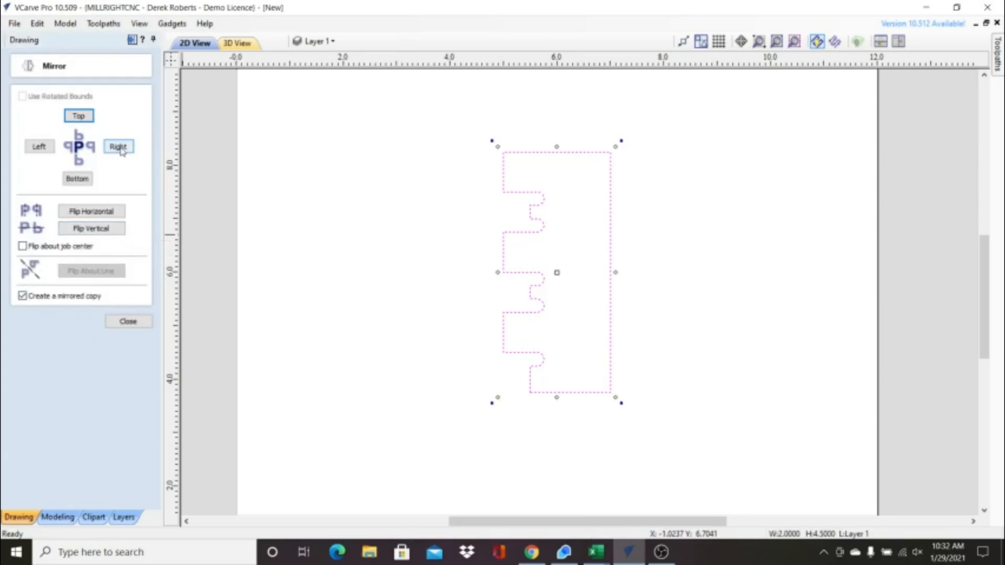
{"action": "left_click", "coordinate": [118, 146]}
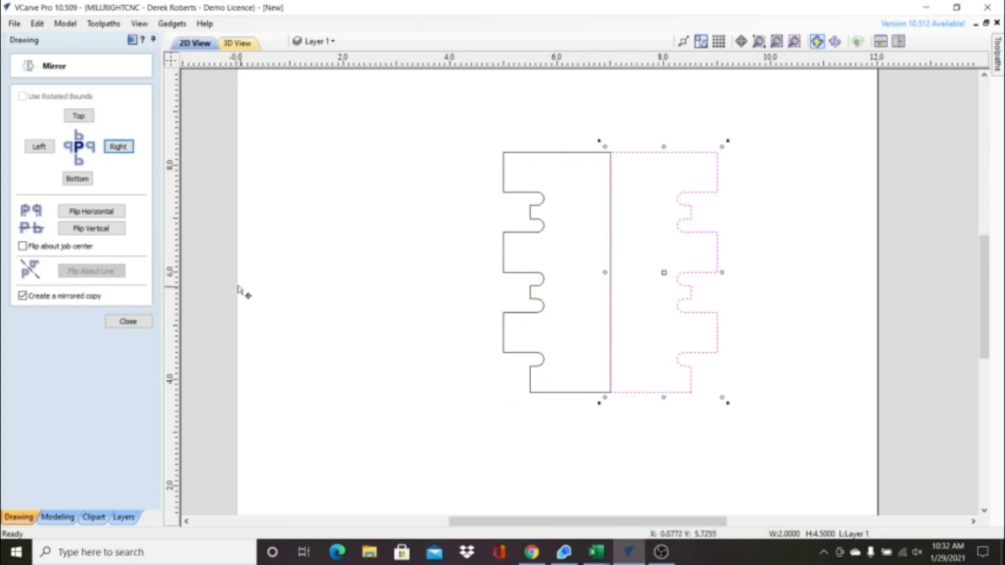
{"action": "left_click", "coordinate": [22, 295]}
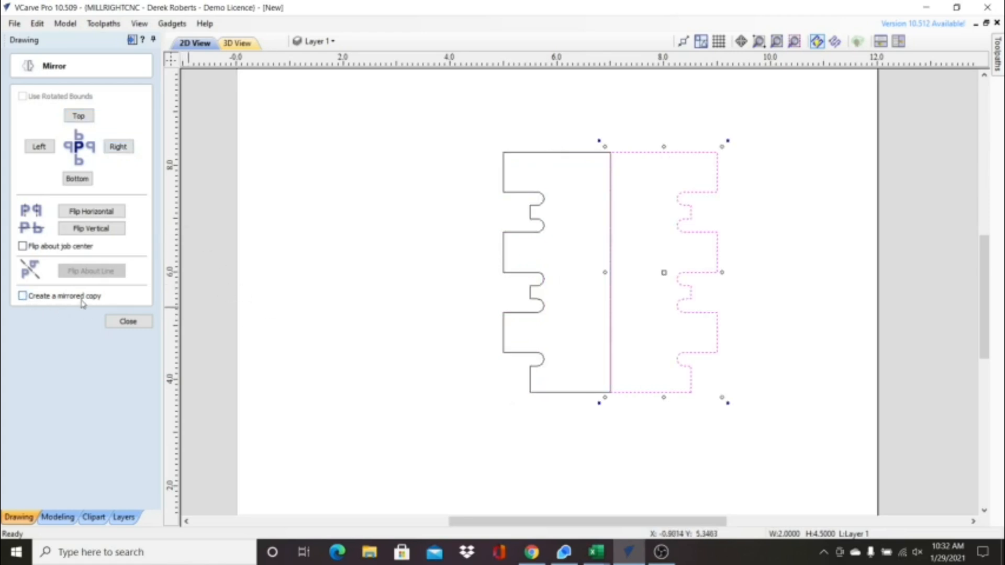
{"action": "left_click", "coordinate": [91, 228]}
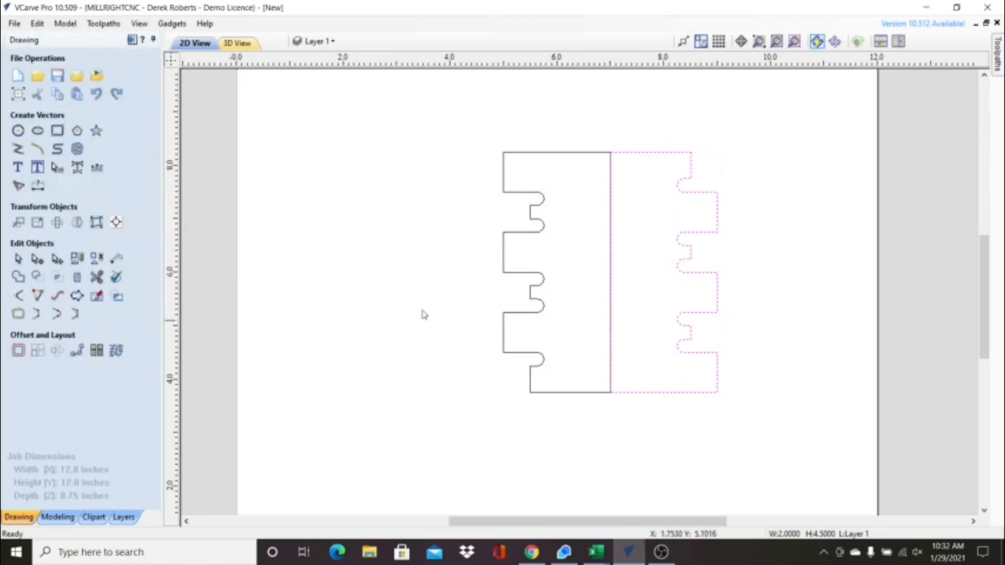
Step: Move the mirrored board to the original's left so the finger edges face each other
{"action": "left_click", "coordinate": [667, 273]}
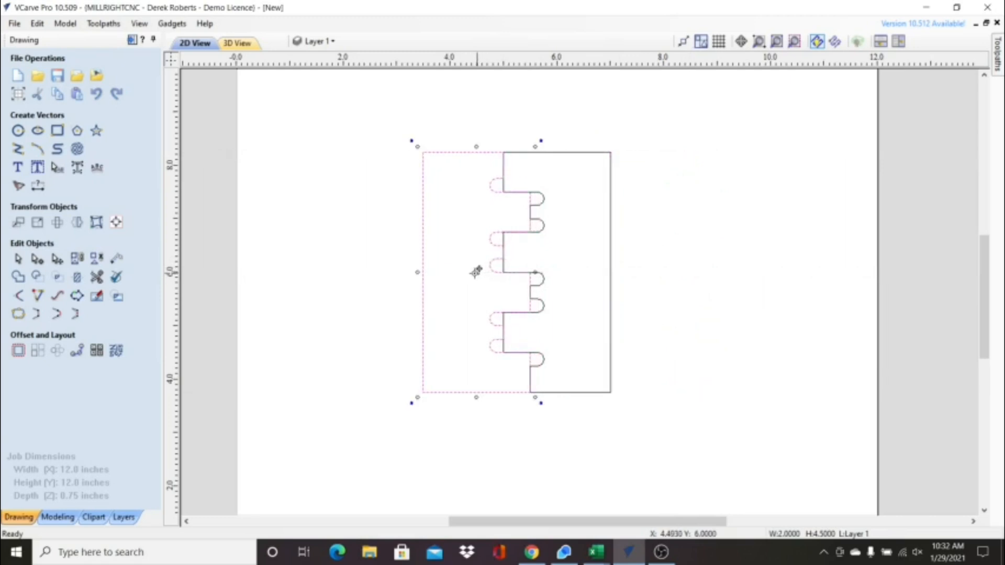
{"action": "left_click", "coordinate": [685, 293]}
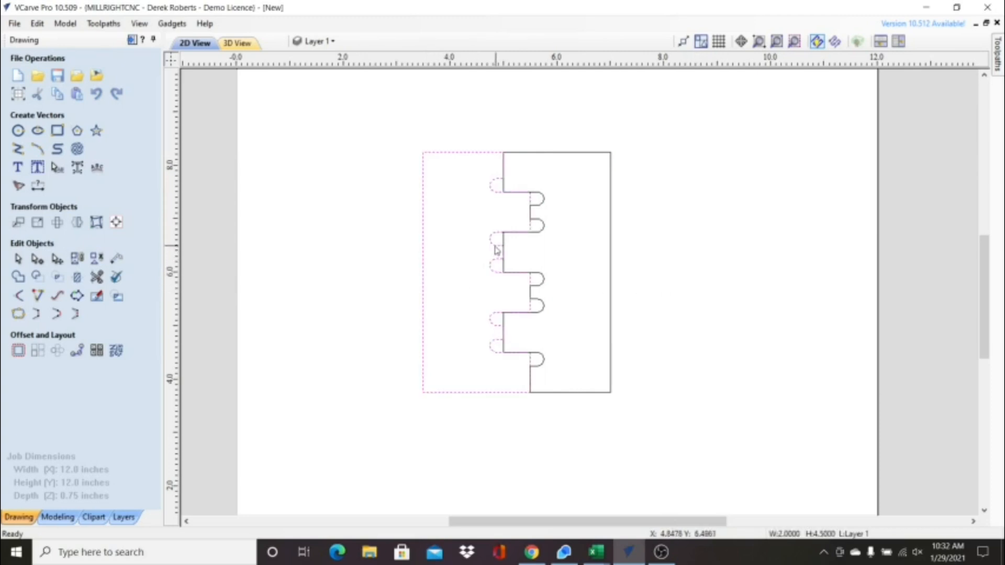
{"action": "left_click", "coordinate": [493, 250]}
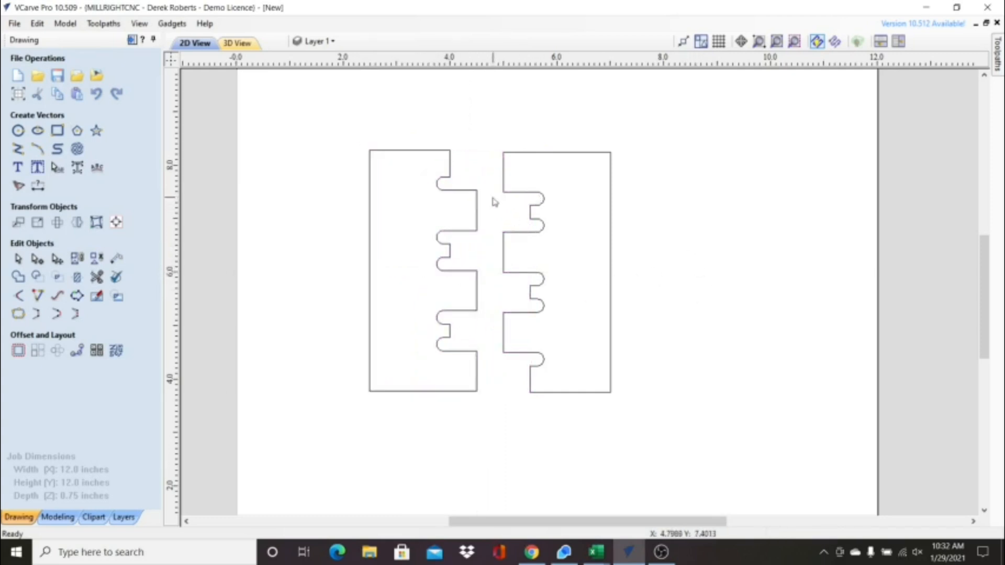
{"action": "mouse_move", "coordinate": [479, 230]}
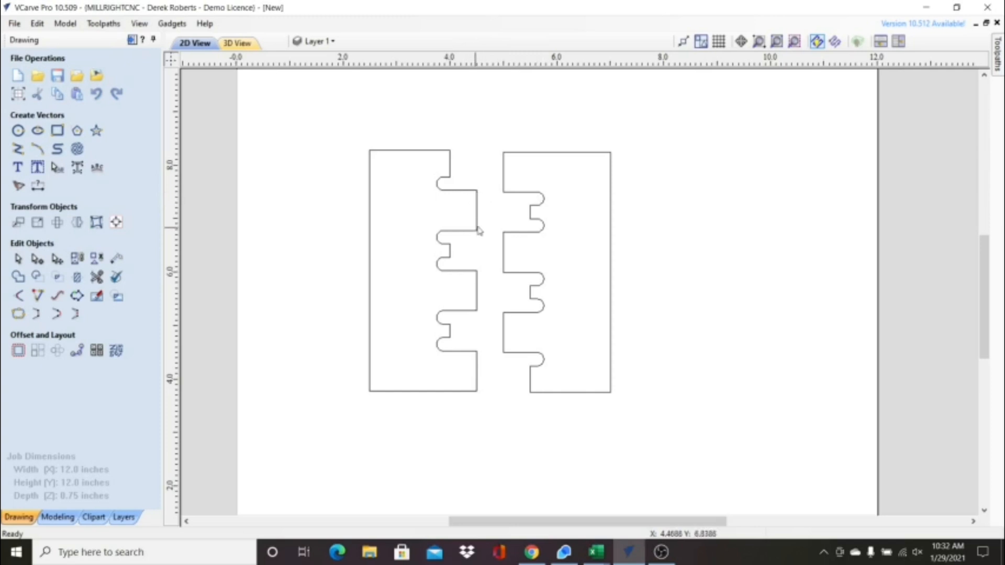
{"action": "mouse_move", "coordinate": [506, 201]}
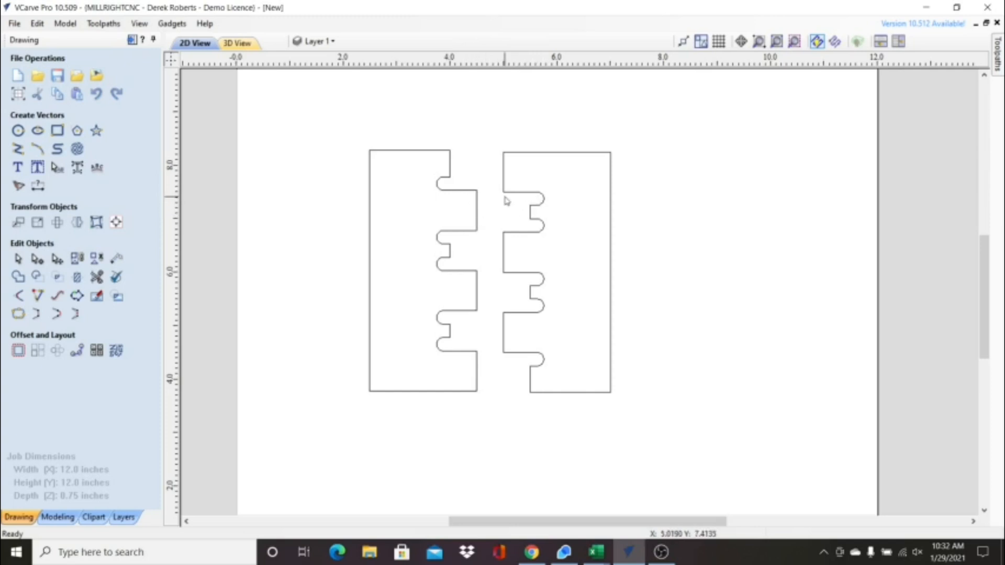
{"action": "mouse_move", "coordinate": [529, 198]}
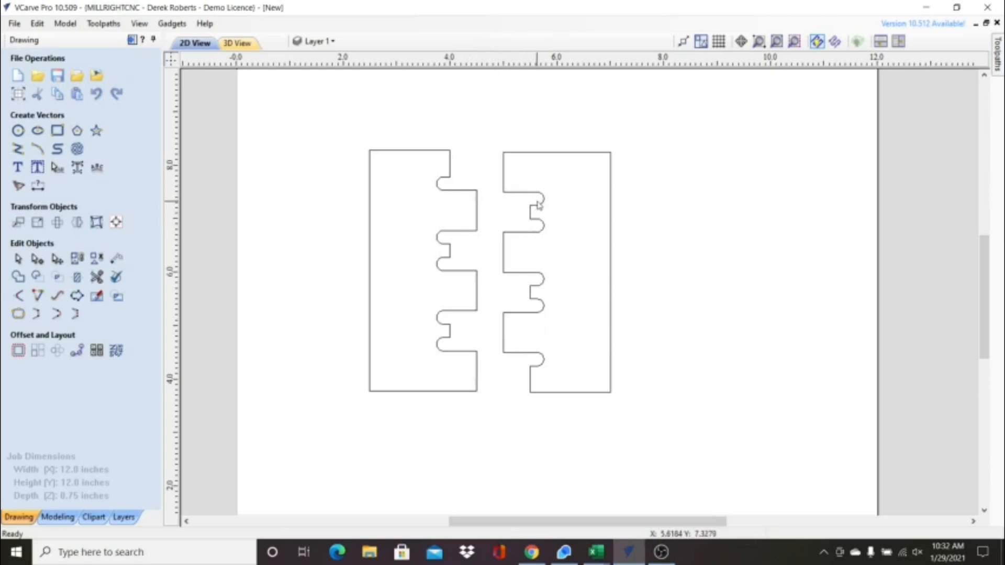
{"action": "mouse_move", "coordinate": [537, 229]}
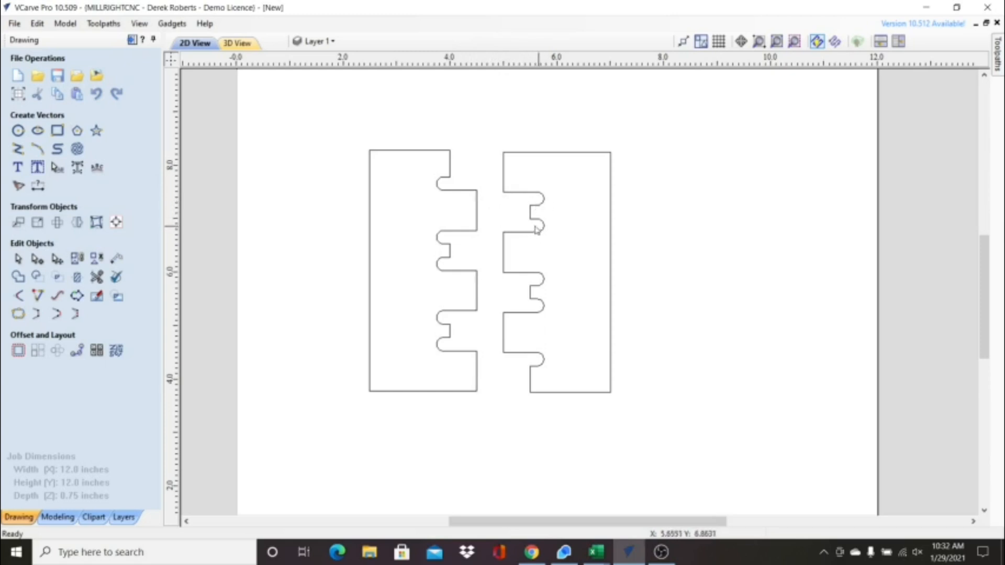
{"action": "mouse_move", "coordinate": [525, 198]}
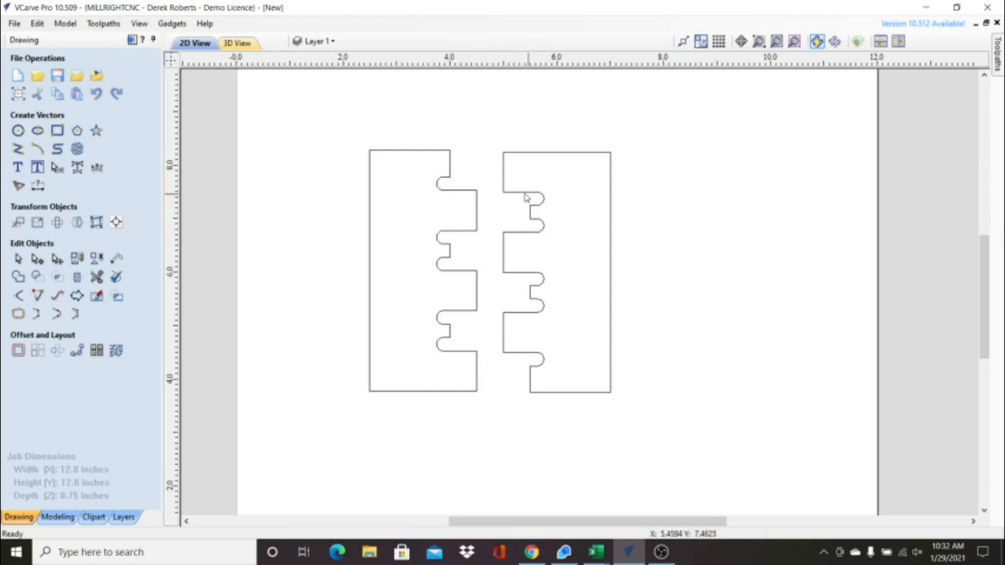
{"action": "mouse_move", "coordinate": [531, 205]}
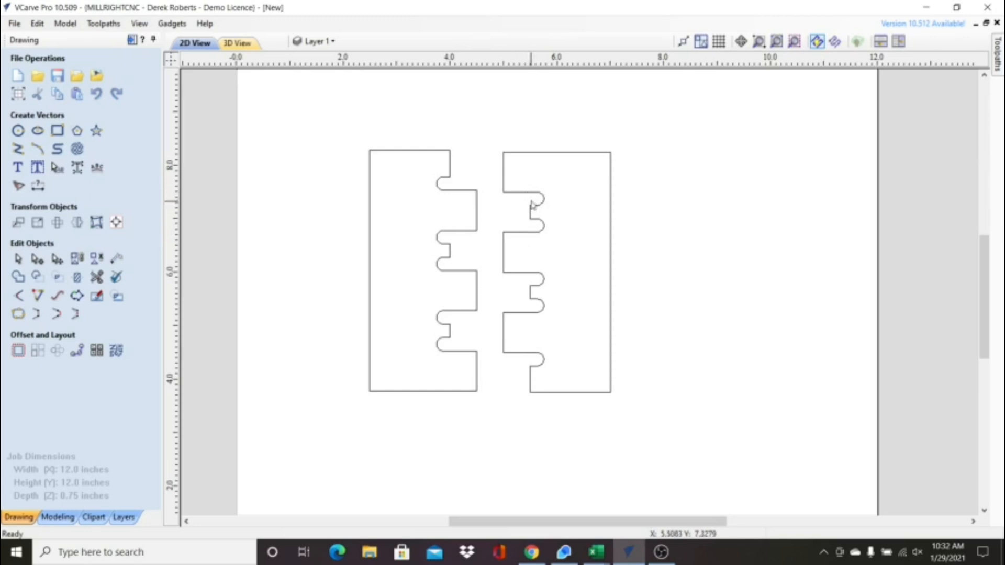
{"action": "mouse_move", "coordinate": [538, 245]}
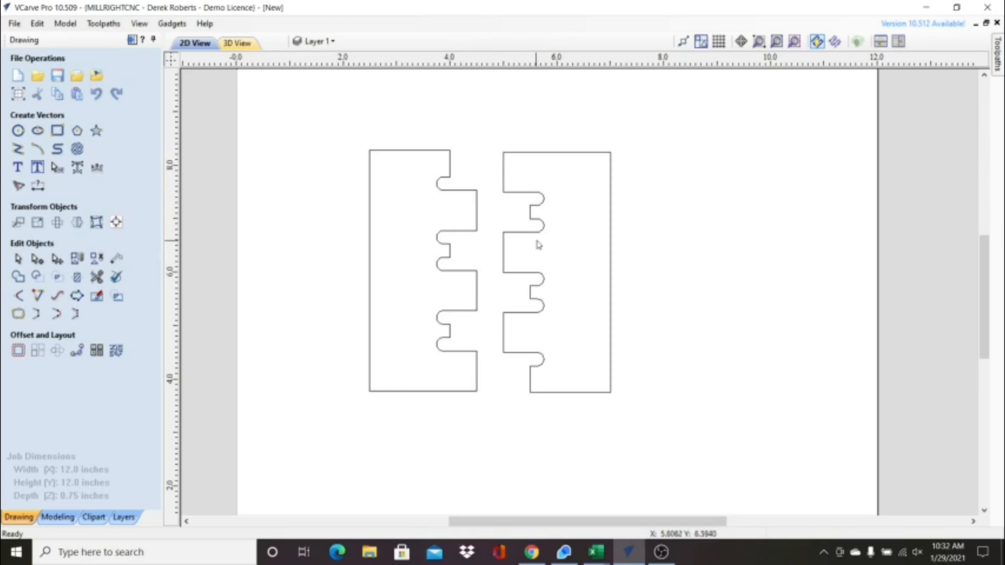
{"action": "mouse_move", "coordinate": [528, 211]}
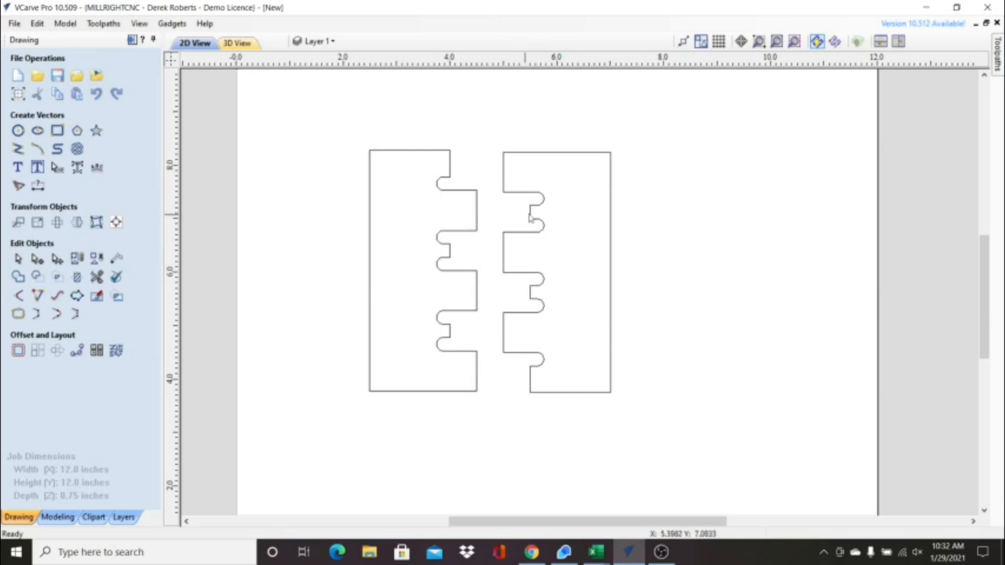
{"action": "mouse_move", "coordinate": [538, 206]}
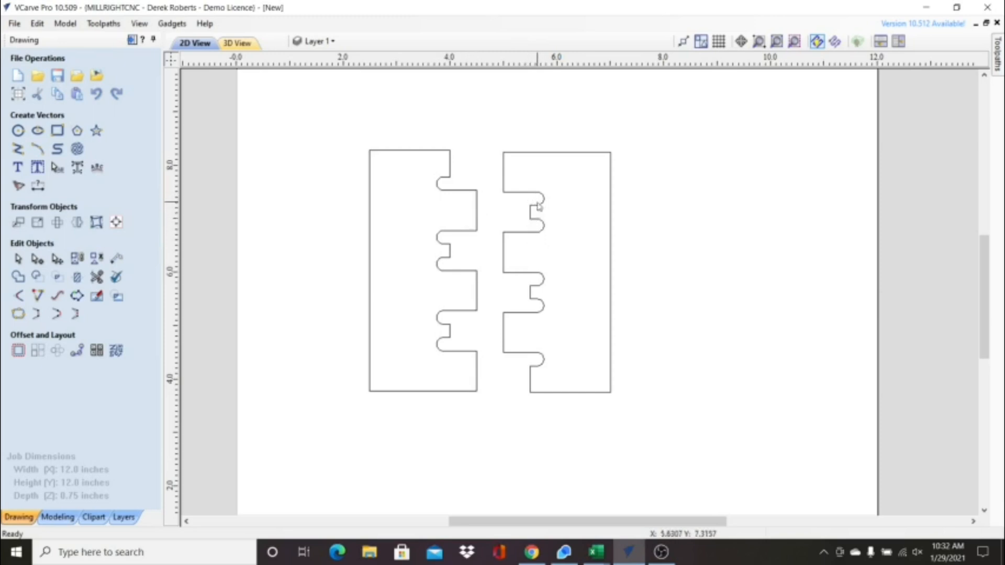
{"action": "mouse_move", "coordinate": [452, 253]}
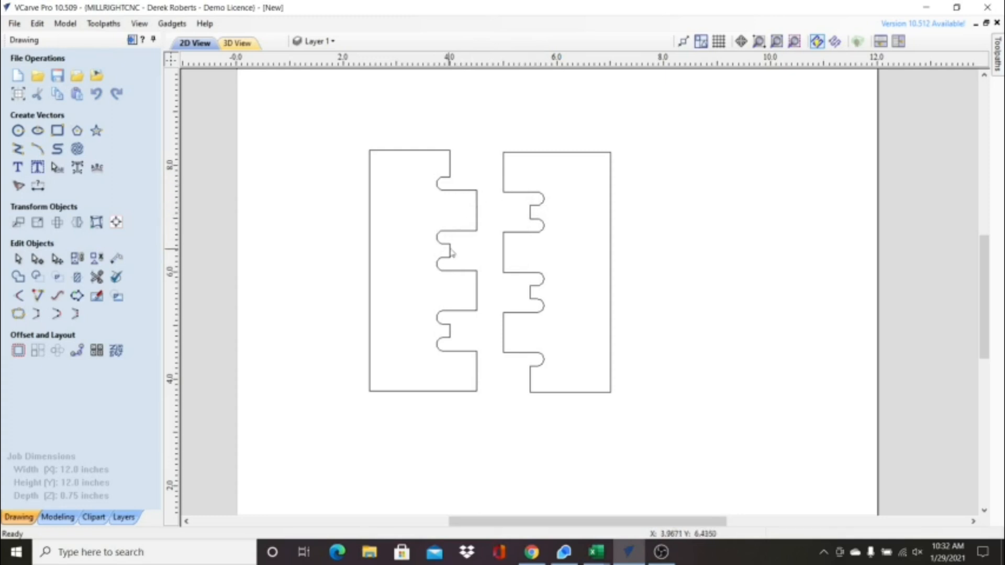
{"action": "mouse_move", "coordinate": [250, 252]}
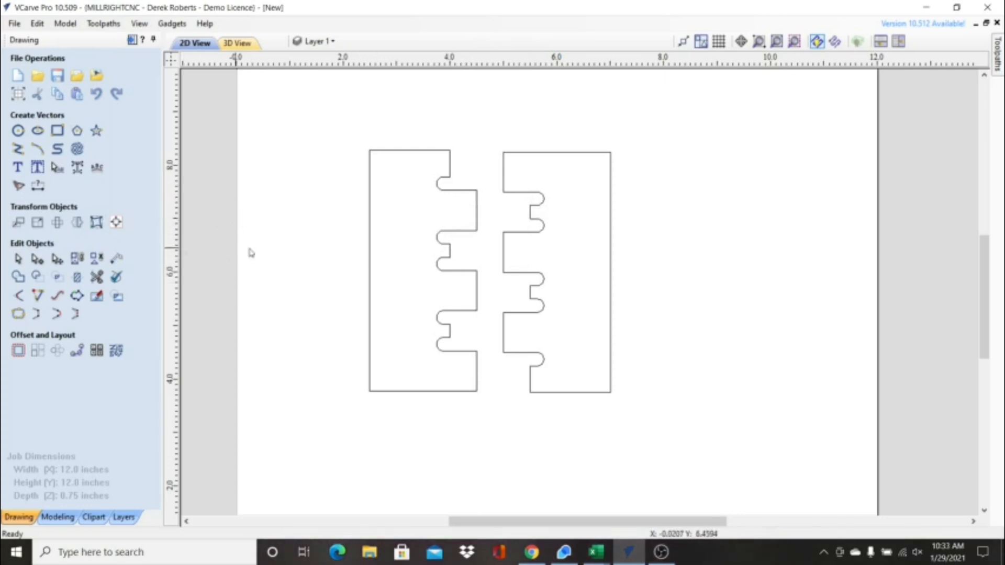
Step: Resize the job material to 12 inches wide by 4 inches high in Job Setup
{"action": "left_click", "coordinate": [36, 24]}
{"action": "type", "text": "4"}
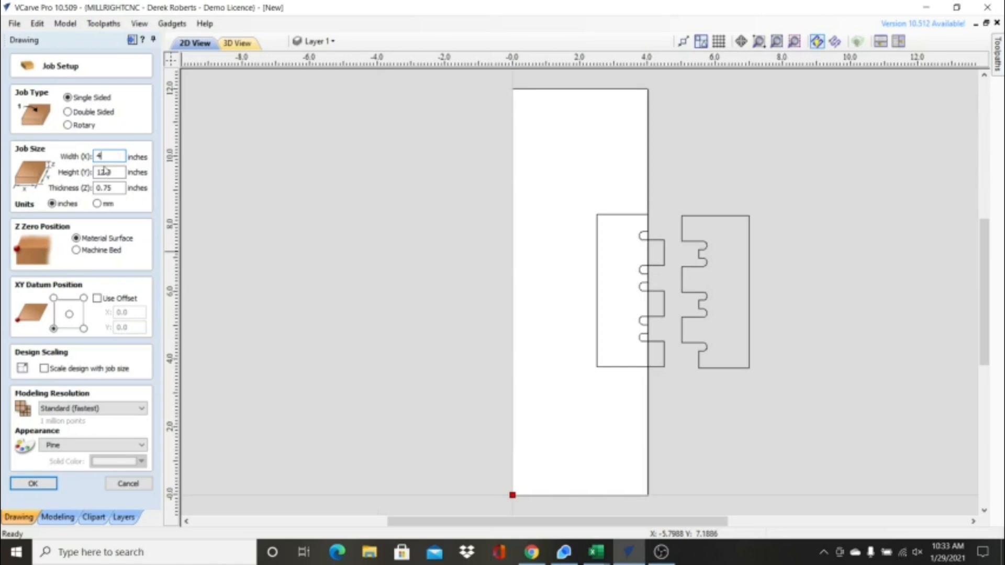
{"action": "type", "text": "12"}
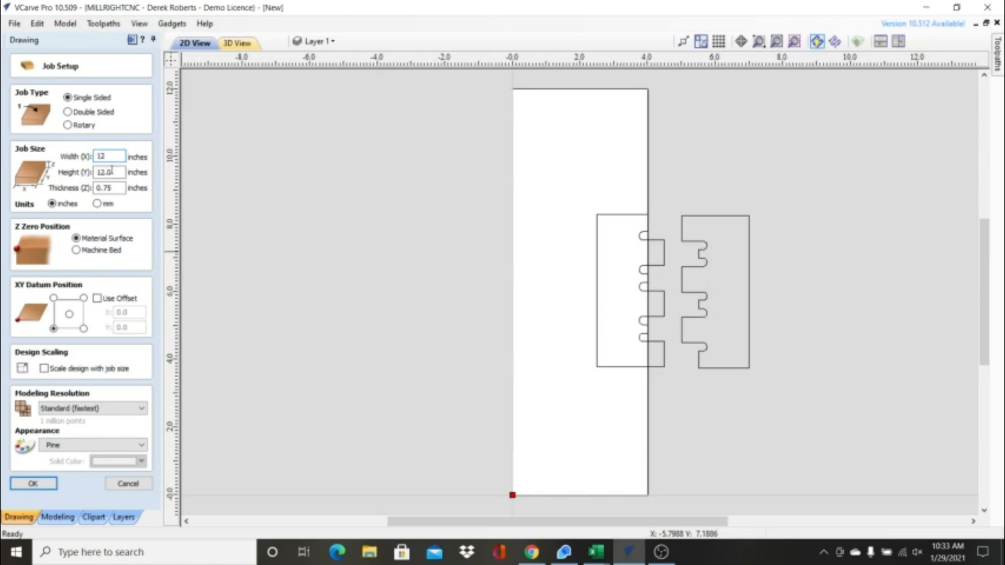
{"action": "type", "text": "4"}
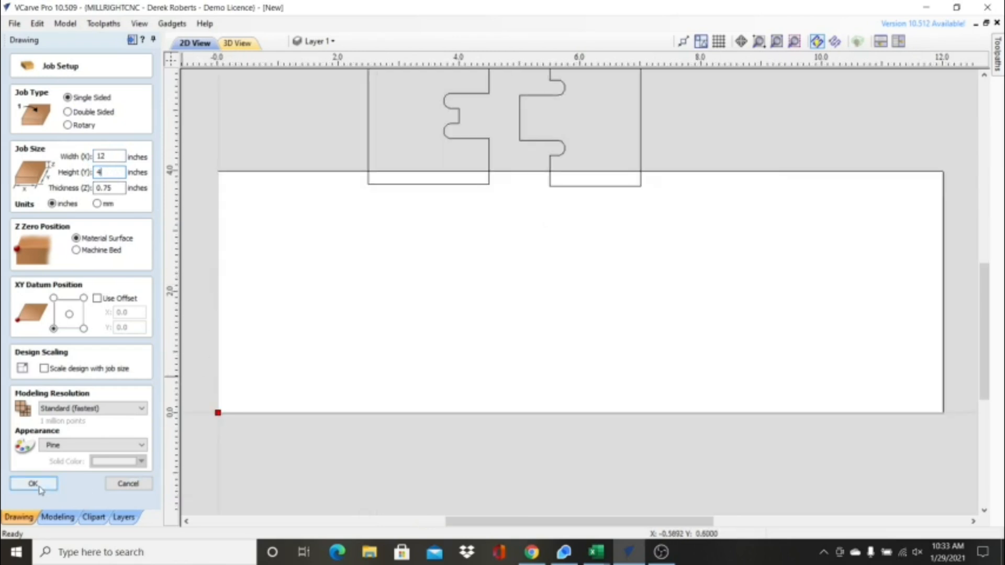
{"action": "left_click", "coordinate": [33, 483]}
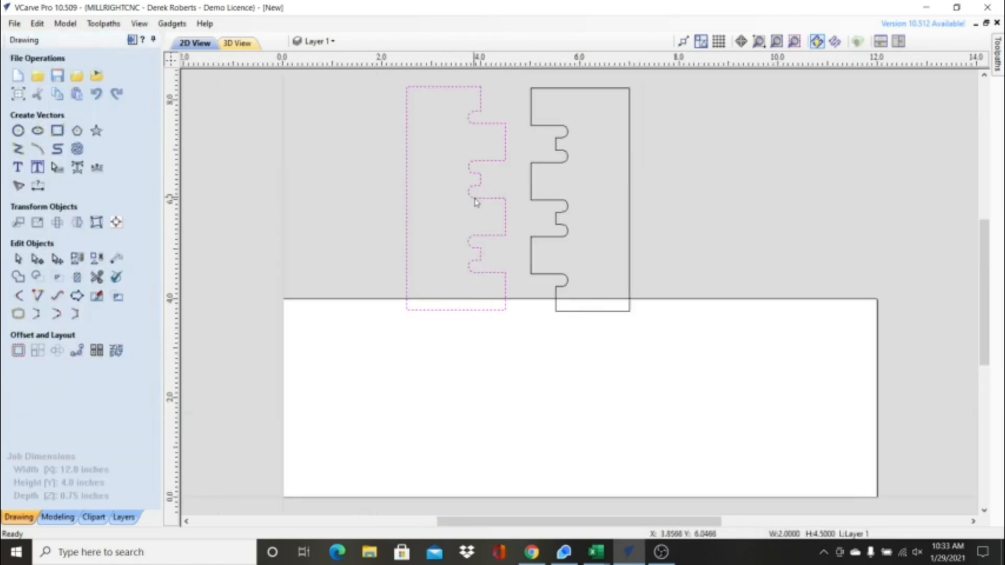
{"action": "mouse_move", "coordinate": [97, 222]}
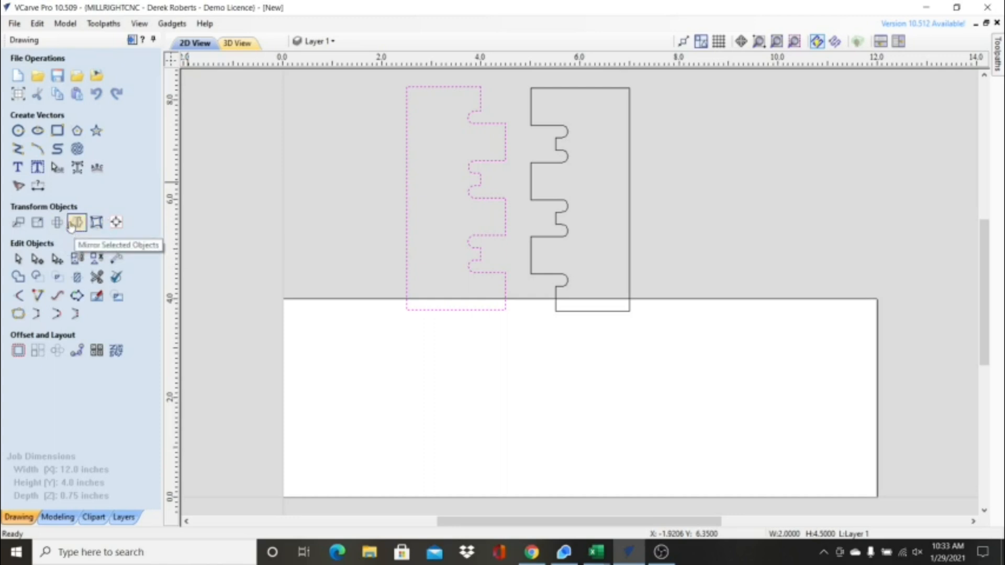
Step: Rotate the upright finger board by 90 degrees until it lies horizontal, fingers down
{"action": "left_click", "coordinate": [96, 222]}
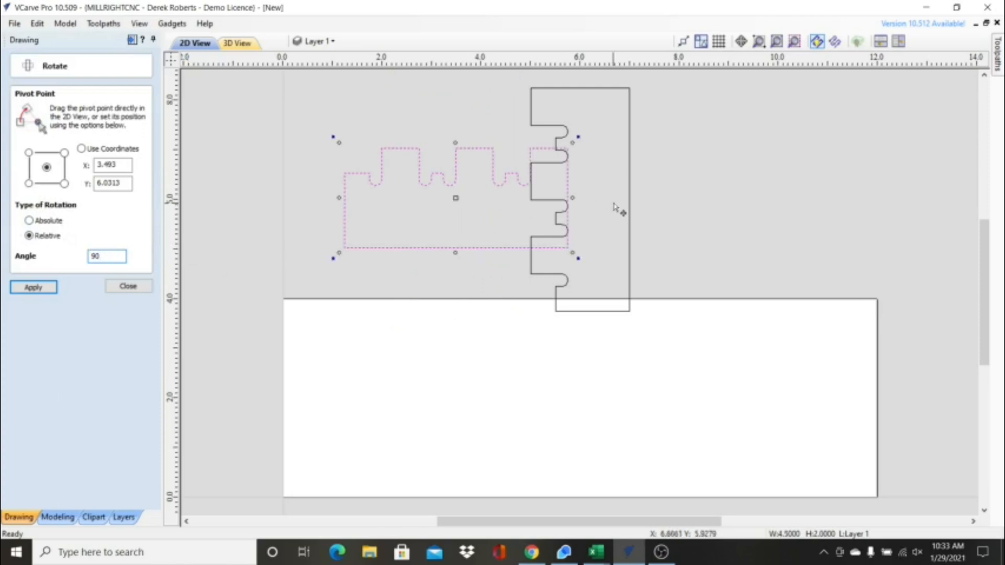
{"action": "left_click", "coordinate": [32, 287]}
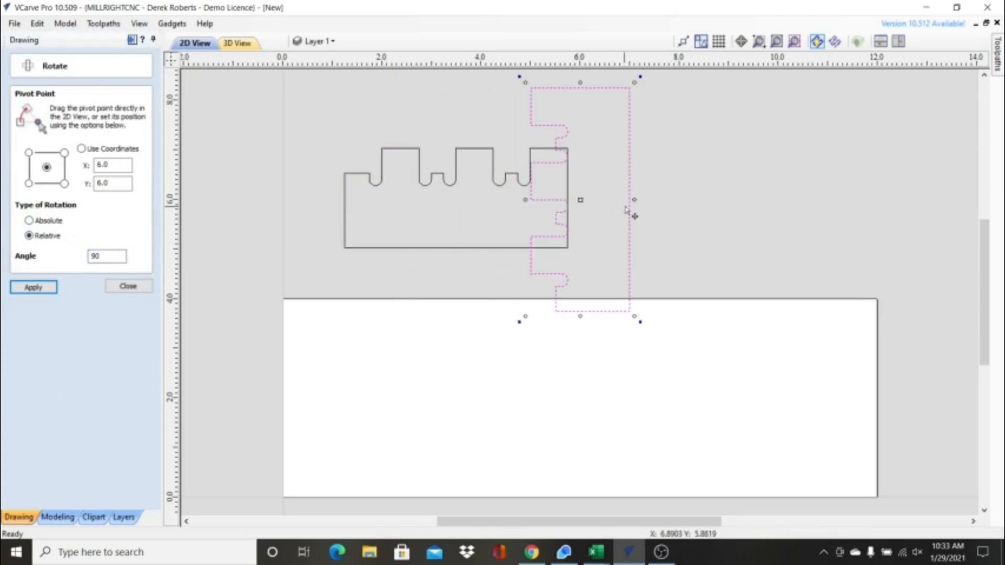
{"action": "left_click", "coordinate": [107, 256]}
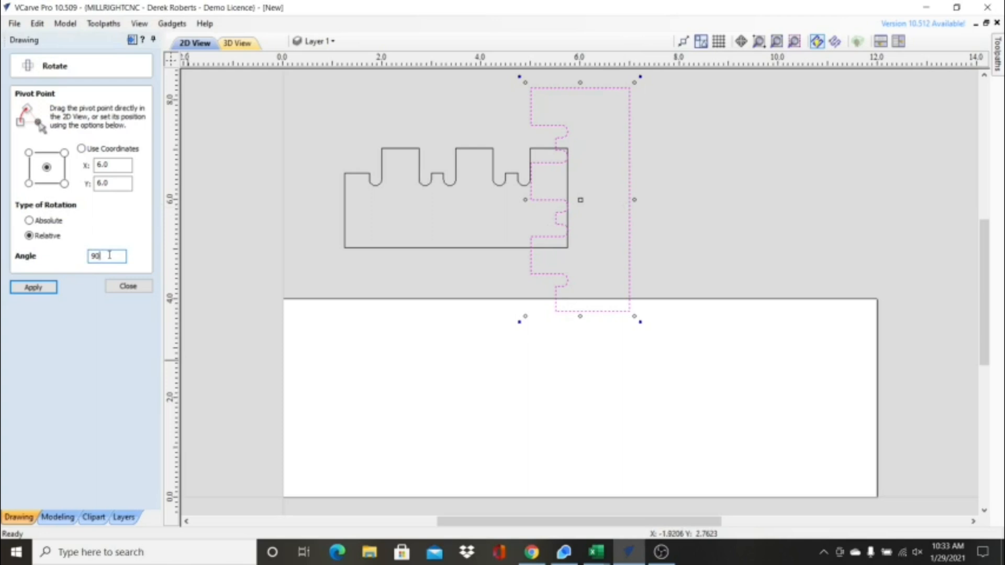
{"action": "left_click", "coordinate": [32, 287]}
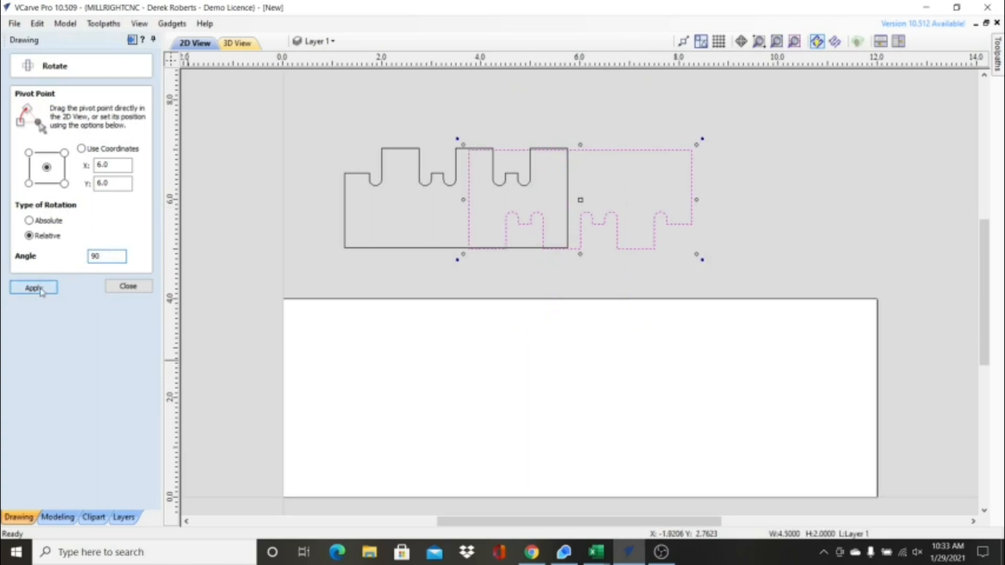
{"action": "left_click", "coordinate": [33, 287]}
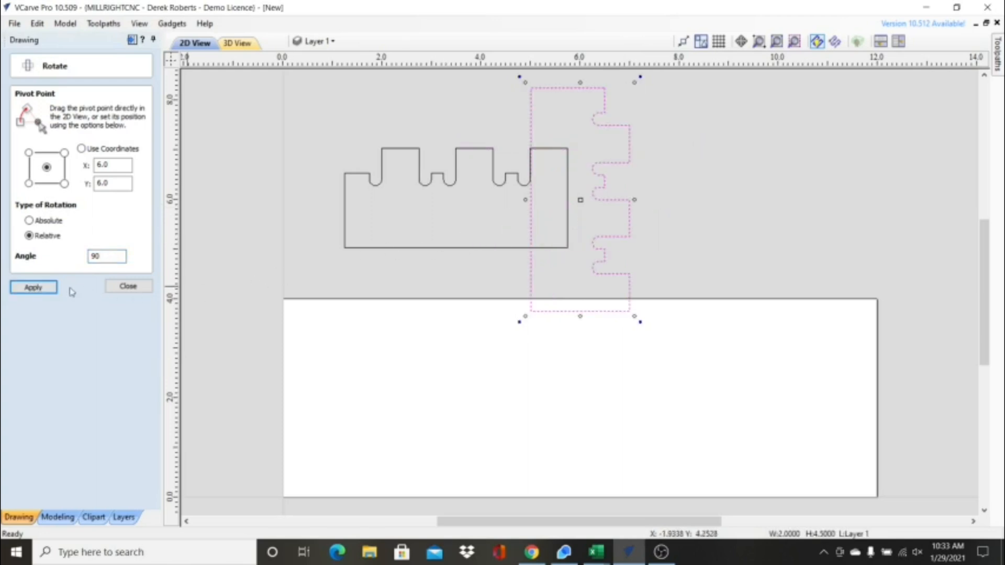
{"action": "left_click", "coordinate": [32, 287]}
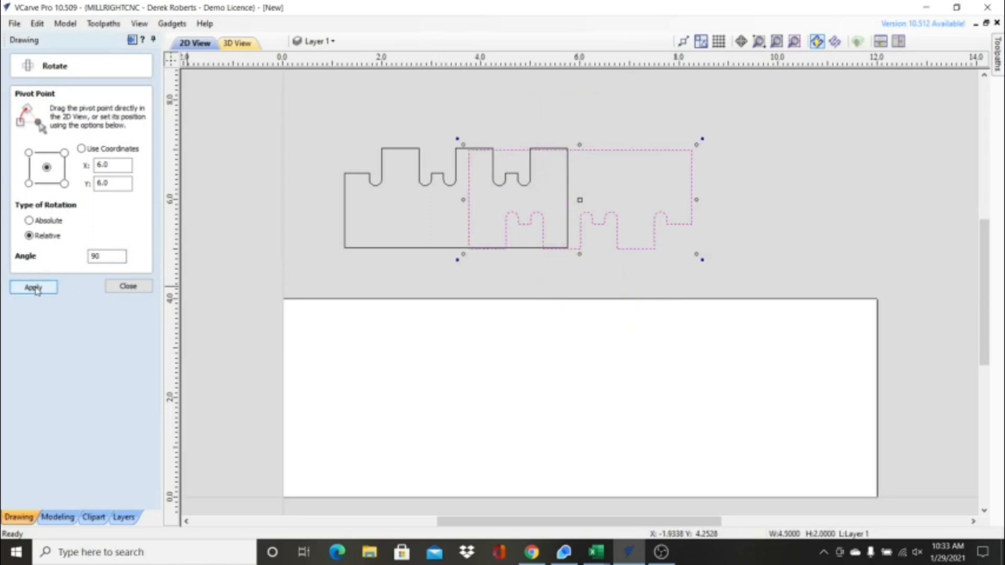
{"action": "left_click", "coordinate": [128, 286]}
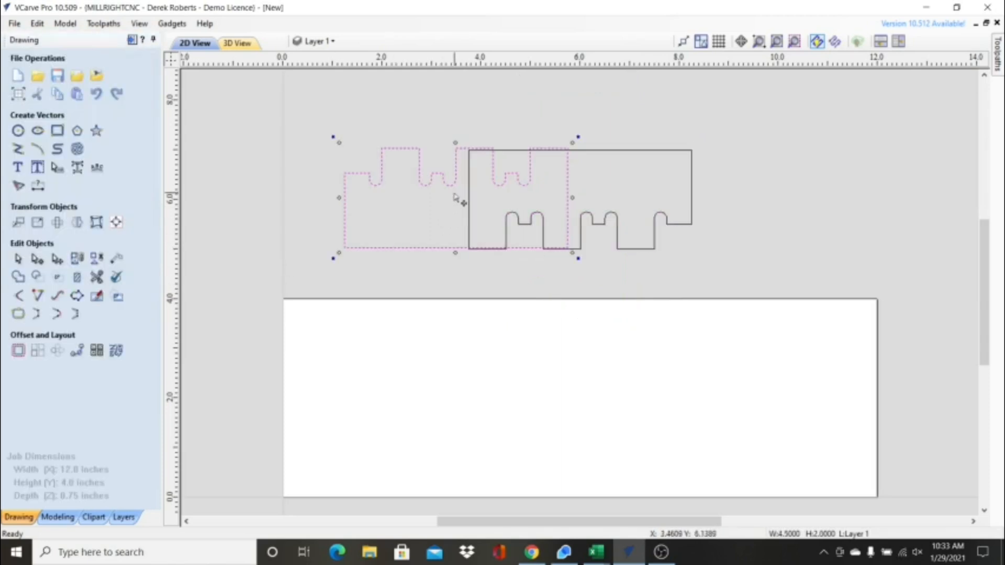
Step: Drag the left finger board down onto the material beside the other board
{"action": "left_click_drag", "start_coordinate": [455, 198], "coordinate": [444, 401]}
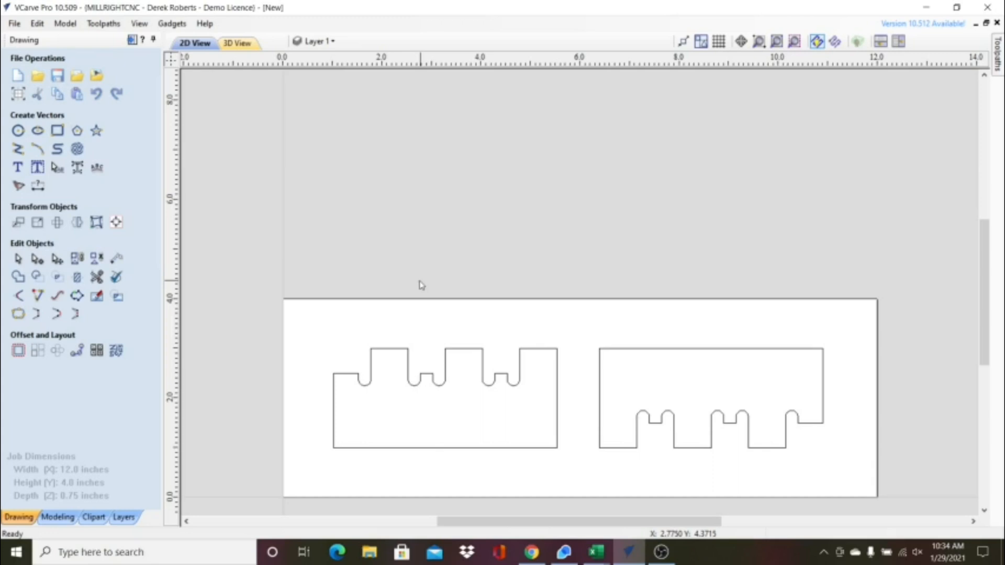
{"action": "mouse_move", "coordinate": [266, 299]}
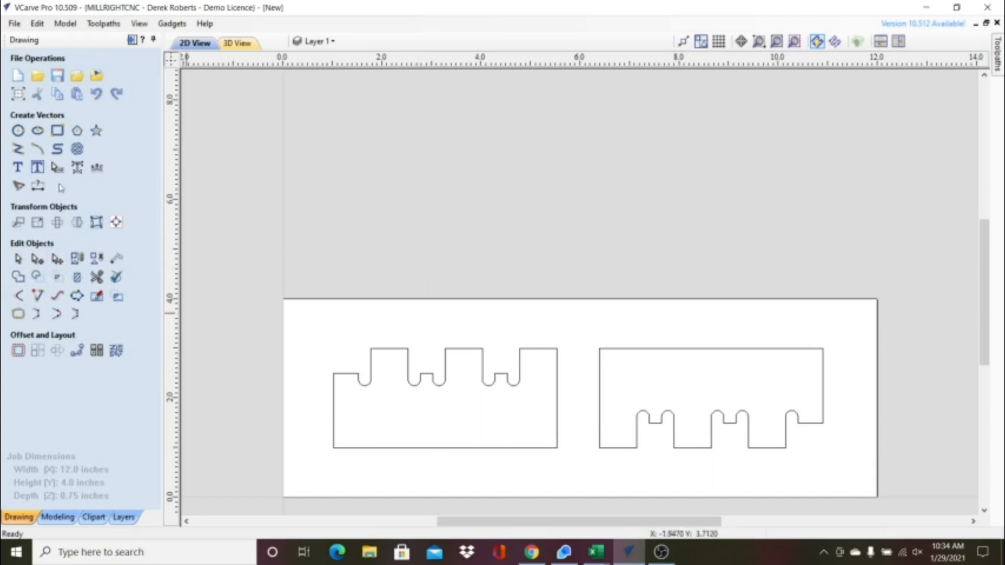
Step: Draw an 11 by 3 inch rectangle enclosing both finger boards
{"action": "left_click", "coordinate": [56, 131]}
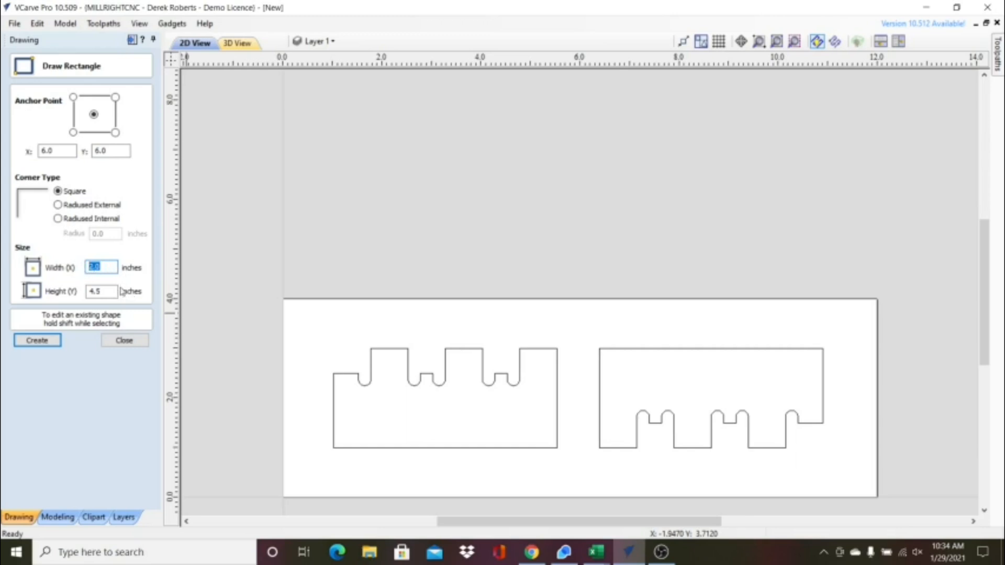
{"action": "type", "text": "11"}
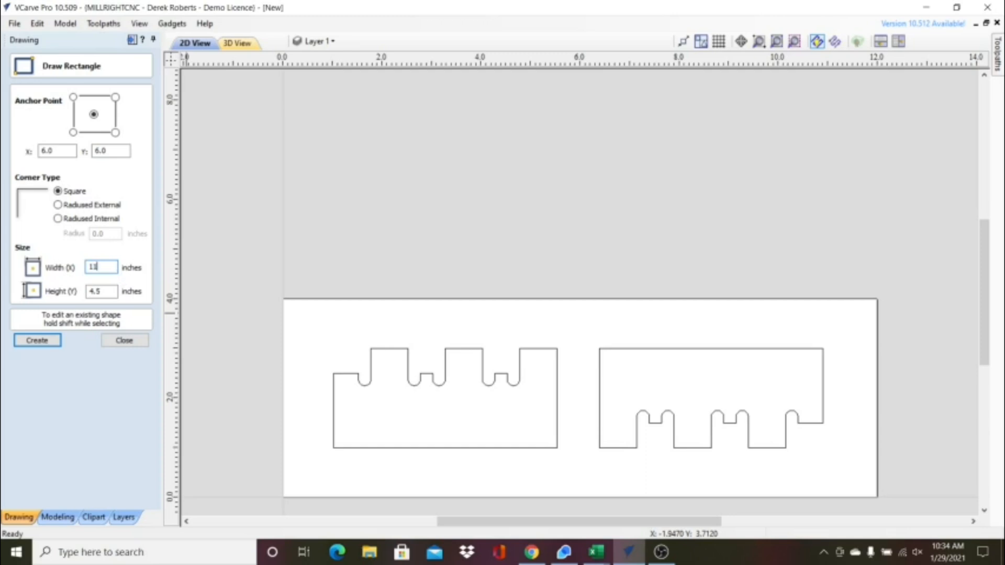
{"action": "left_click", "coordinate": [102, 291]}
{"action": "type", "text": "3"}
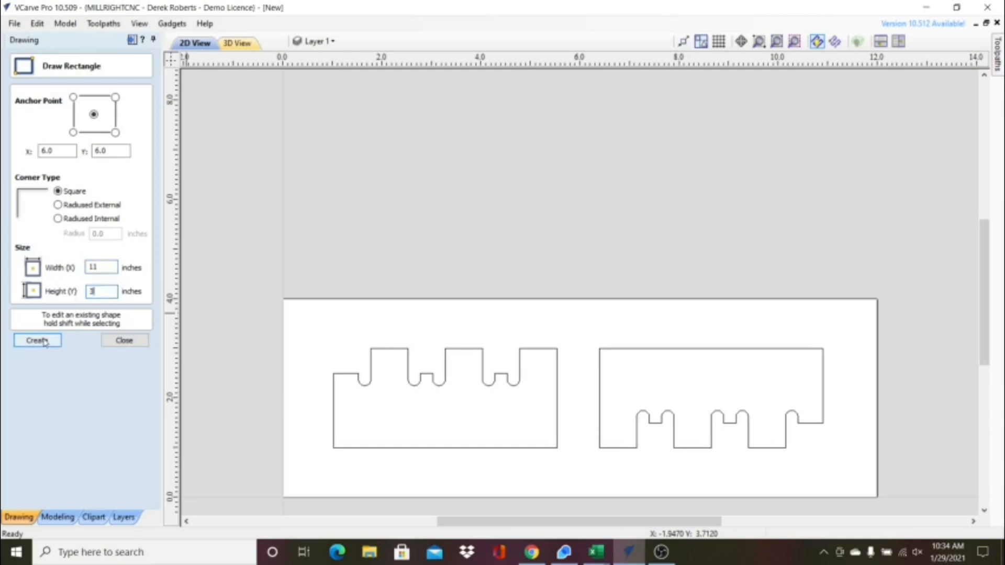
{"action": "left_click", "coordinate": [37, 340]}
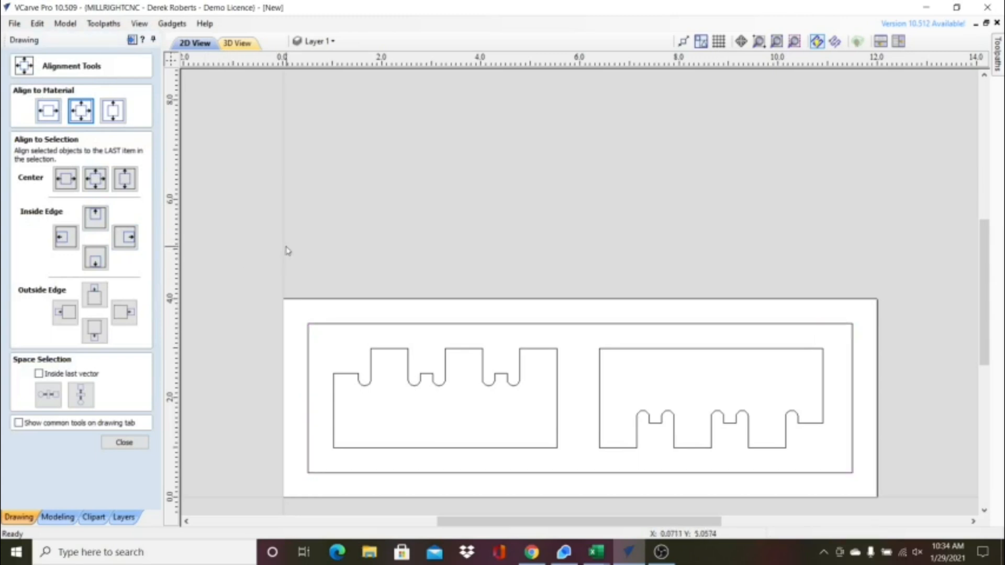
{"action": "mouse_move", "coordinate": [288, 250]}
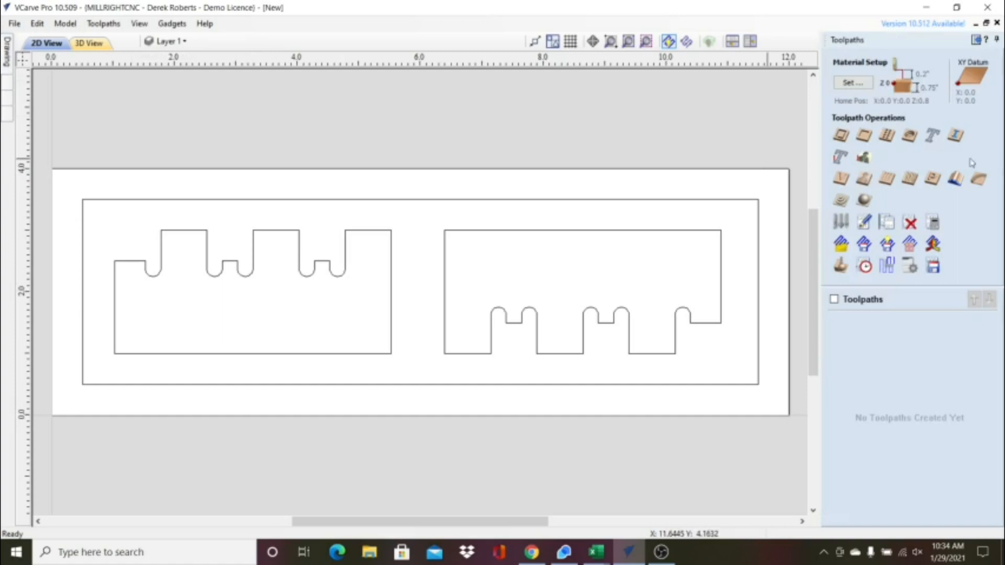
{"action": "mouse_move", "coordinate": [541, 192]}
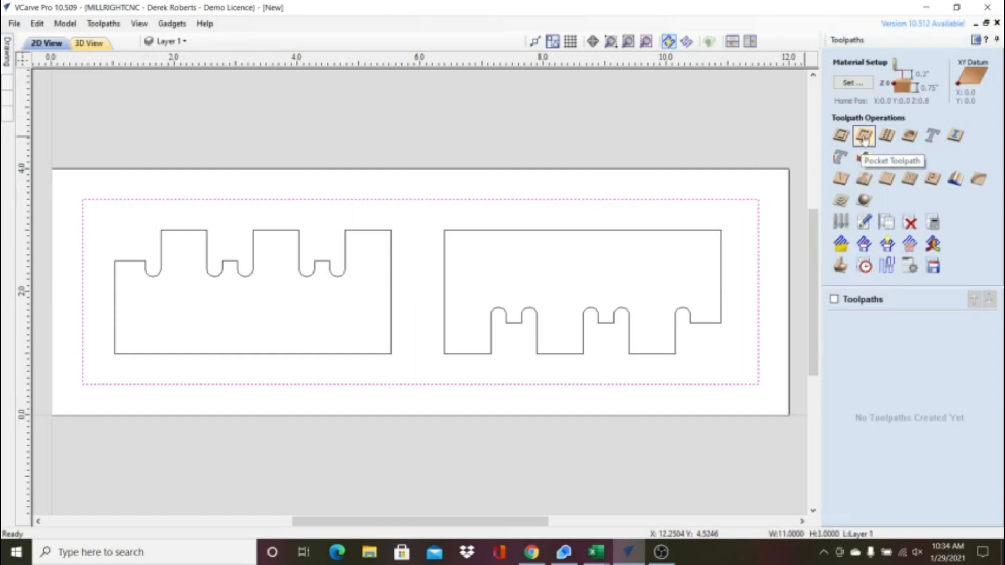
Step: Calculate a 0.25-inch-deep pocket with the 1/4" end mill and return to the 2D view
{"action": "left_click", "coordinate": [863, 135]}
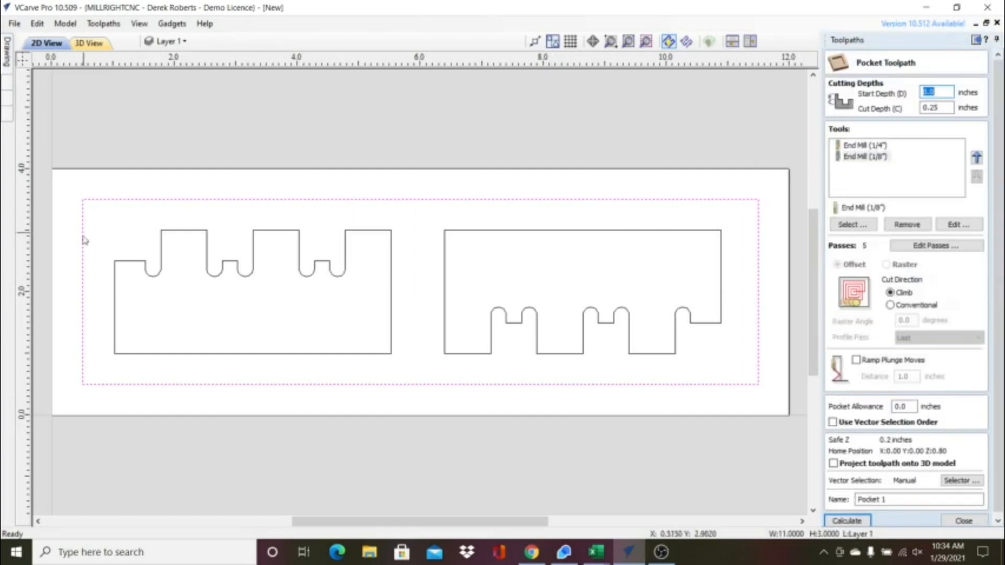
{"action": "mouse_move", "coordinate": [755, 326]}
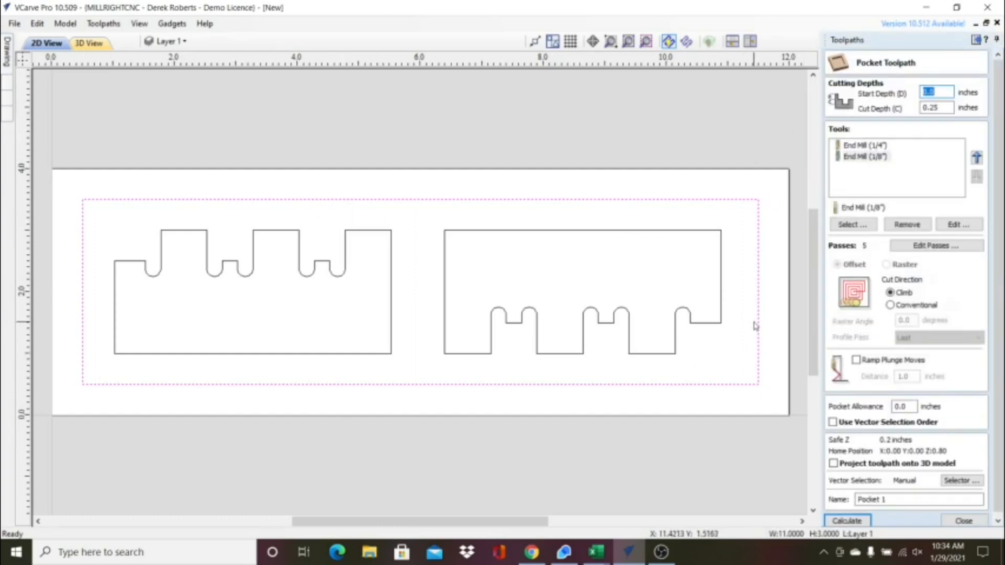
{"action": "left_click", "coordinate": [865, 145]}
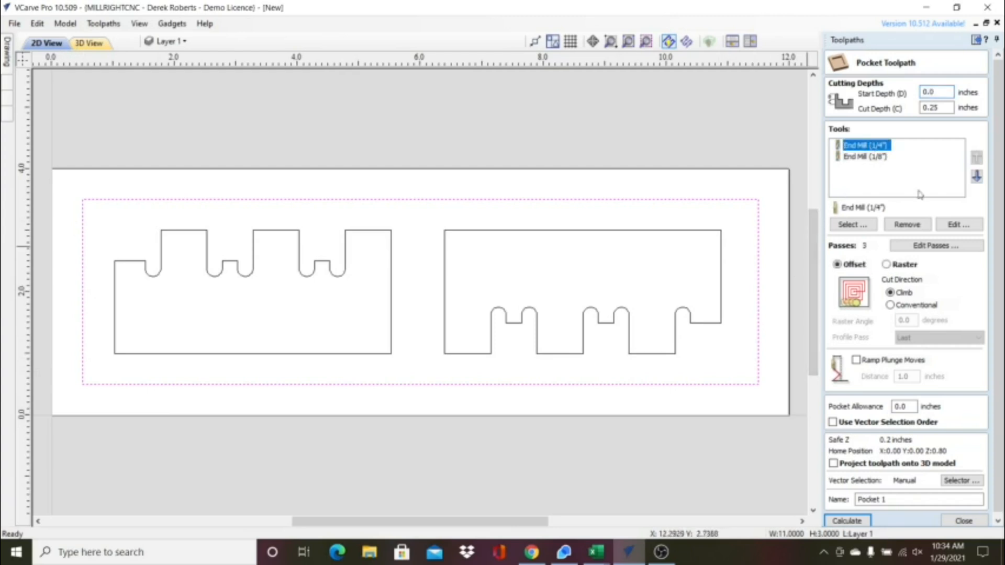
{"action": "left_click", "coordinate": [936, 107]}
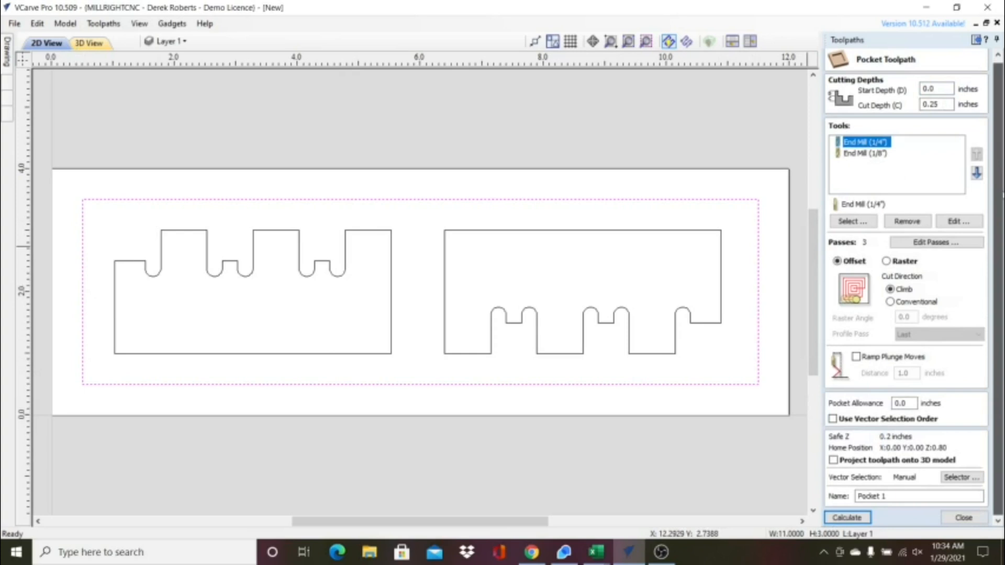
{"action": "left_click", "coordinate": [847, 517]}
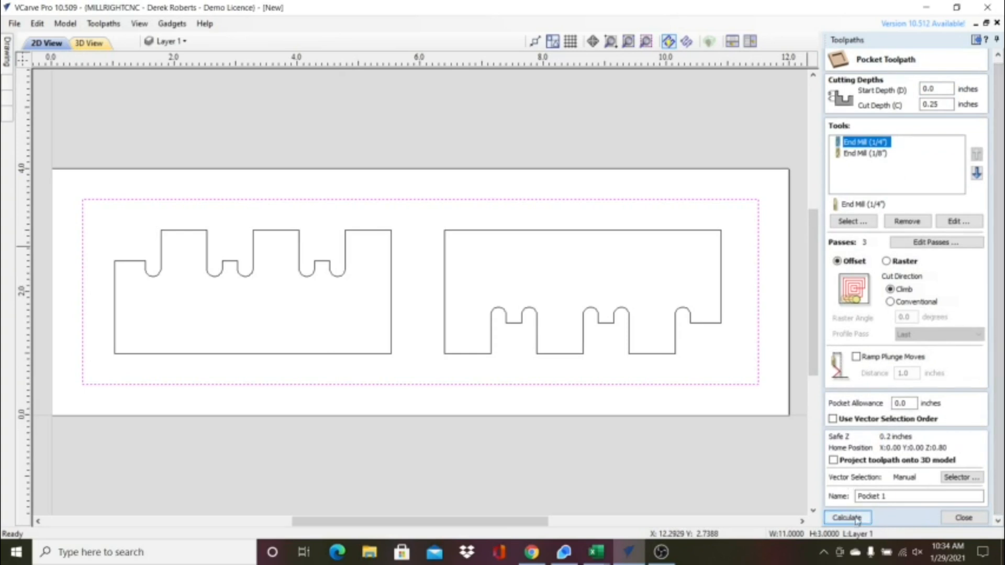
{"action": "left_click", "coordinate": [846, 517]}
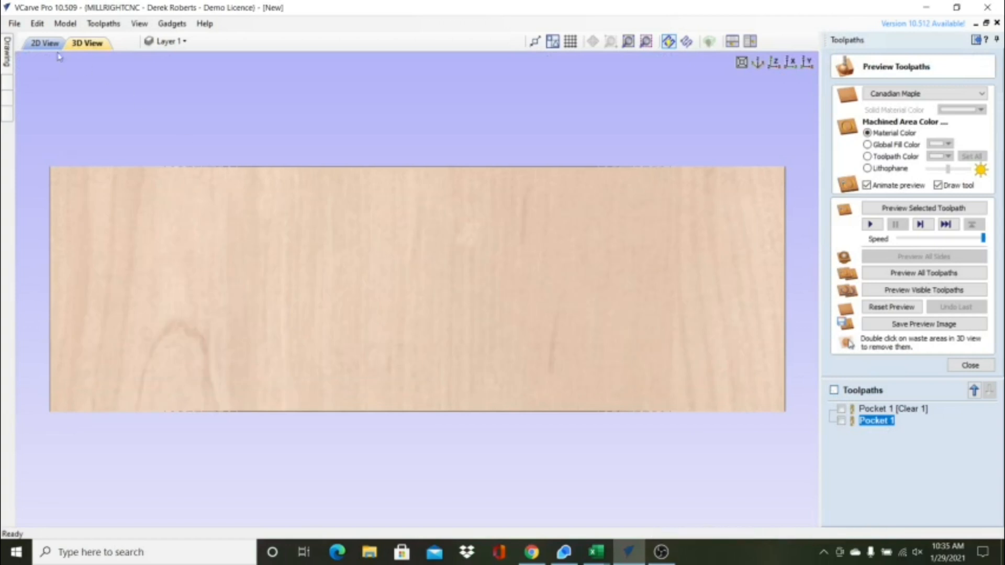
{"action": "left_click", "coordinate": [45, 42]}
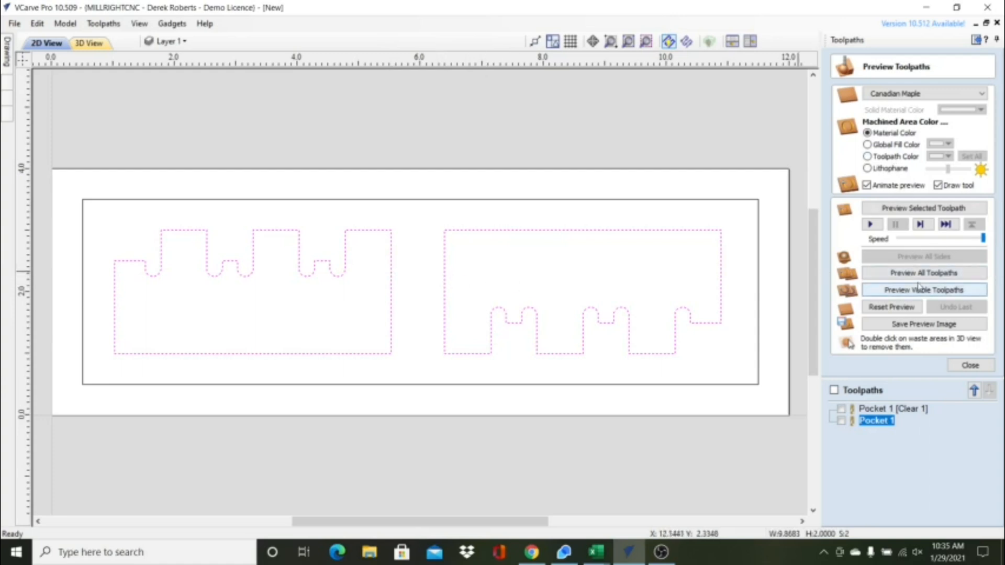
Step: Begin a profile toolpath with a 0.25 inch start depth and 0.5 inch cut depth
{"action": "left_click", "coordinate": [969, 364]}
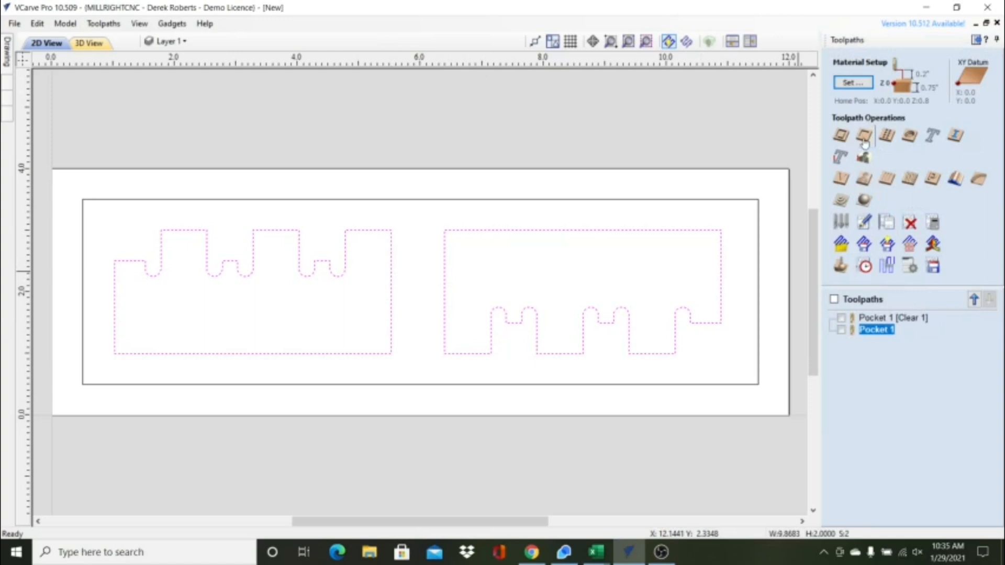
{"action": "mouse_move", "coordinate": [840, 135]}
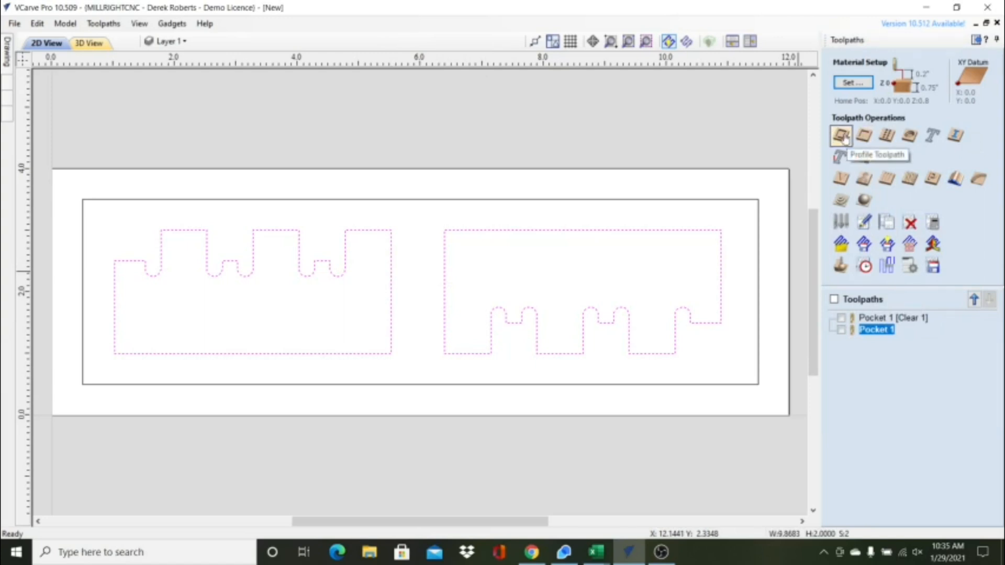
{"action": "left_click", "coordinate": [840, 135]}
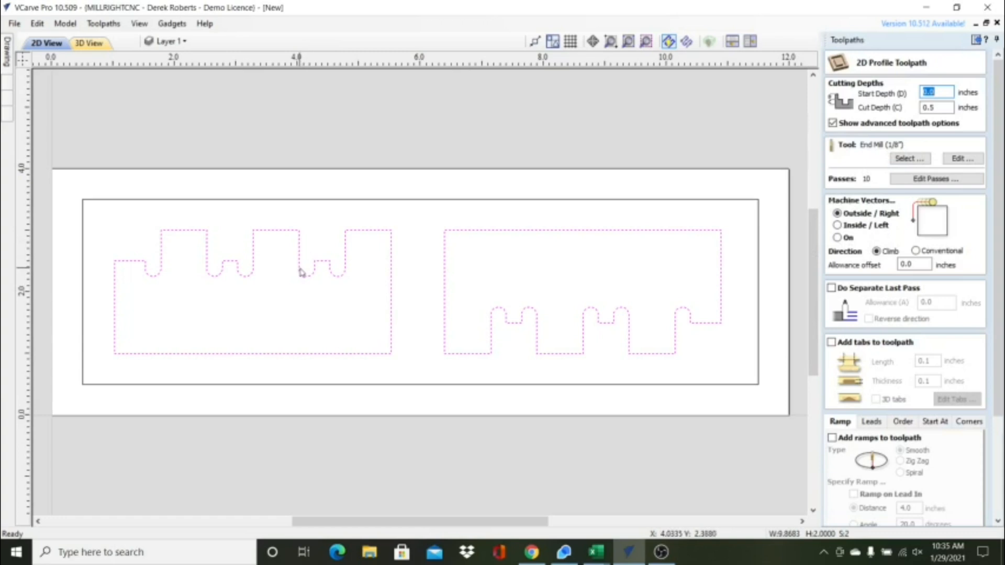
{"action": "mouse_move", "coordinate": [315, 268]}
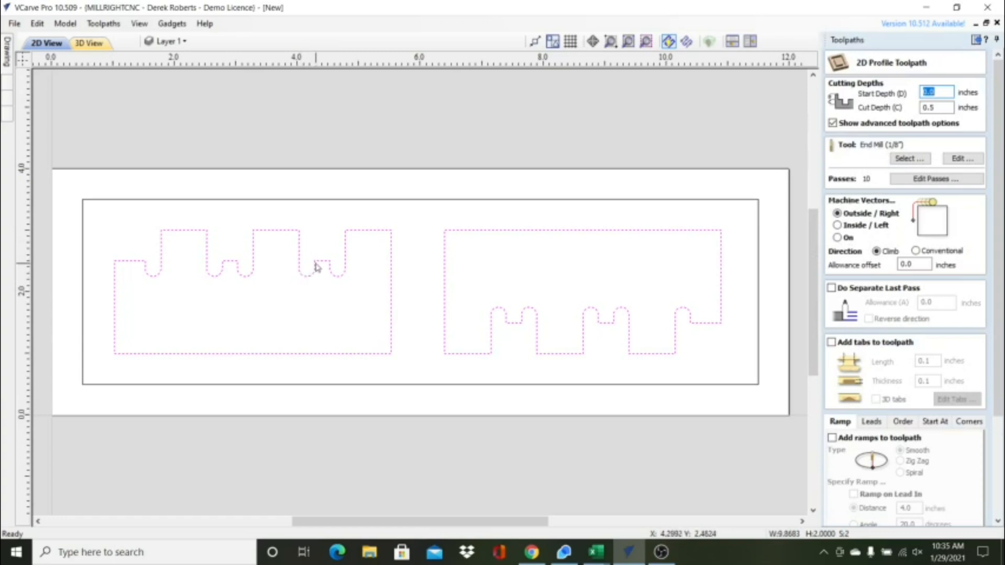
{"action": "mouse_move", "coordinate": [238, 279]}
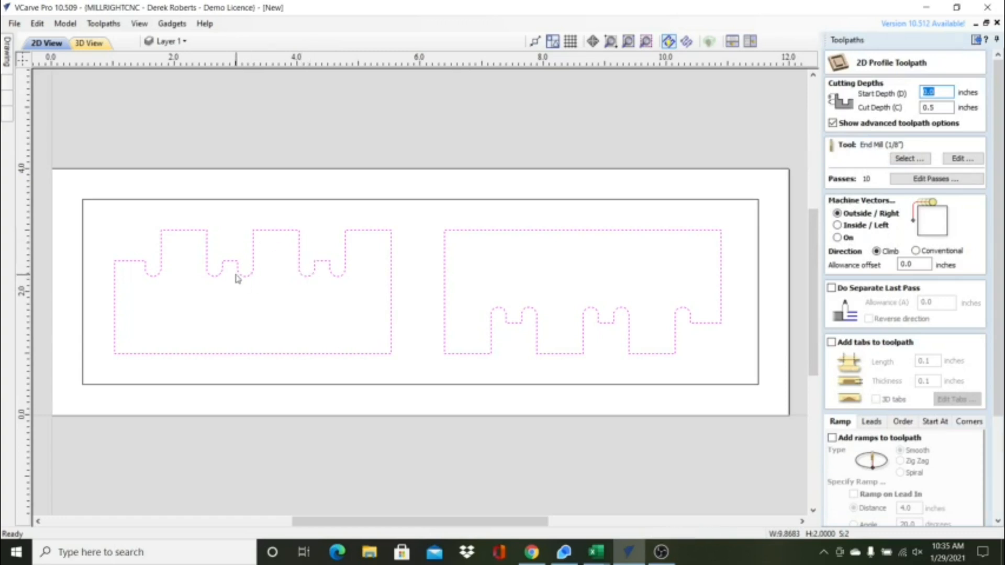
{"action": "mouse_move", "coordinate": [255, 241]}
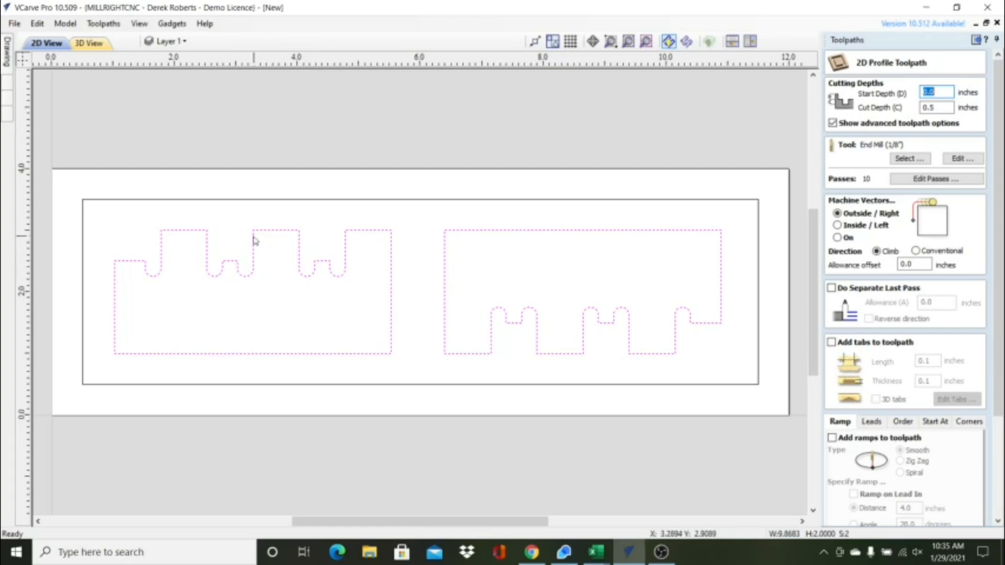
{"action": "mouse_move", "coordinate": [244, 272]}
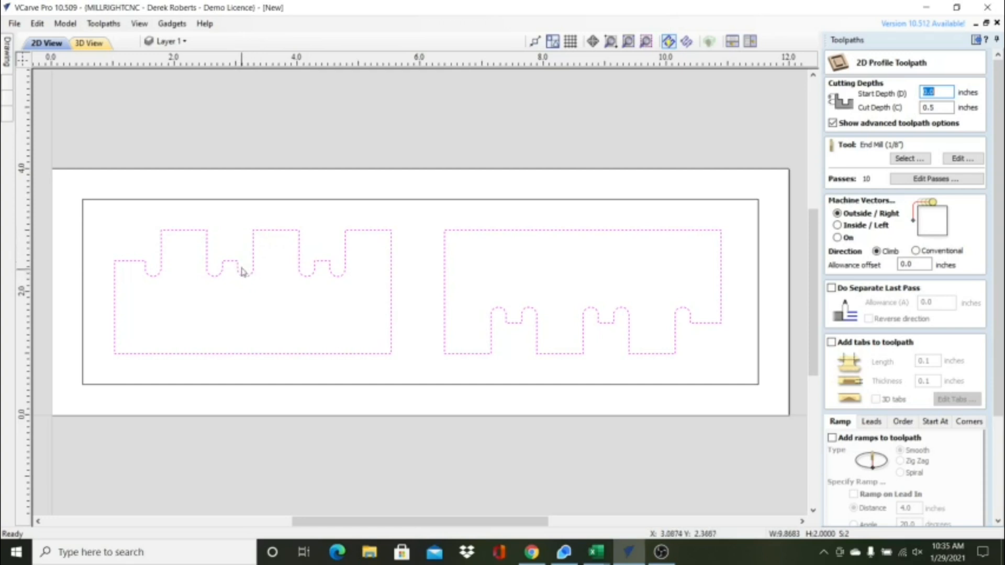
{"action": "mouse_move", "coordinate": [388, 259]}
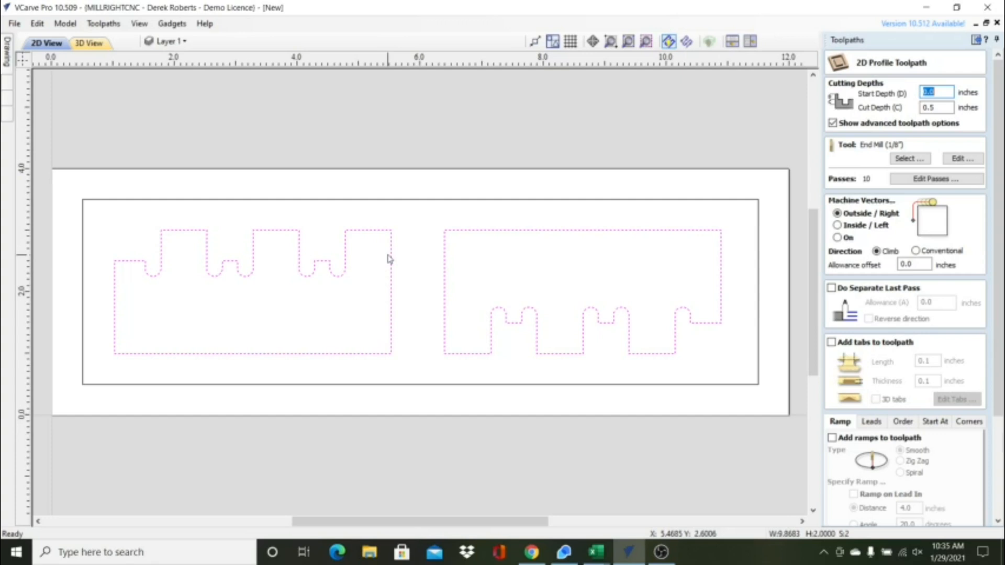
{"action": "mouse_move", "coordinate": [342, 245]}
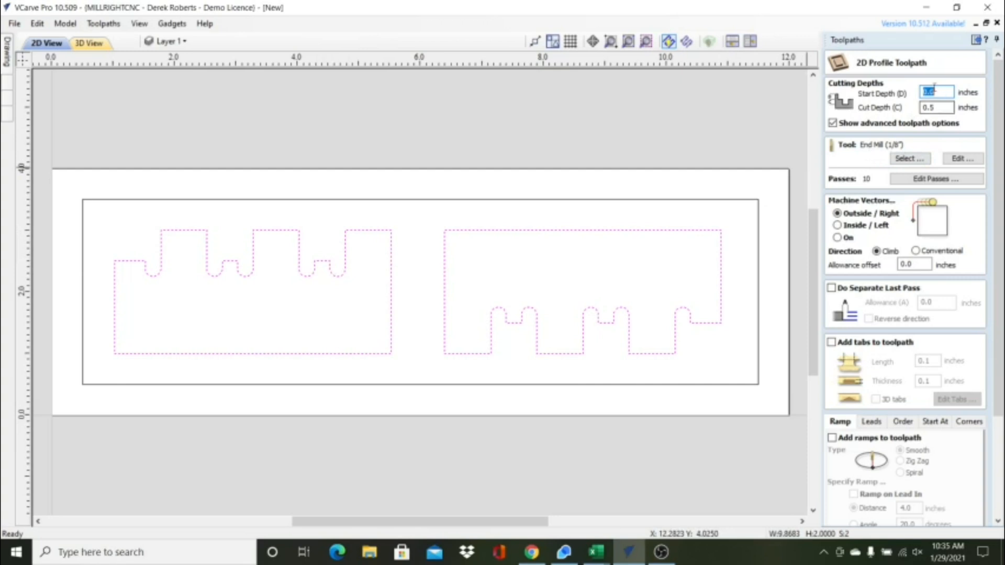
{"action": "type", "text": ".25"}
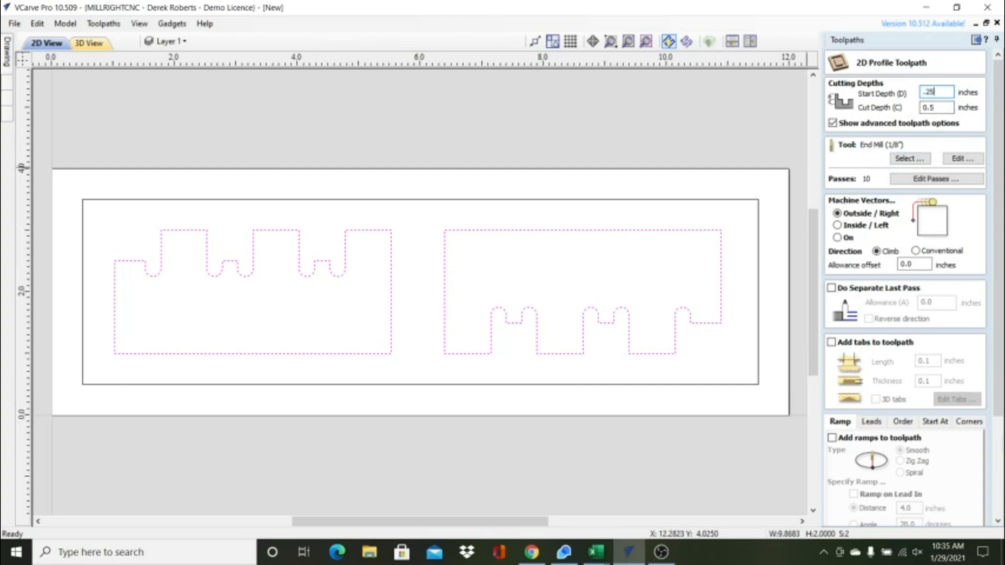
{"action": "left_click", "coordinate": [935, 106]}
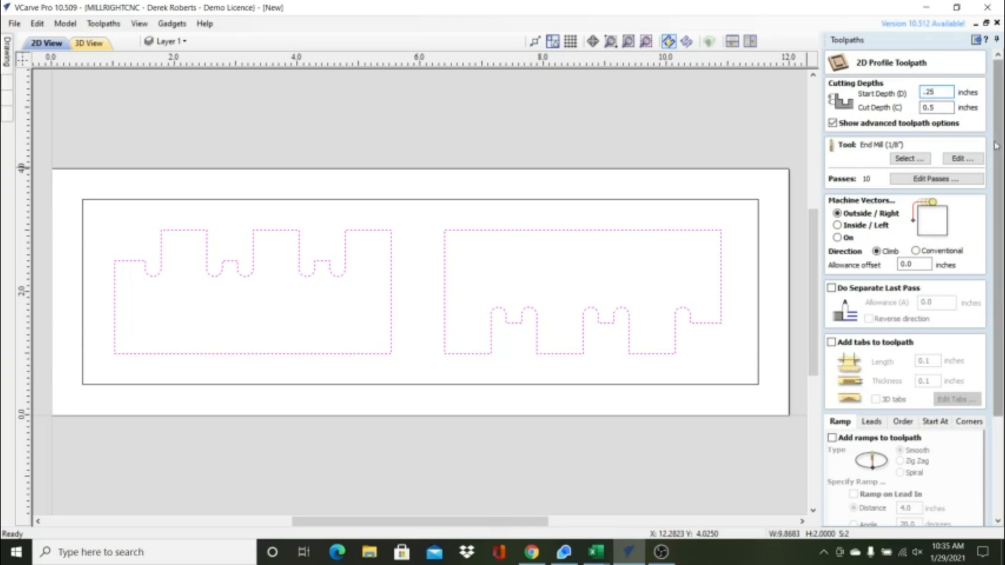
{"action": "scroll", "scroll_direction": "down", "scroll_amount": 3}
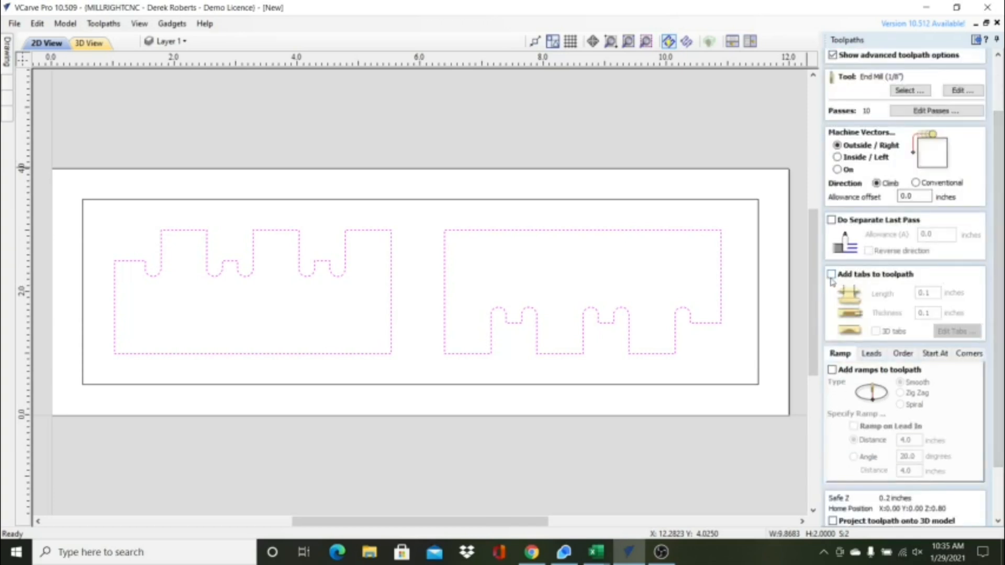
Step: Enable tabs on Profile 1 and place holding tabs on both board outlines
{"action": "left_click", "coordinate": [832, 274]}
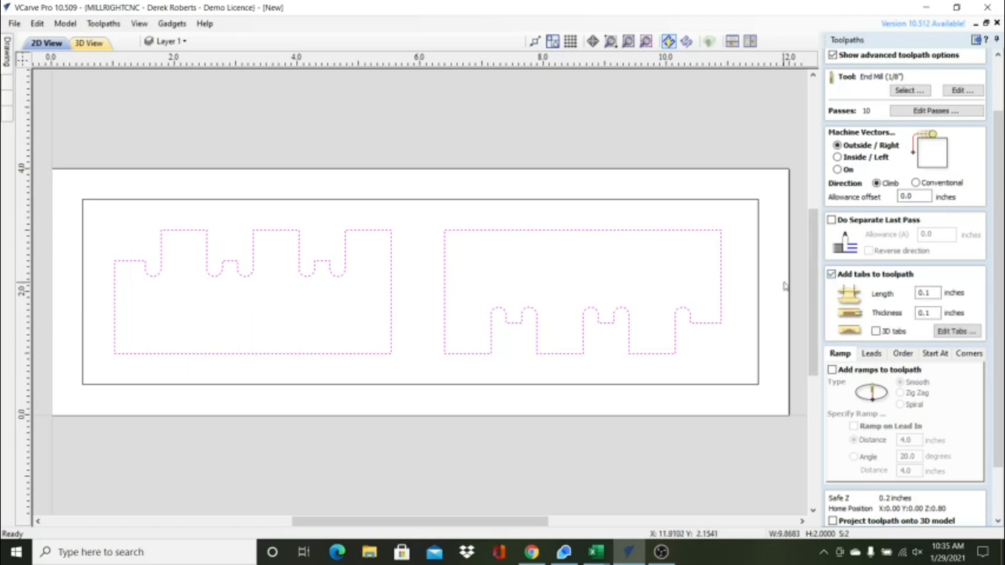
{"action": "left_click", "coordinate": [956, 332]}
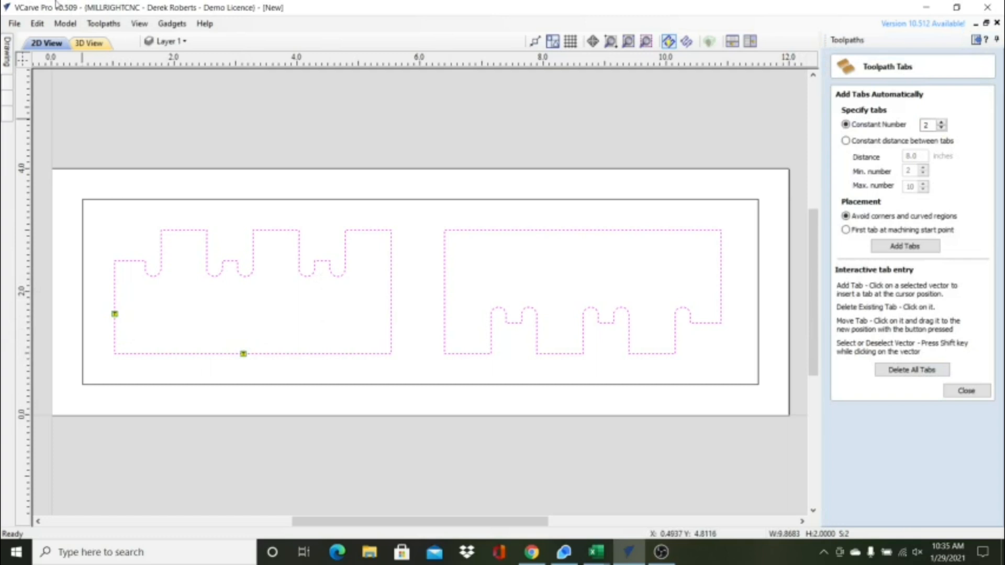
{"action": "left_click", "coordinate": [391, 294]}
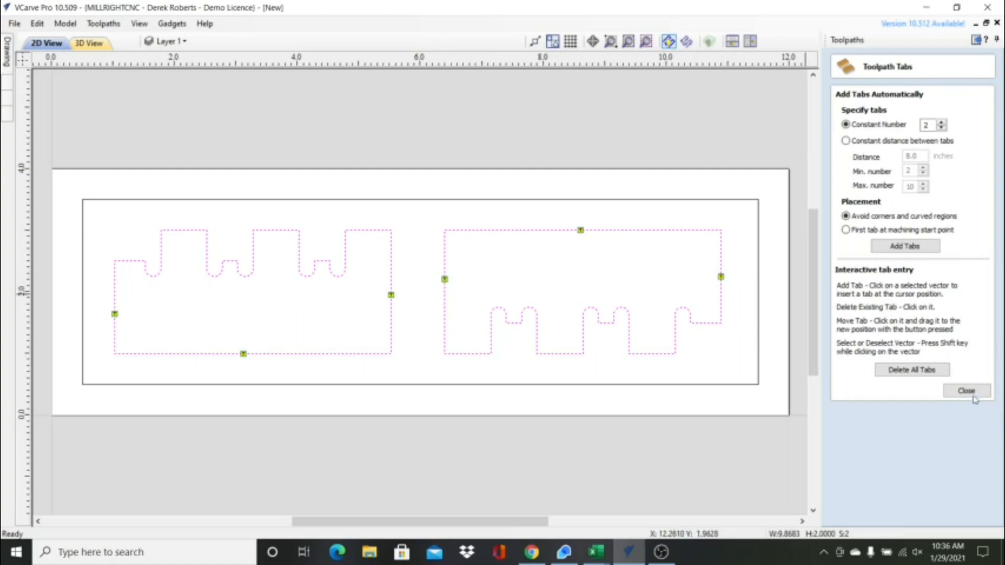
{"action": "left_click", "coordinate": [964, 390]}
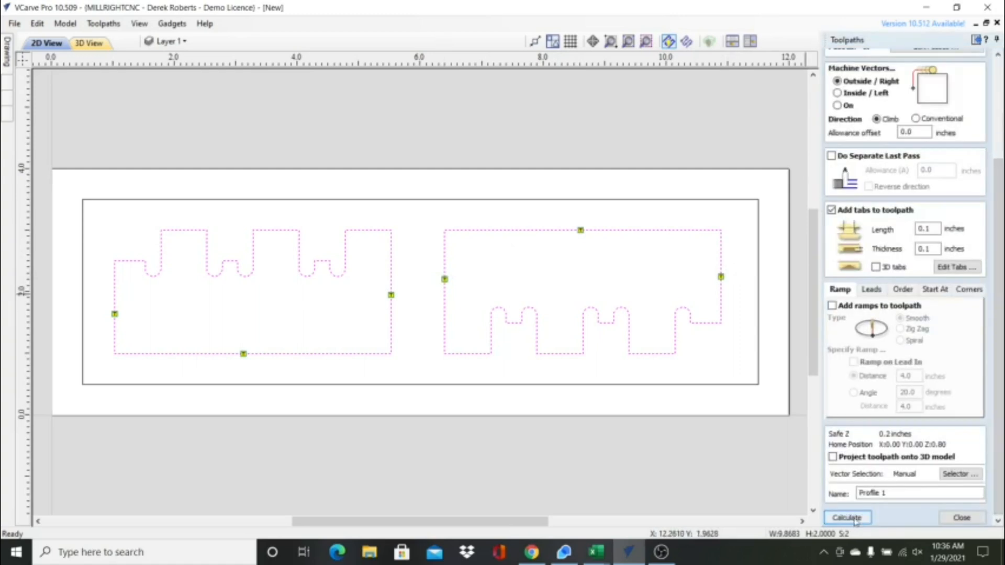
Step: Calculate Profile 1 and simulate all toolpaths cutting both tabbed boards from the maple
{"action": "left_click", "coordinate": [847, 517]}
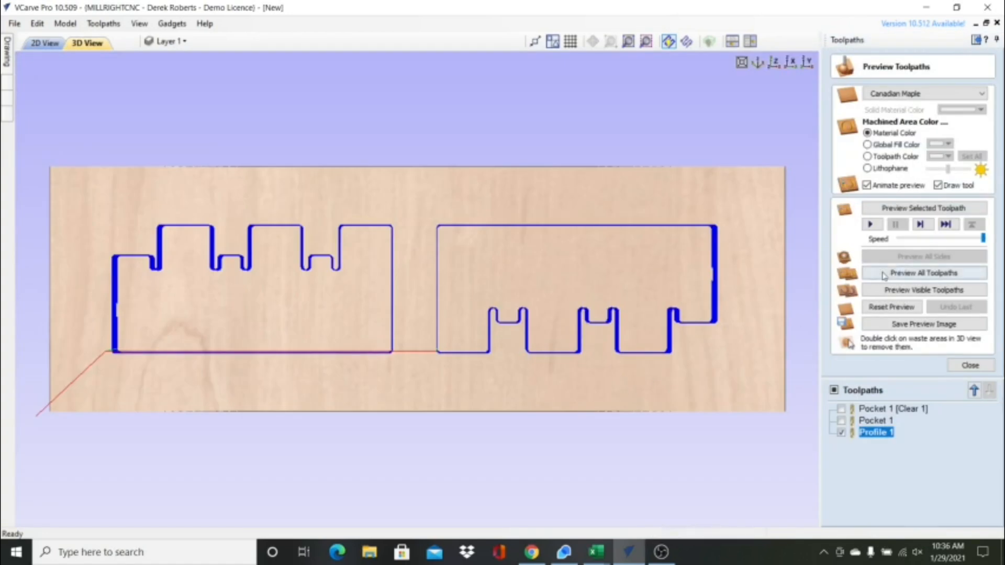
{"action": "left_click", "coordinate": [923, 272]}
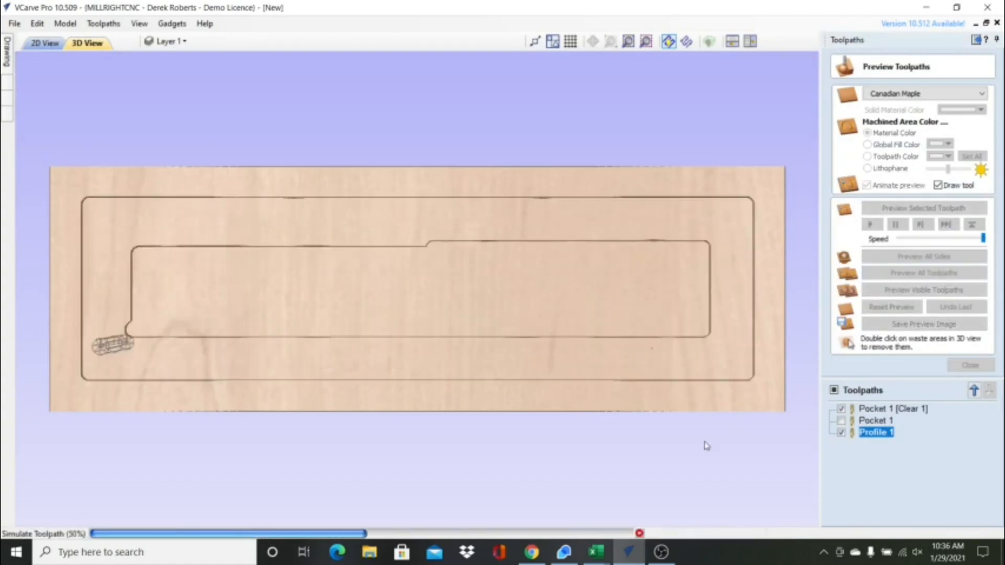
{"action": "left_click", "coordinate": [923, 272]}
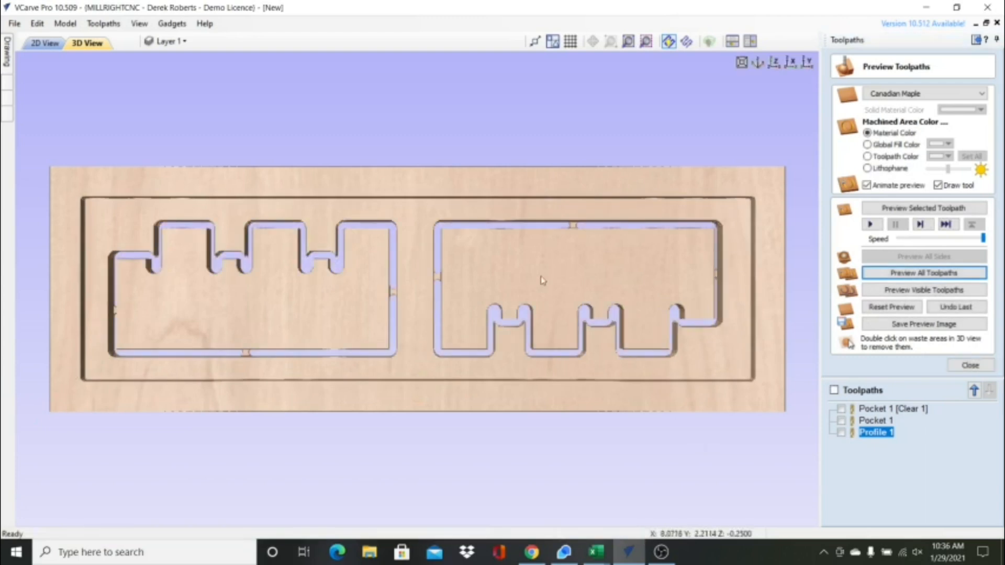
{"action": "mouse_move", "coordinate": [378, 301]}
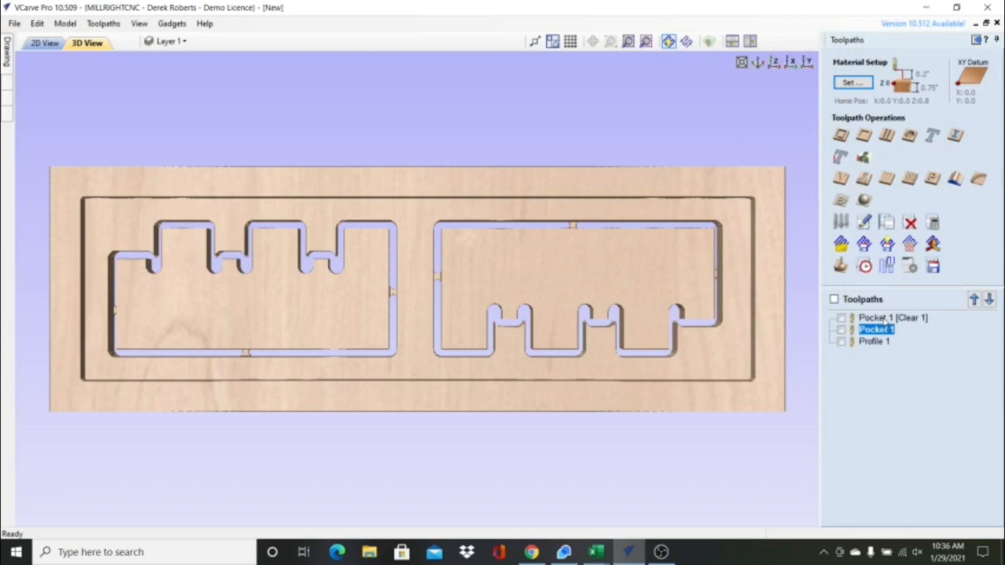
Step: Review the Pocket 1 [Clear 1] settings without changes before removing the separate Pocket 1
{"action": "left_click", "coordinate": [893, 318]}
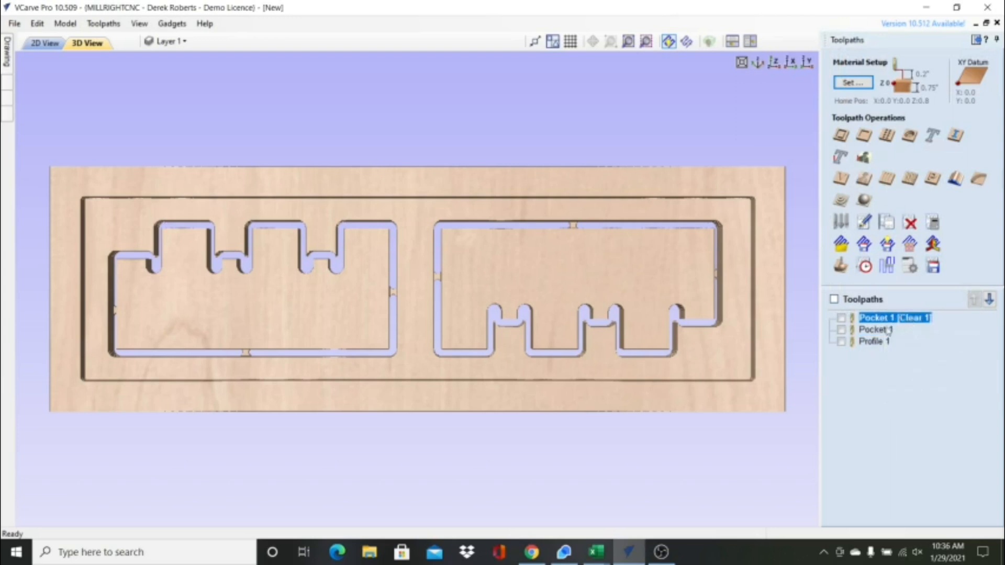
{"action": "double_click", "coordinate": [894, 318]}
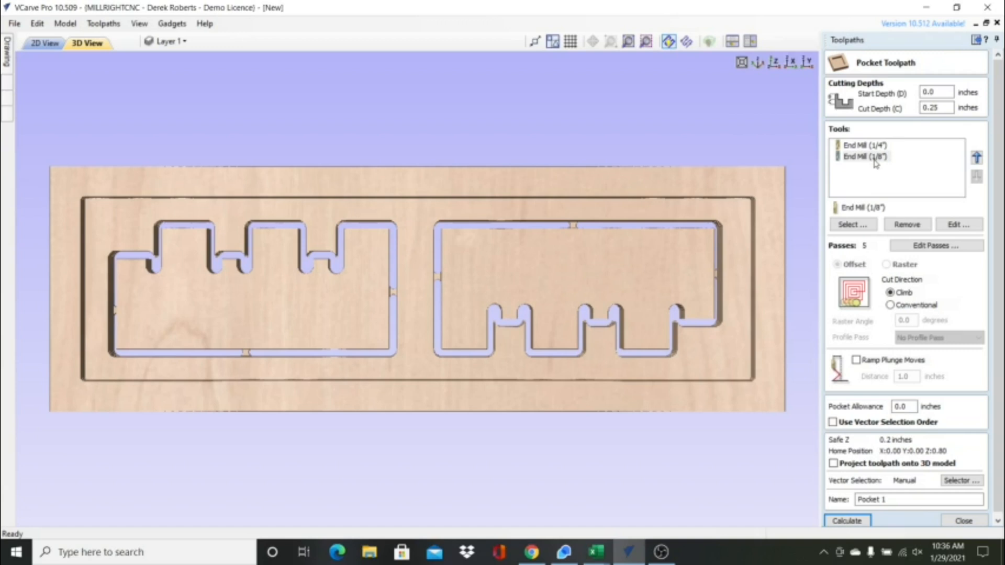
{"action": "mouse_move", "coordinate": [962, 520]}
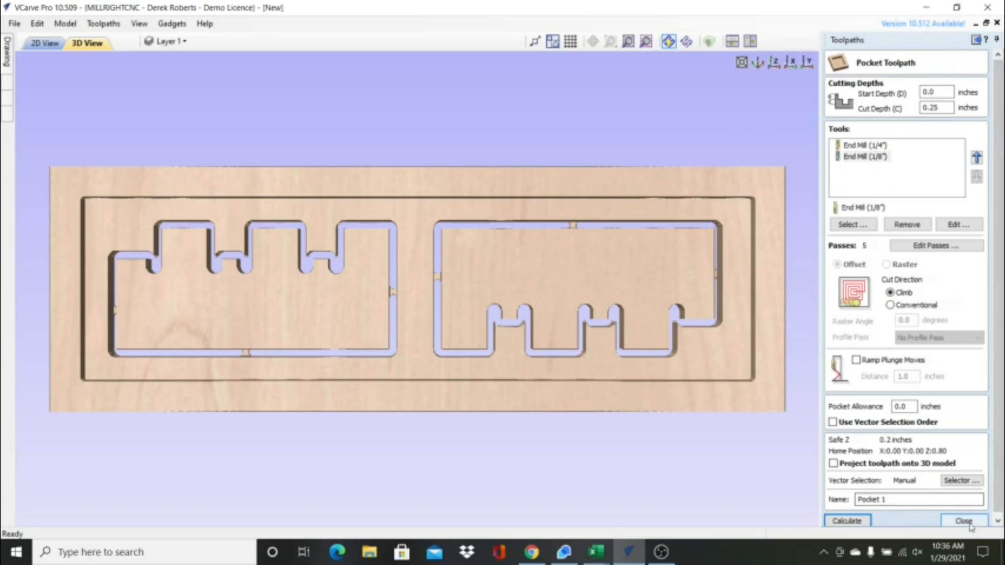
{"action": "left_click", "coordinate": [962, 520]}
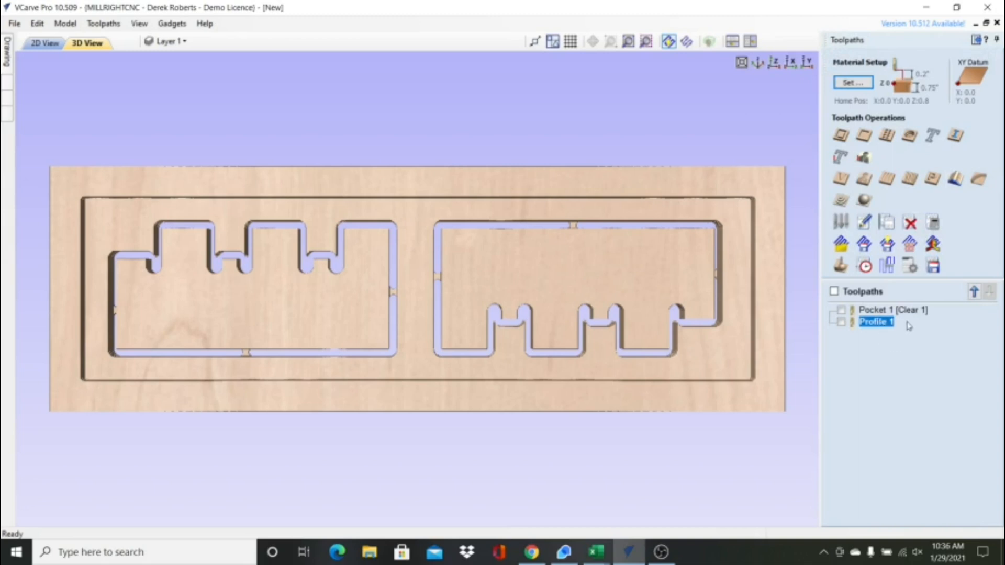
{"action": "mouse_move", "coordinate": [893, 310]}
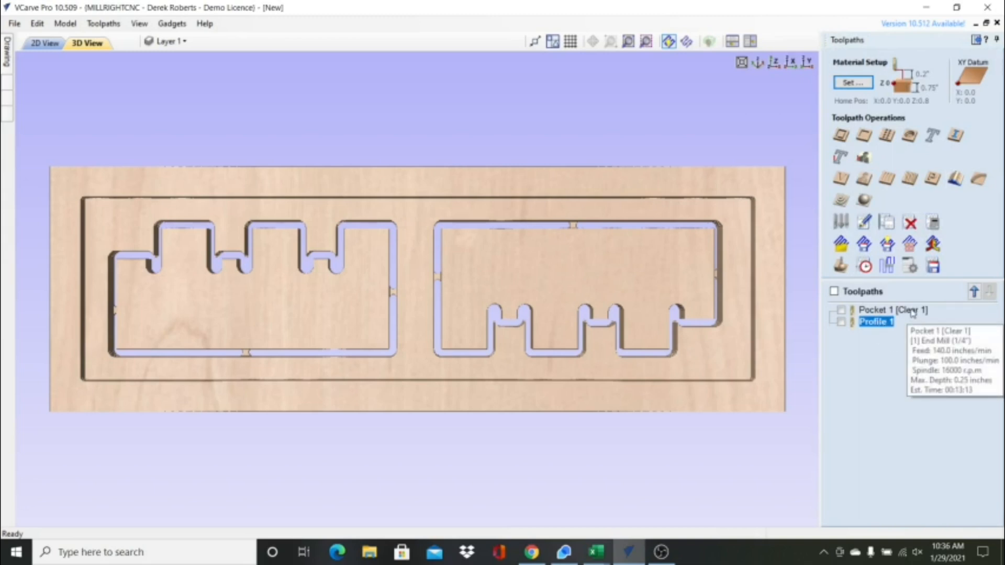
{"action": "mouse_move", "coordinate": [876, 322]}
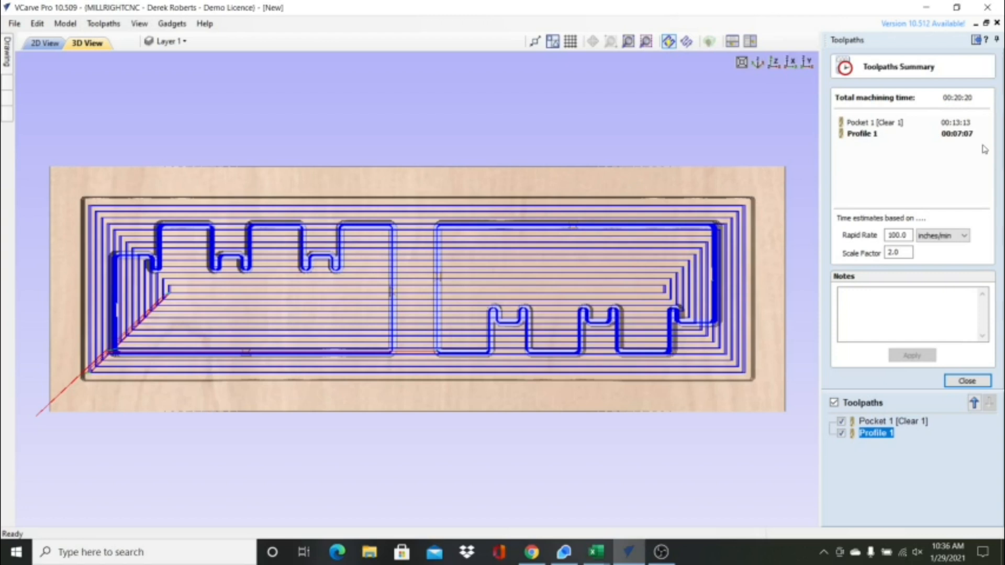
{"action": "mouse_move", "coordinate": [974, 124]}
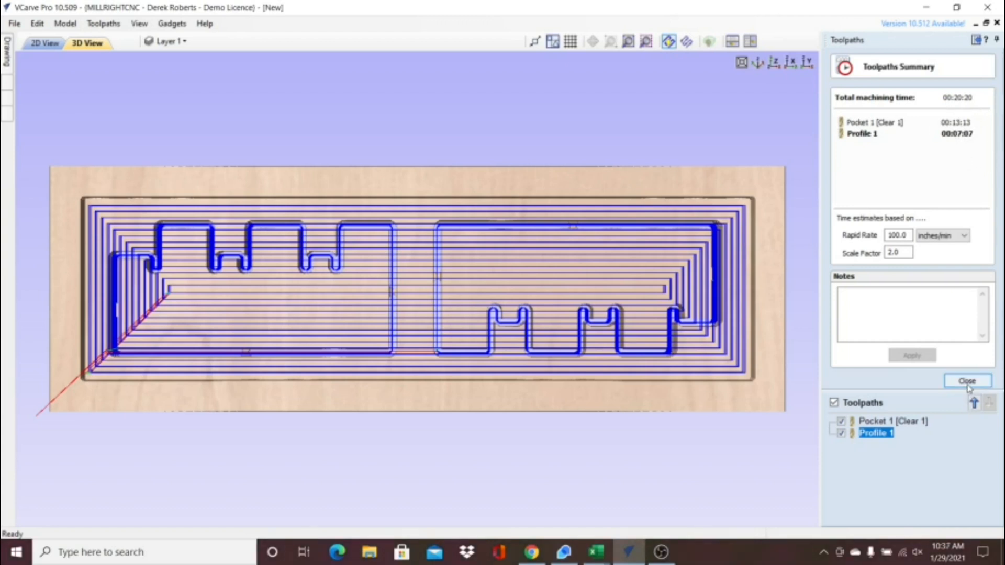
Step: Close the toolpath summary reporting a 00:20:20 total machining time
{"action": "left_click", "coordinate": [966, 381]}
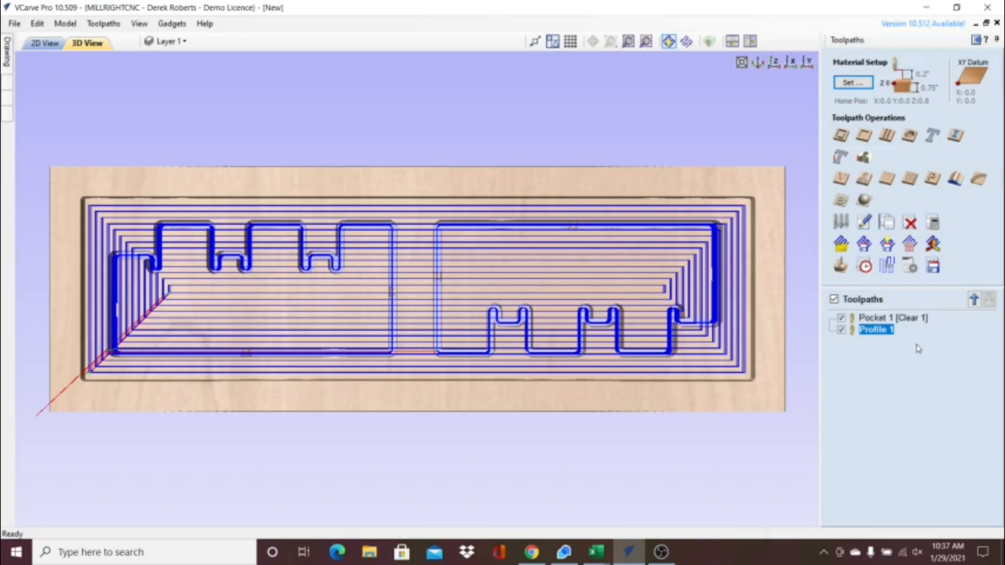
{"action": "mouse_move", "coordinate": [933, 265]}
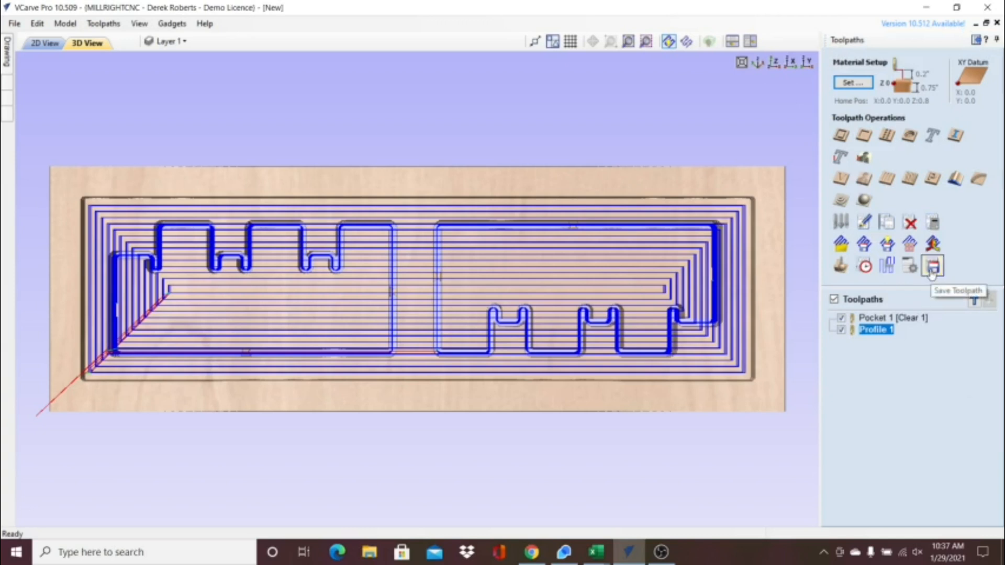
Step: Start saving toolpaths as Grbl (inch) gcode and untick Profile 1
{"action": "left_click", "coordinate": [931, 264]}
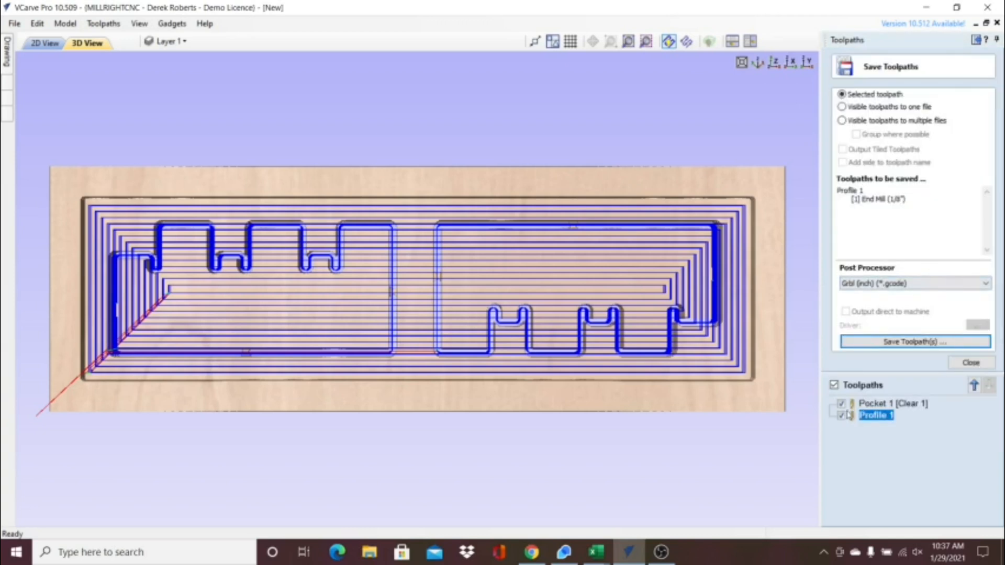
{"action": "left_click", "coordinate": [842, 414]}
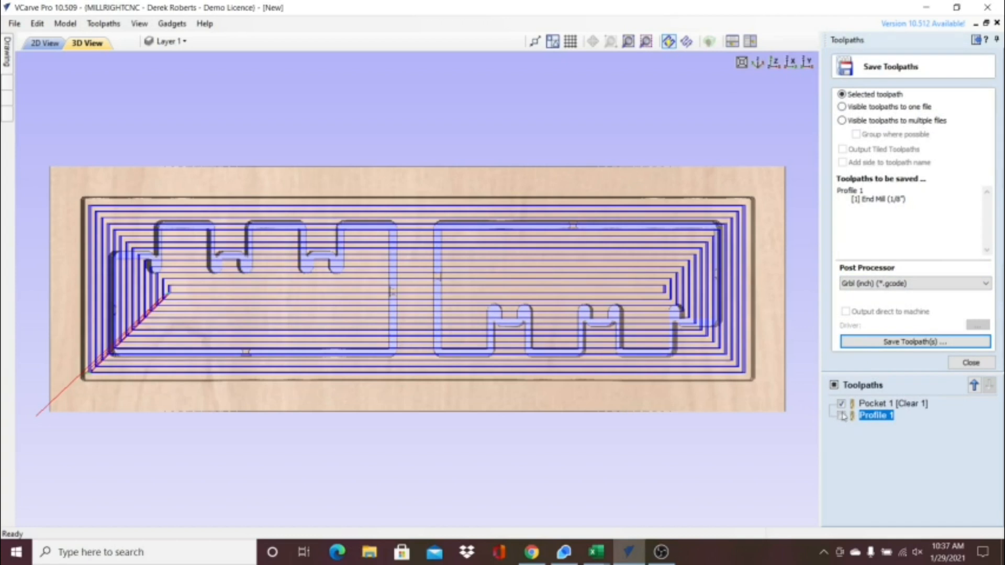
{"action": "mouse_move", "coordinate": [883, 304]}
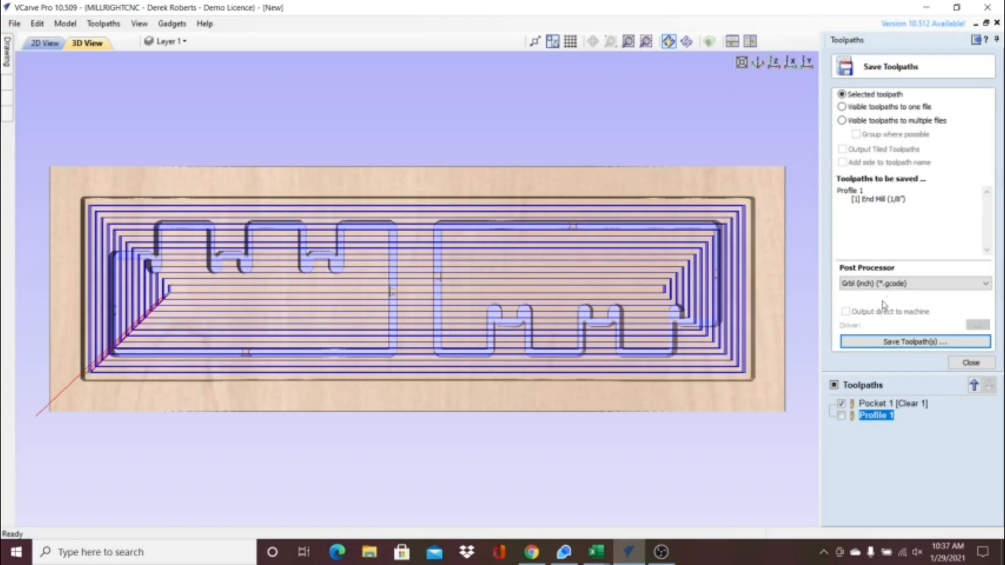